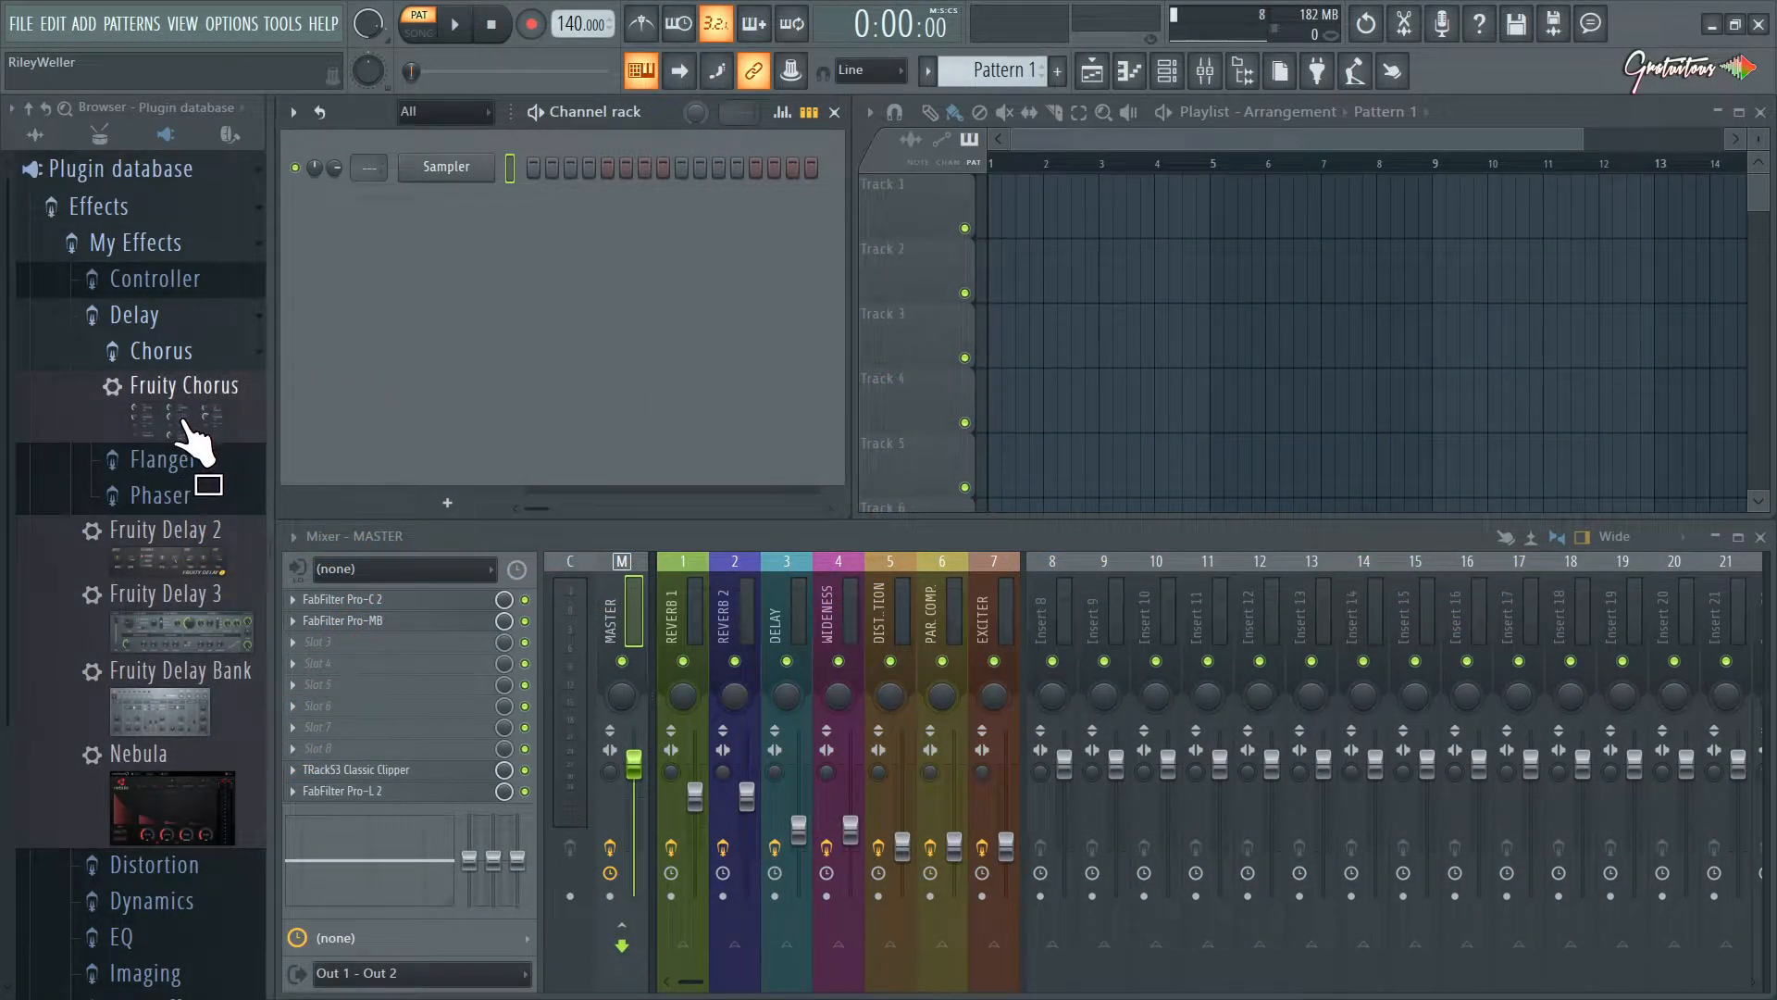
mouse_move(194, 374)
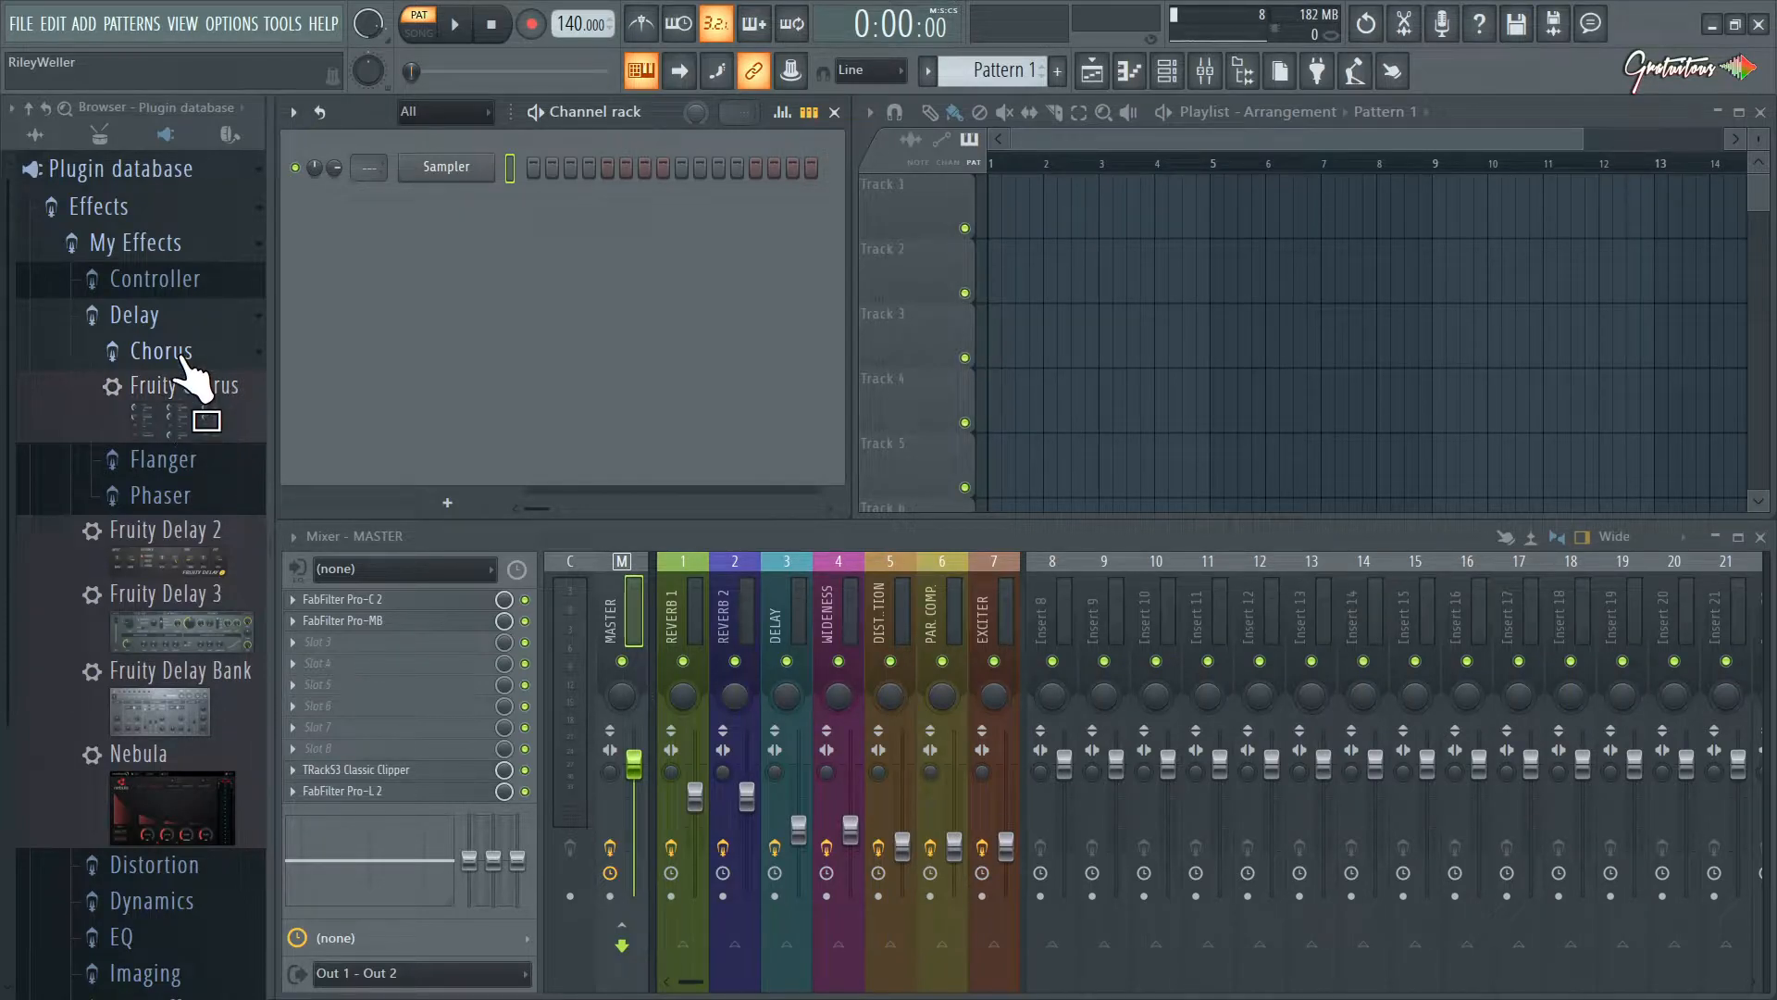
mouse_move(190, 329)
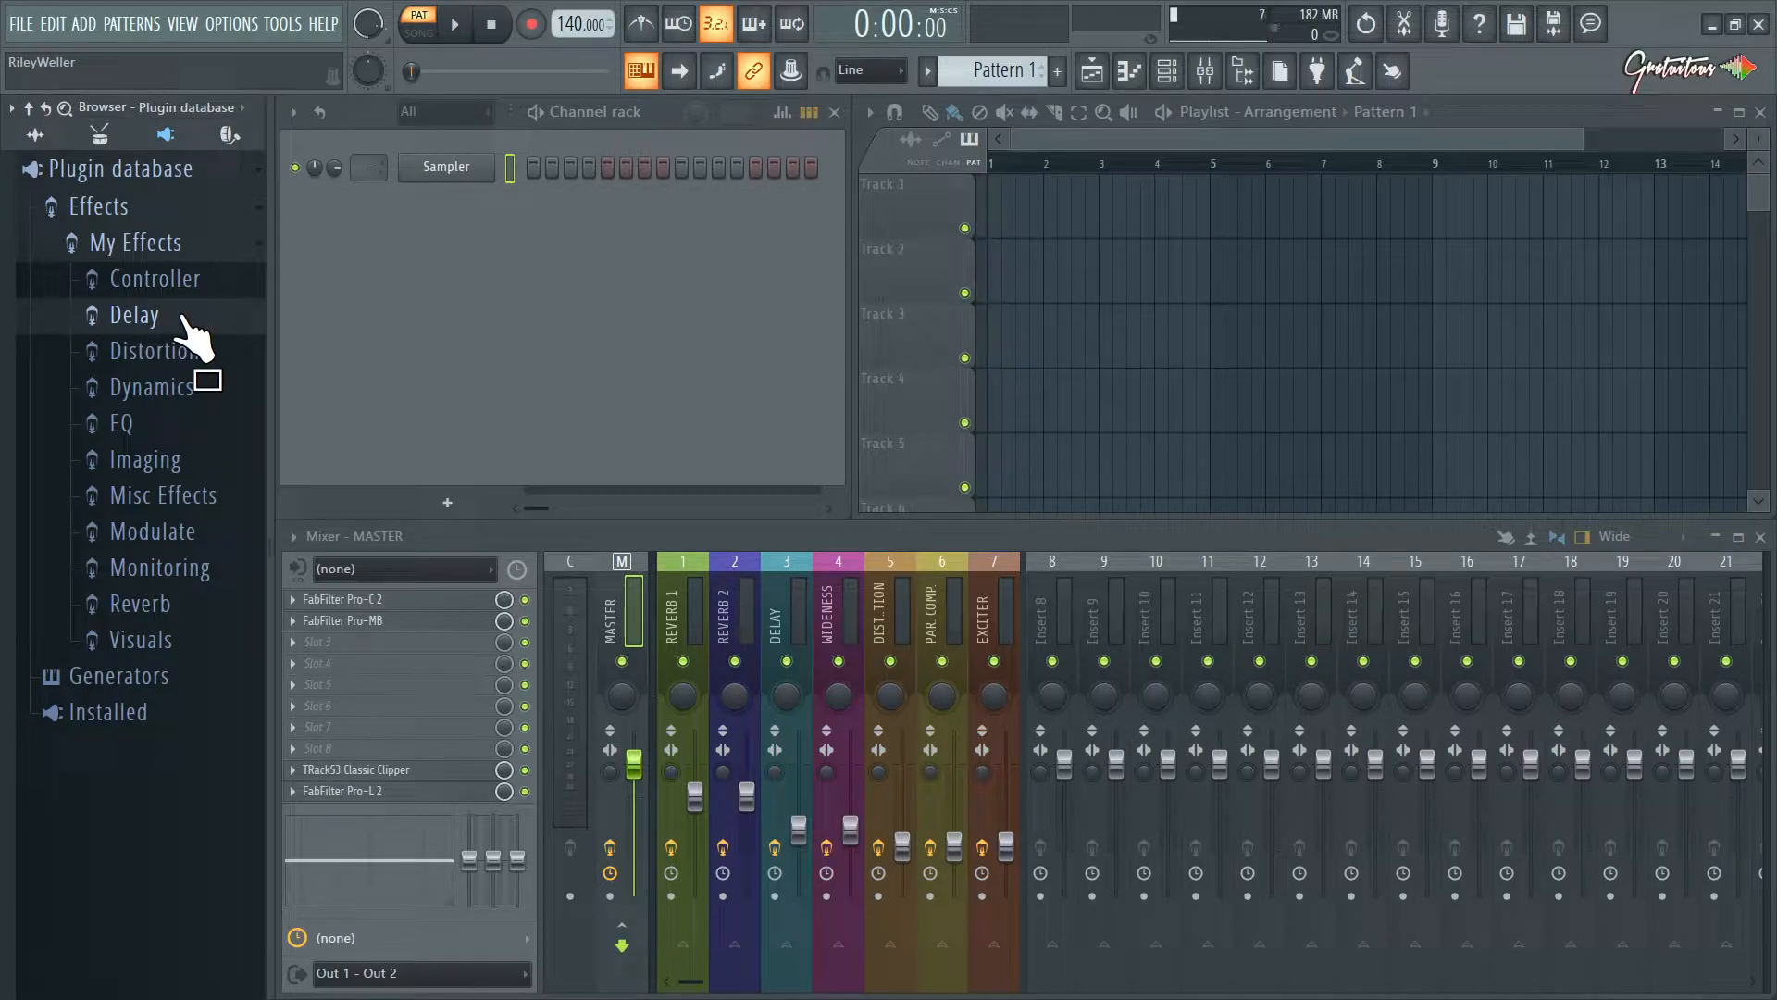
Expand the Delay category and select its Phaser subfolder
left_click(134, 314)
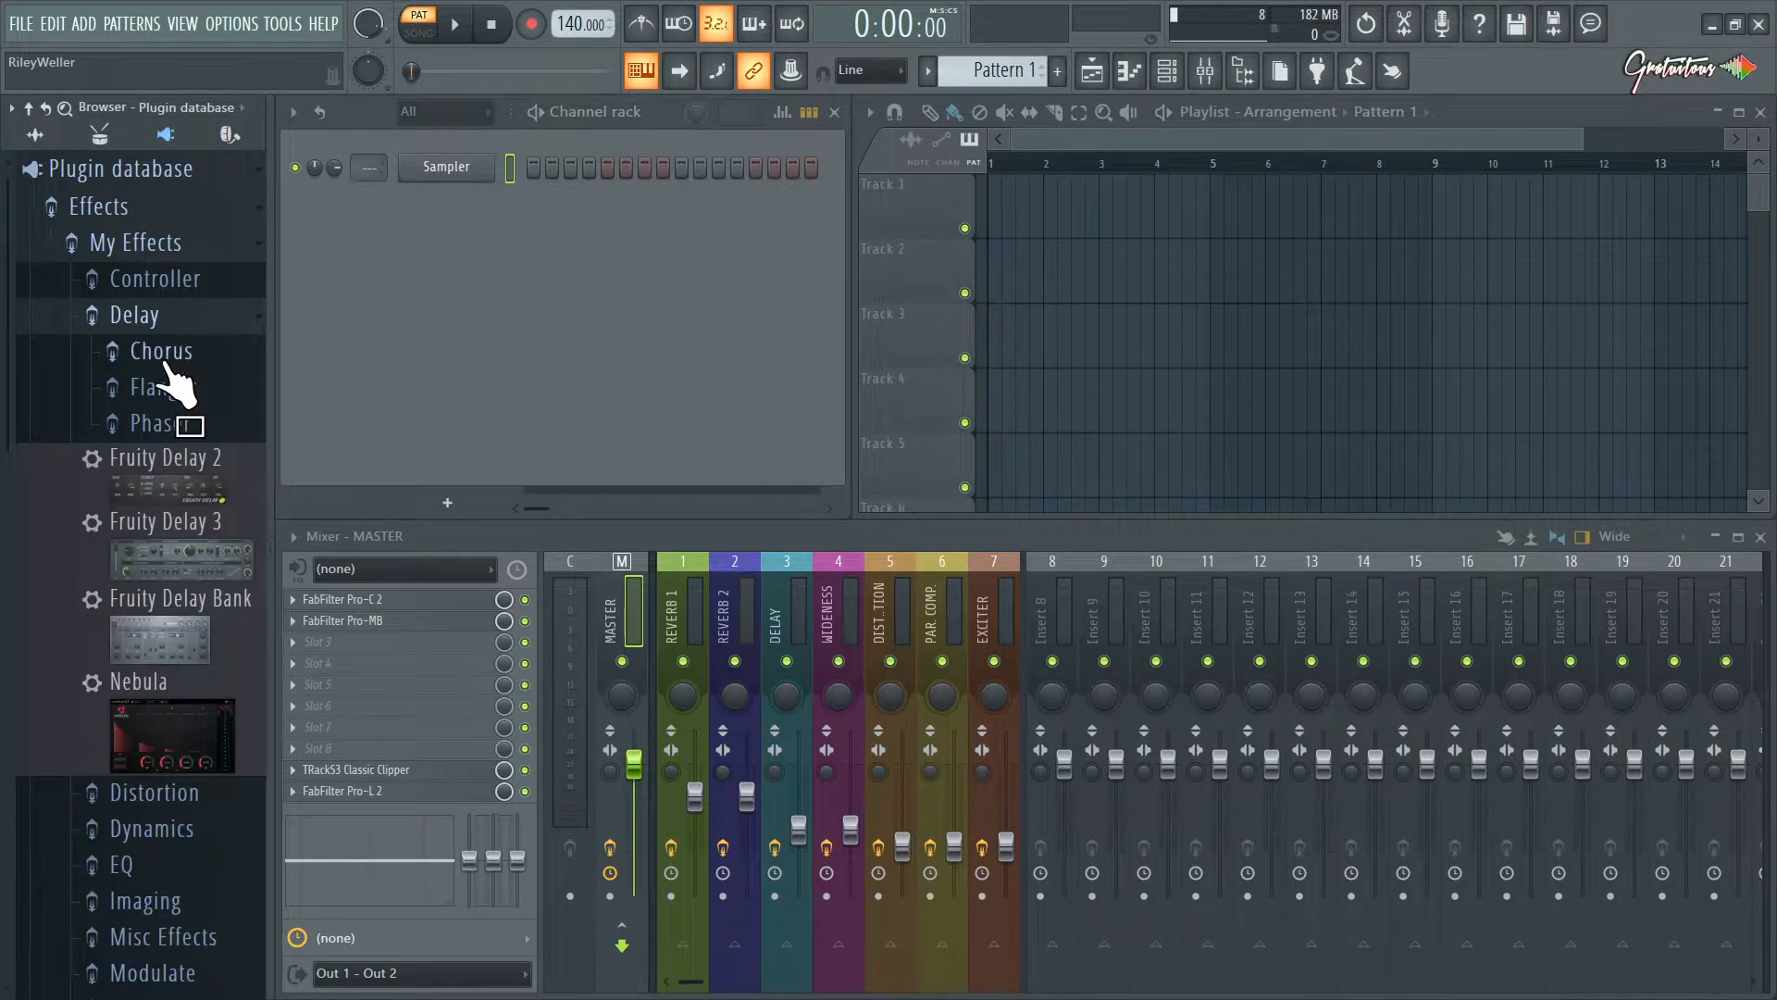
left_click(160, 350)
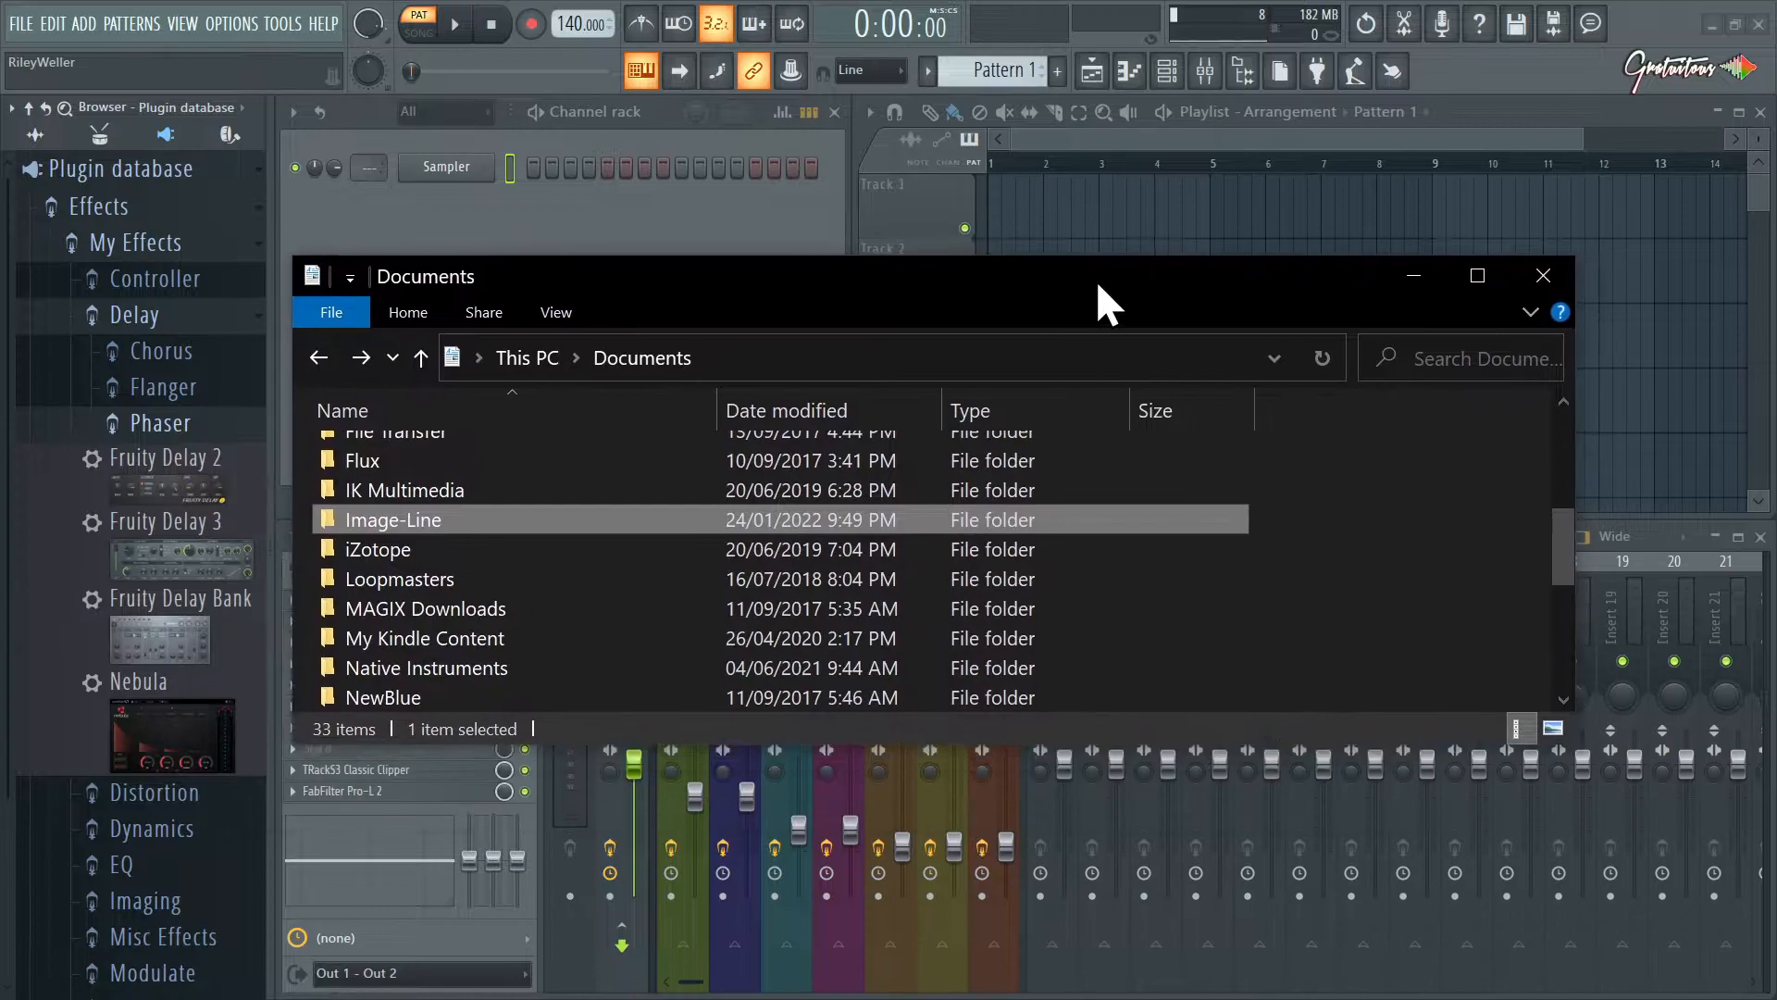
mouse_move(1017, 287)
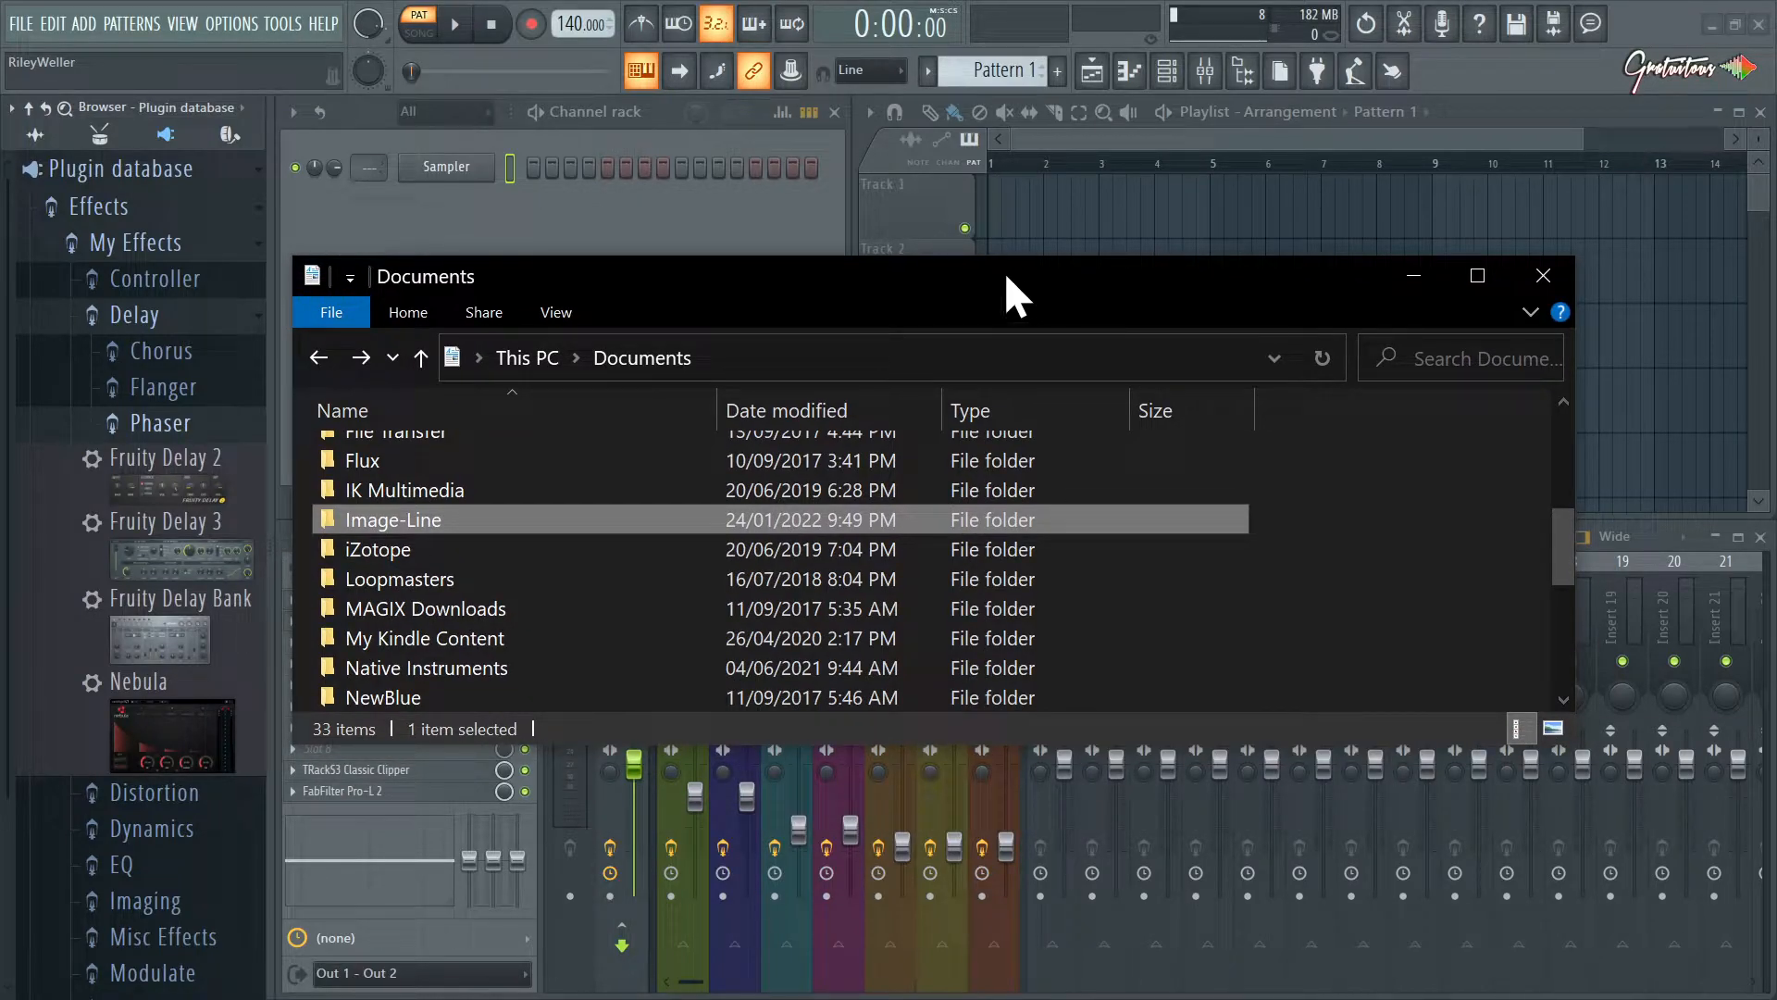
mouse_move(752, 345)
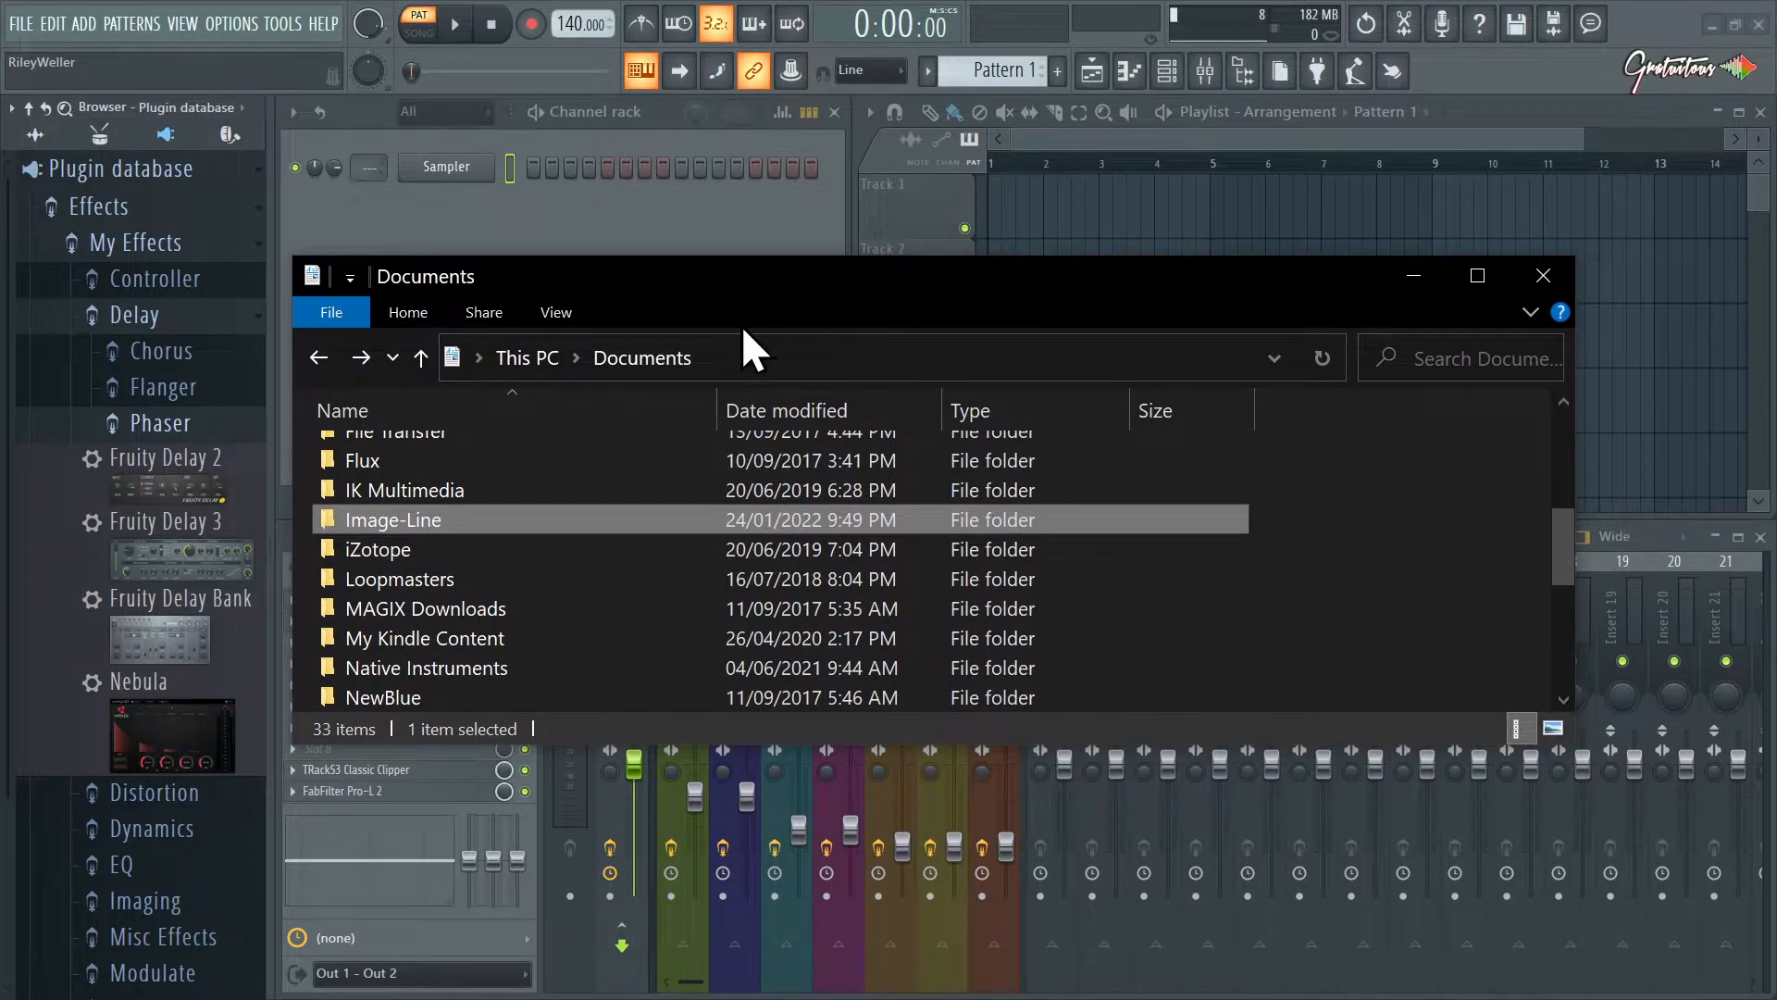
Browse Image-Line > FL Studio > Presets > Plugin database > Effects into the Delay folder
double_click(393, 520)
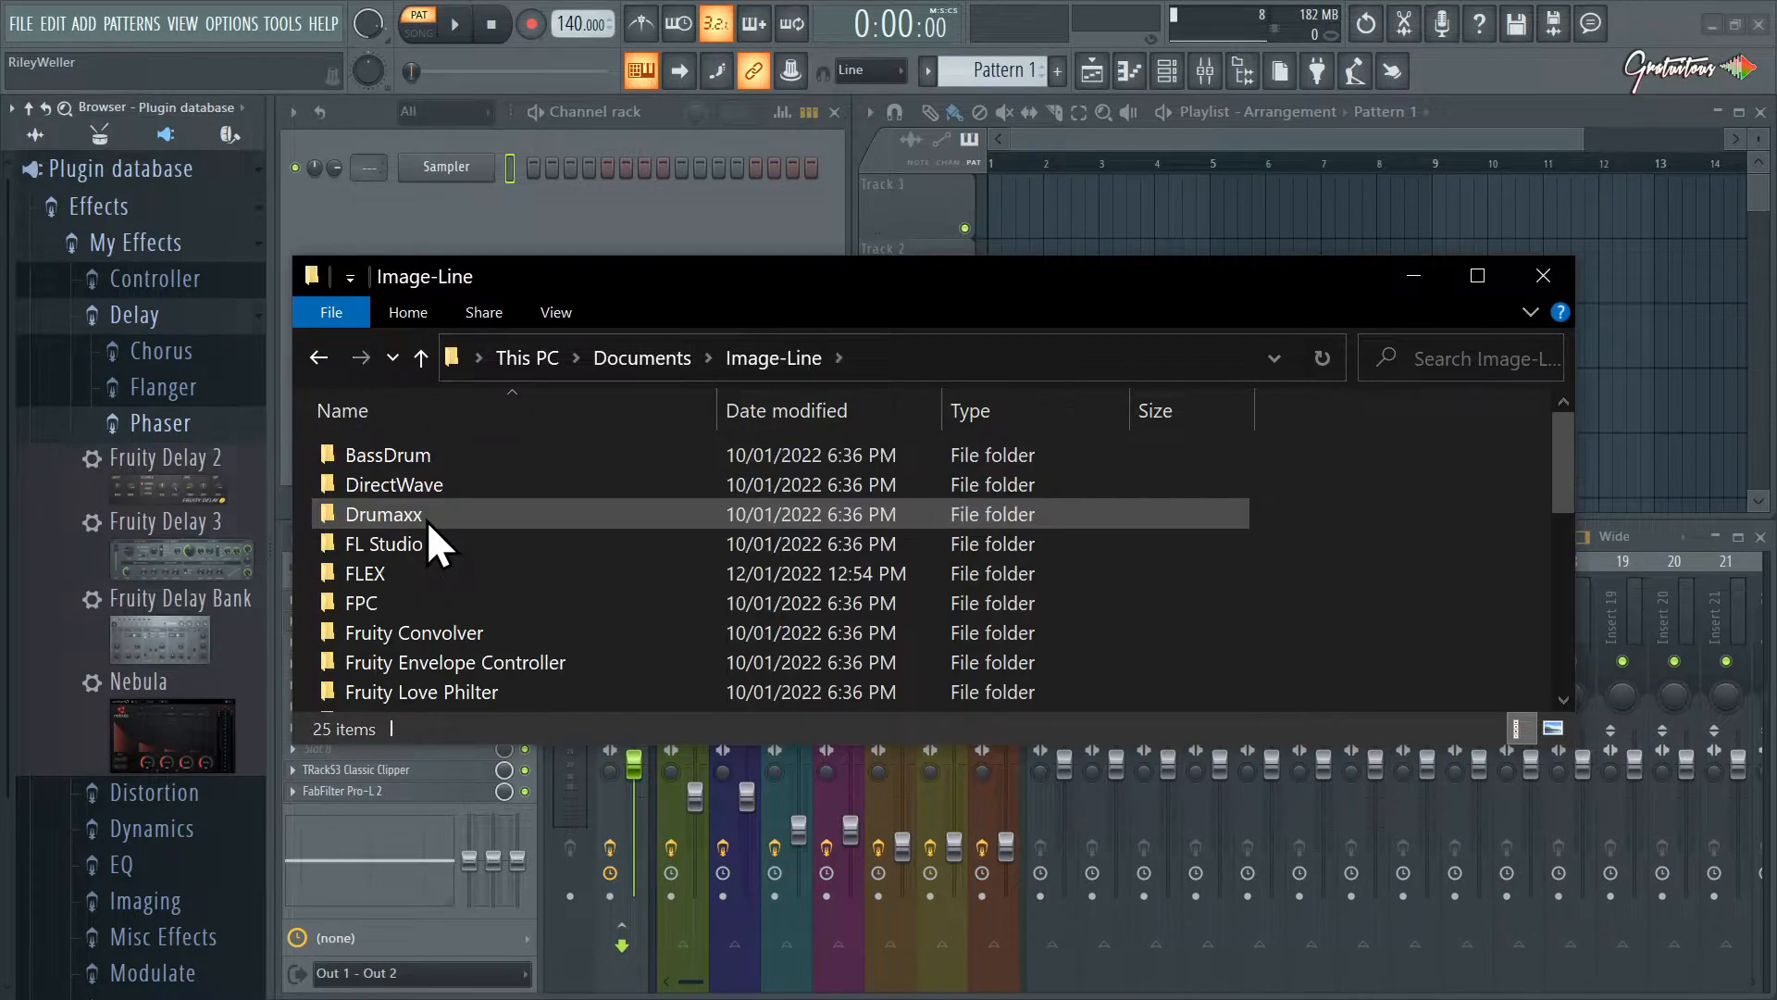
double_click(383, 543)
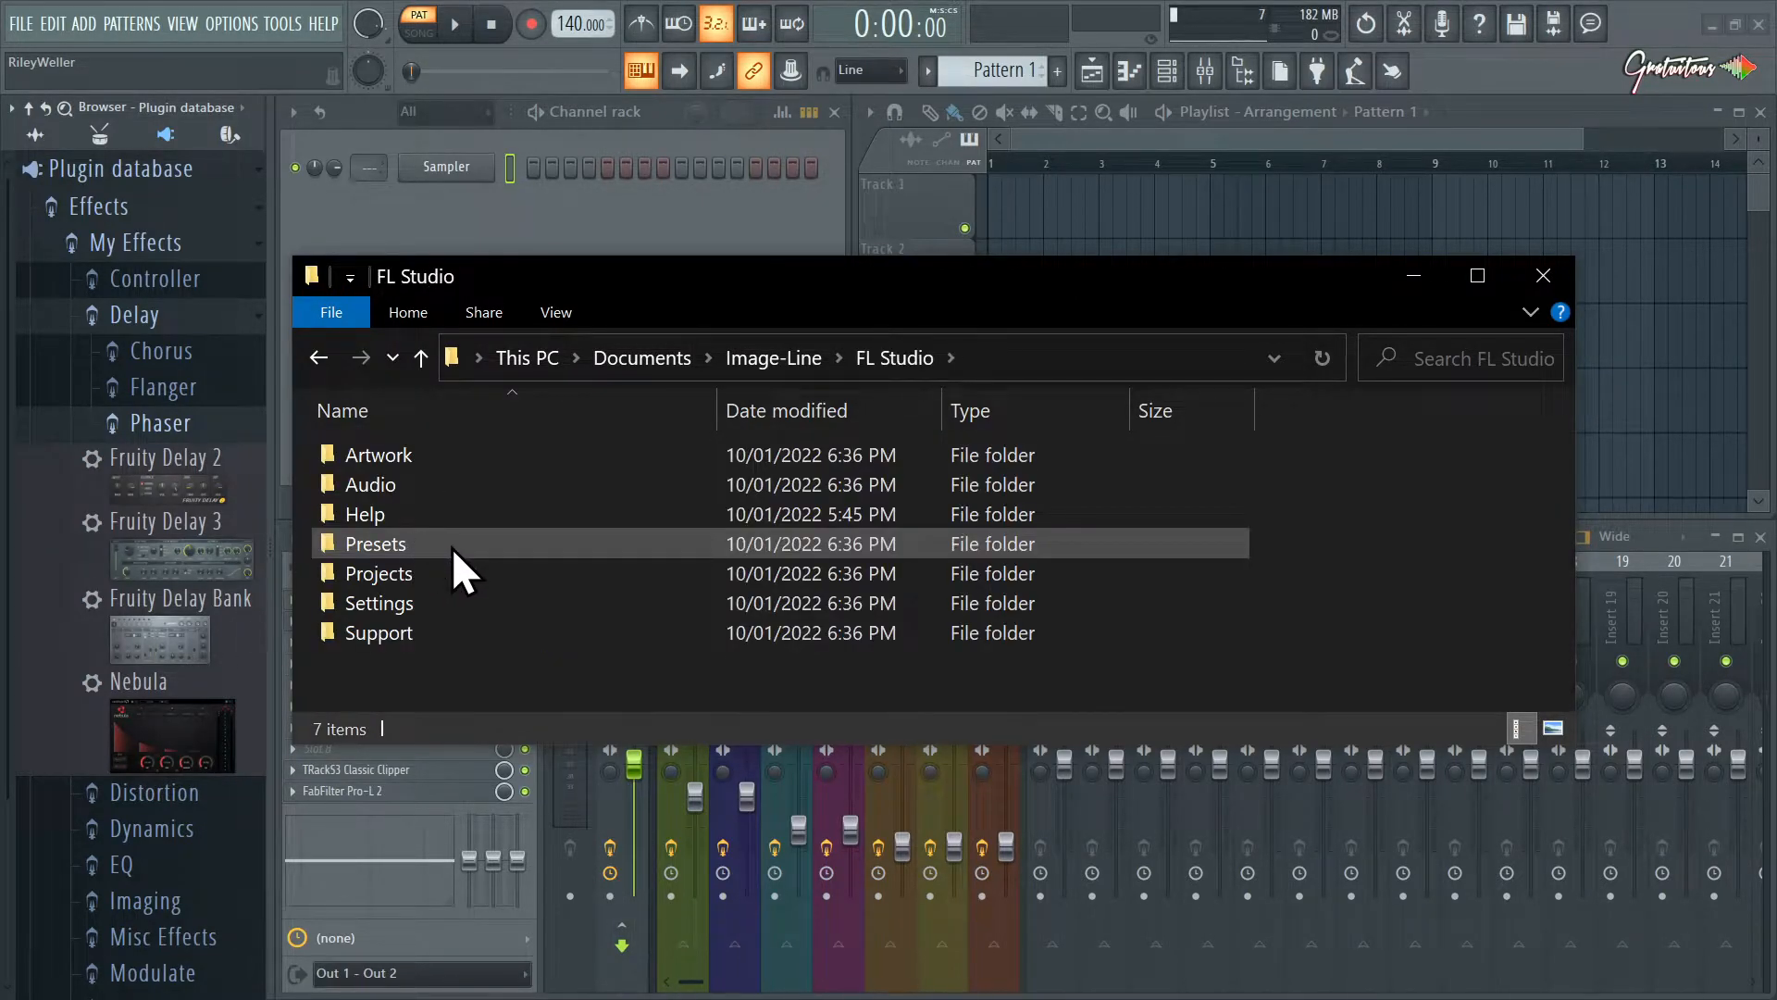
double_click(375, 543)
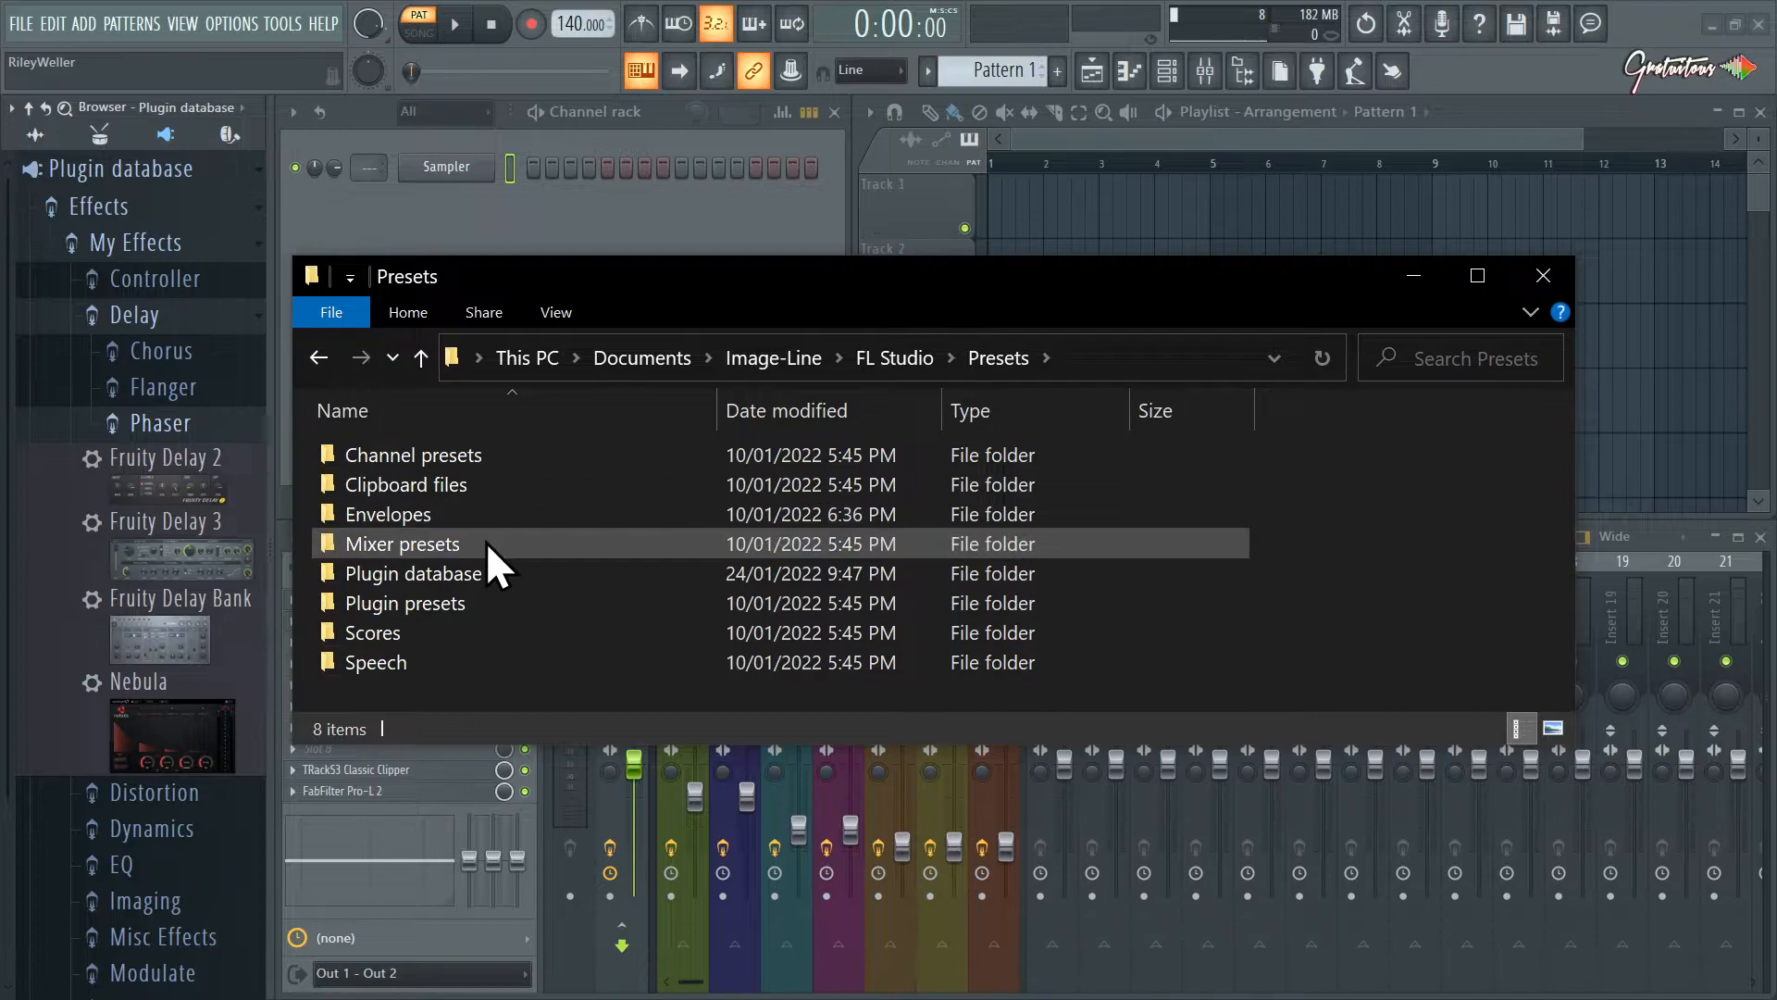
double_click(412, 573)
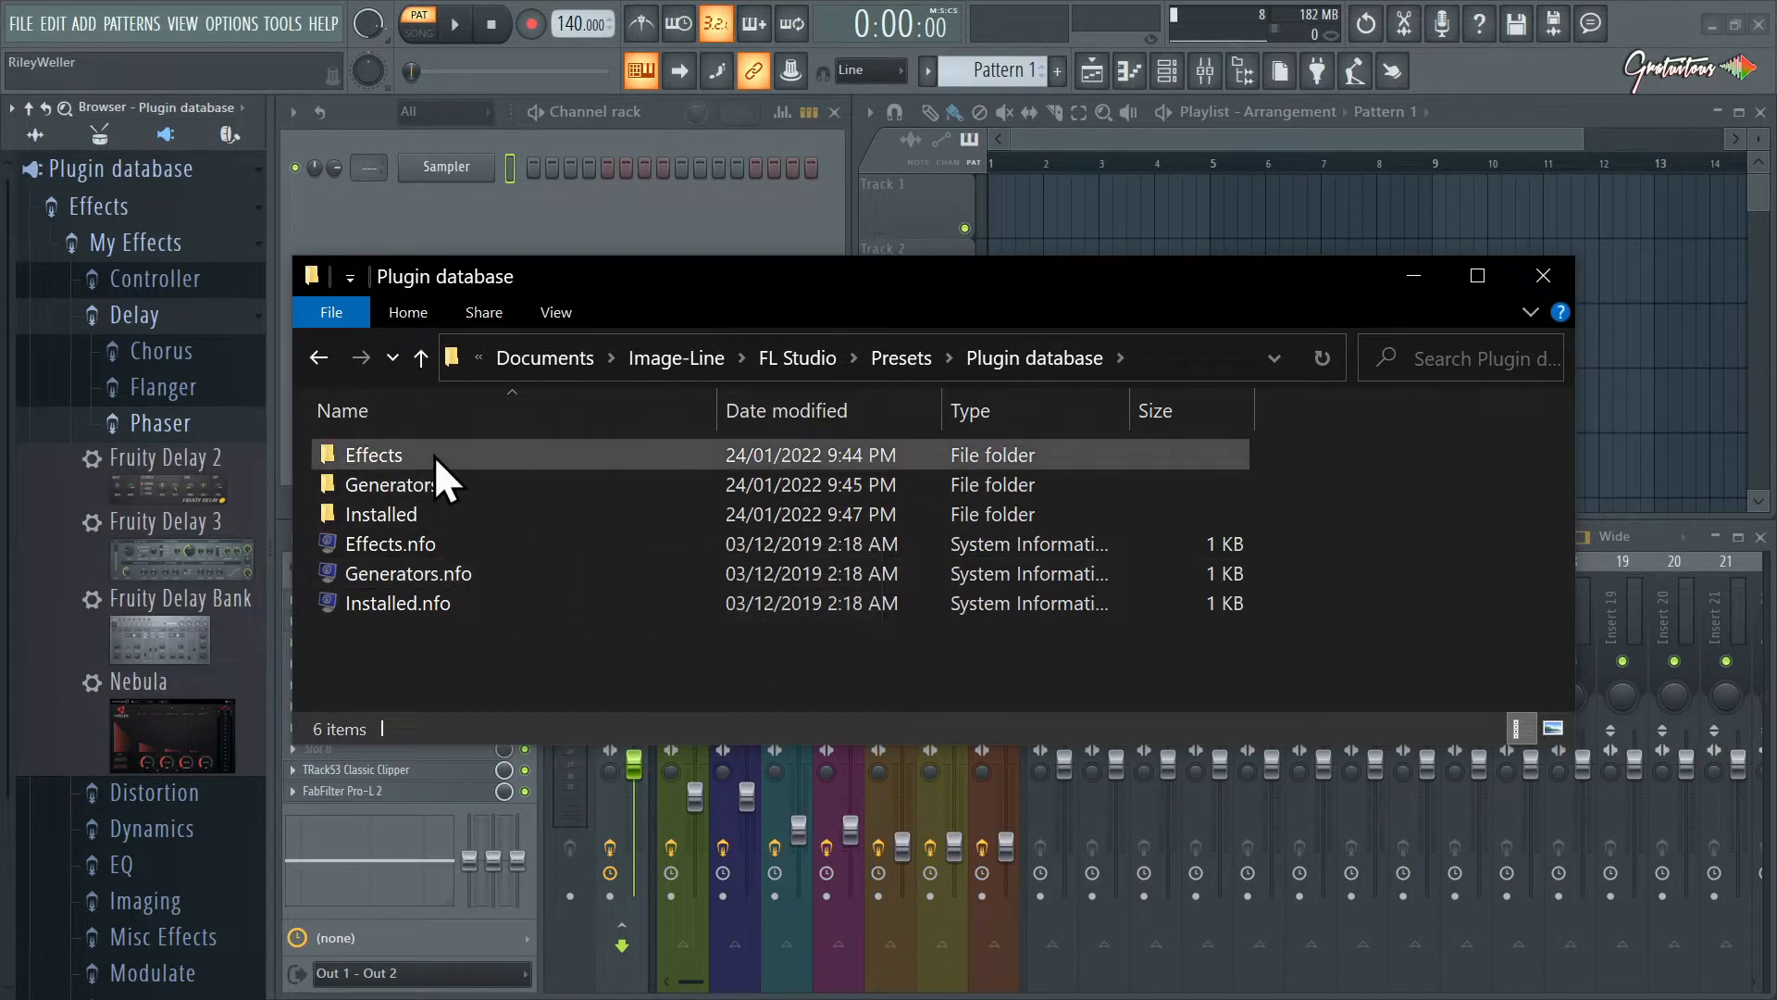
double_click(373, 455)
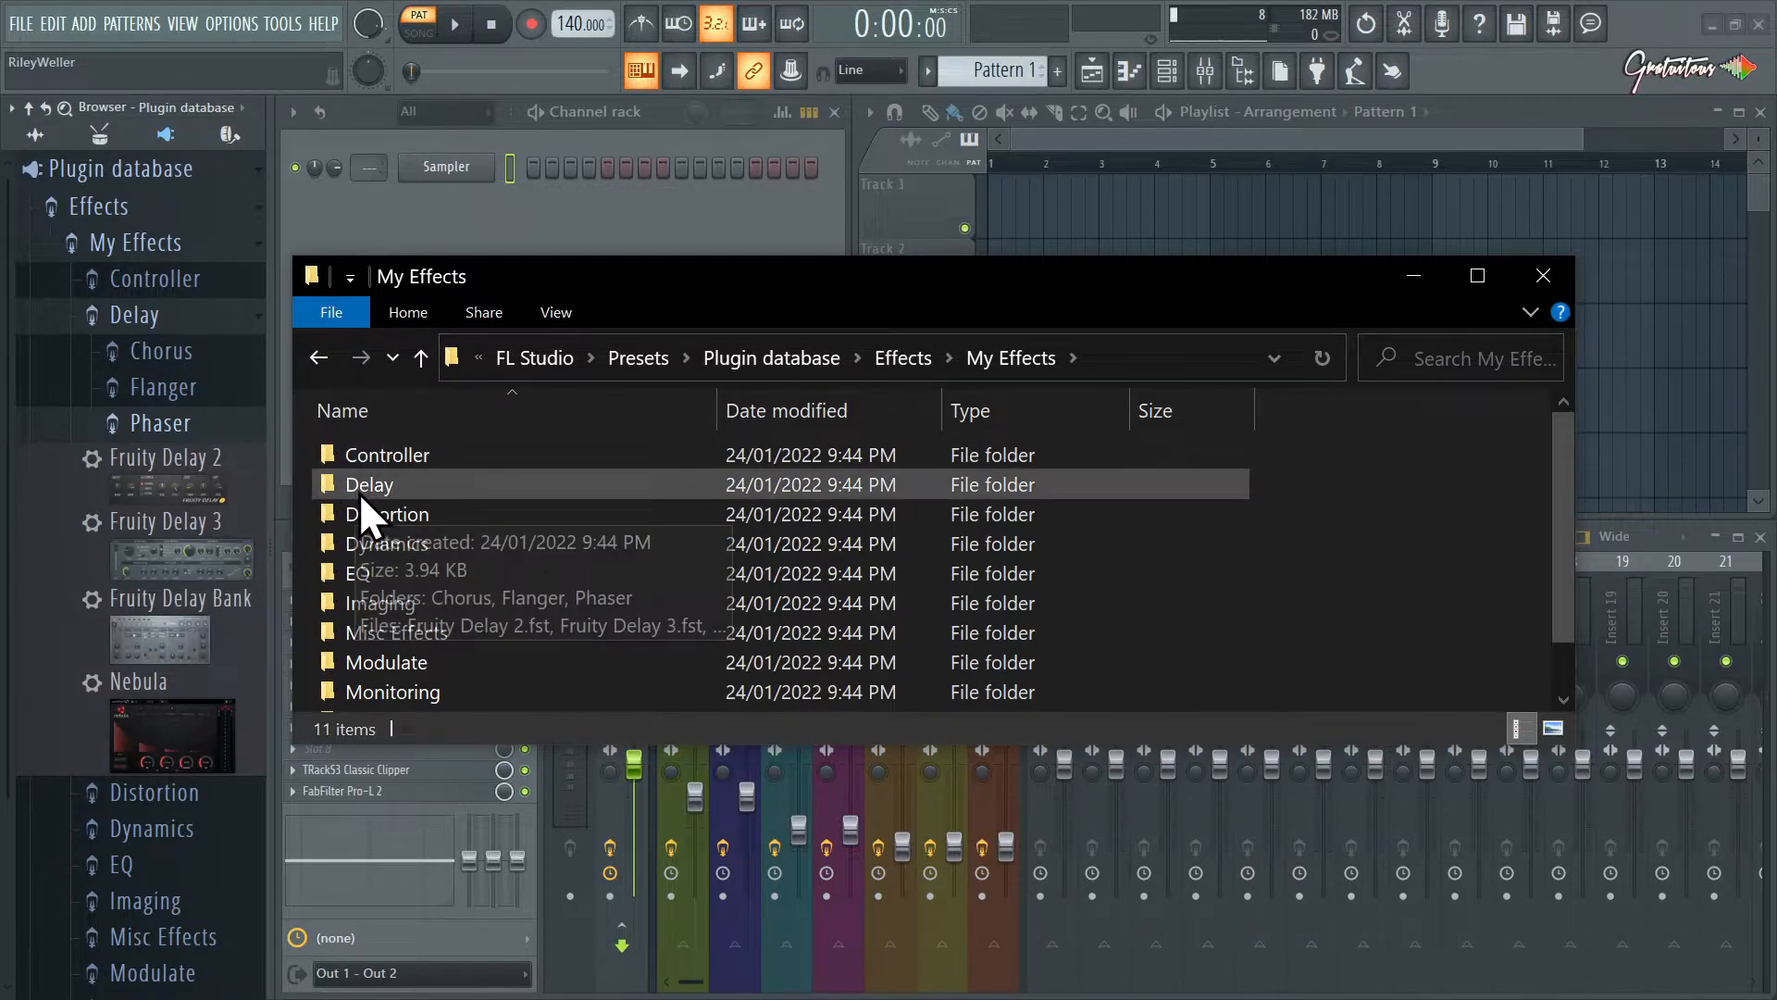
double_click(368, 484)
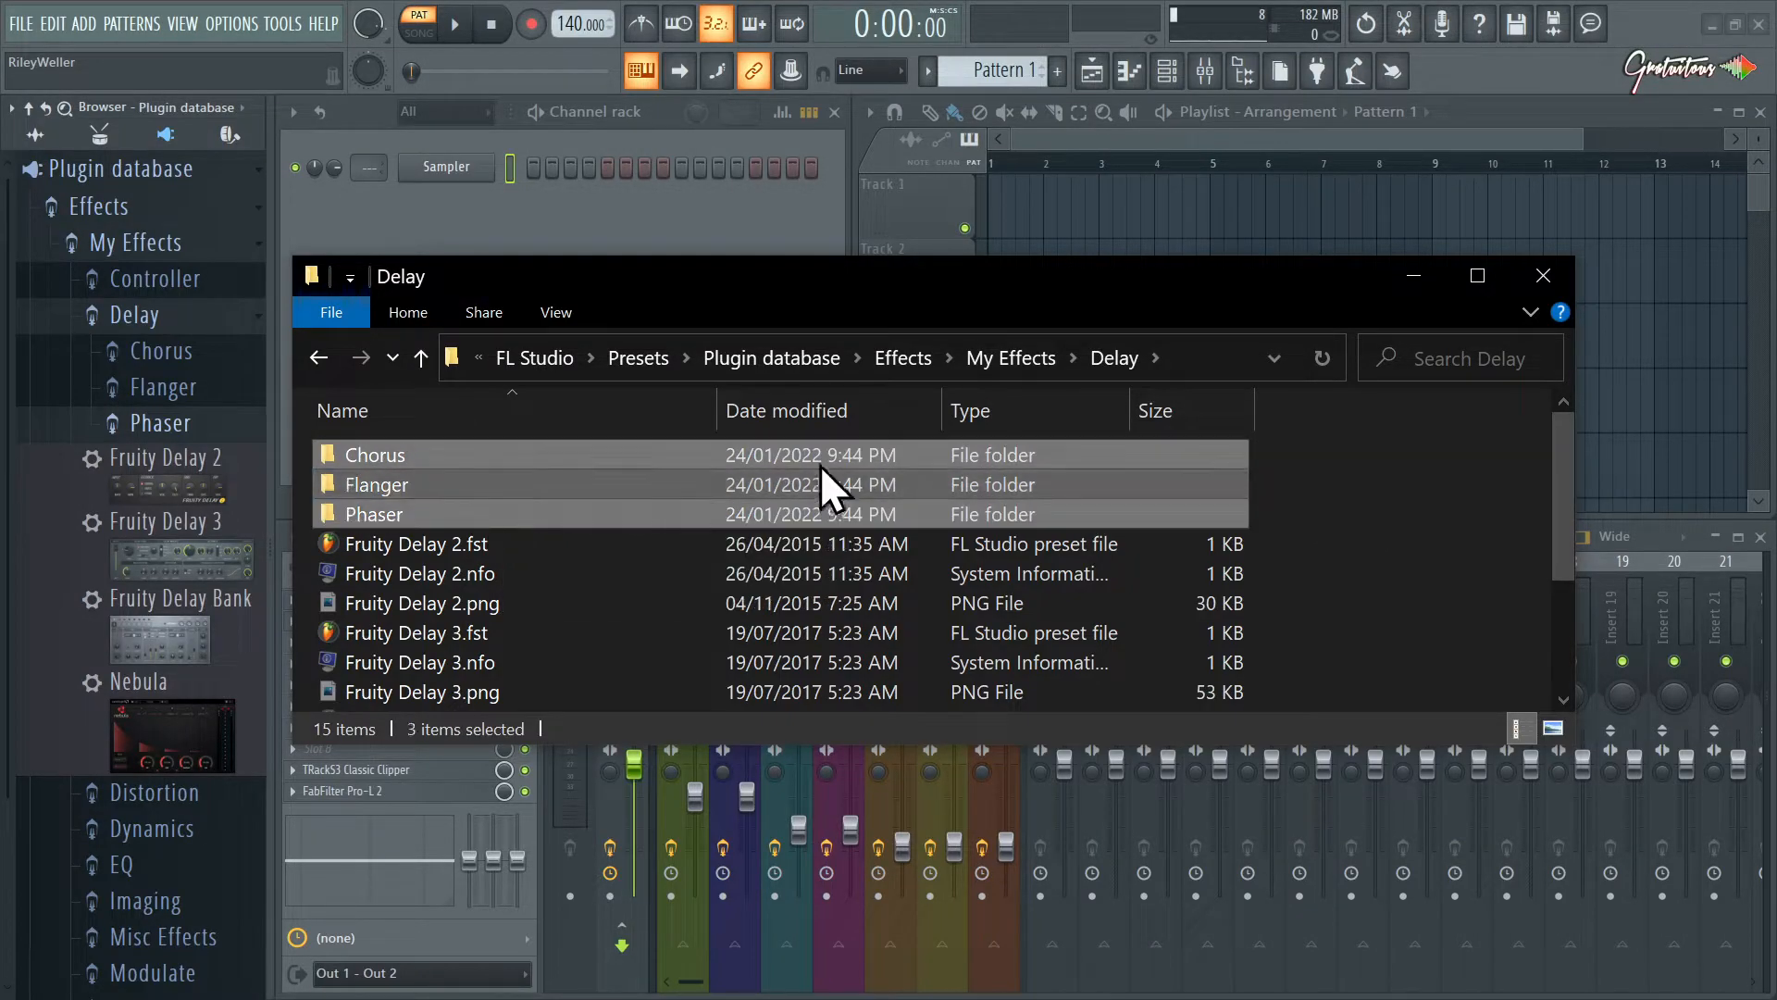
left_click(1543, 275)
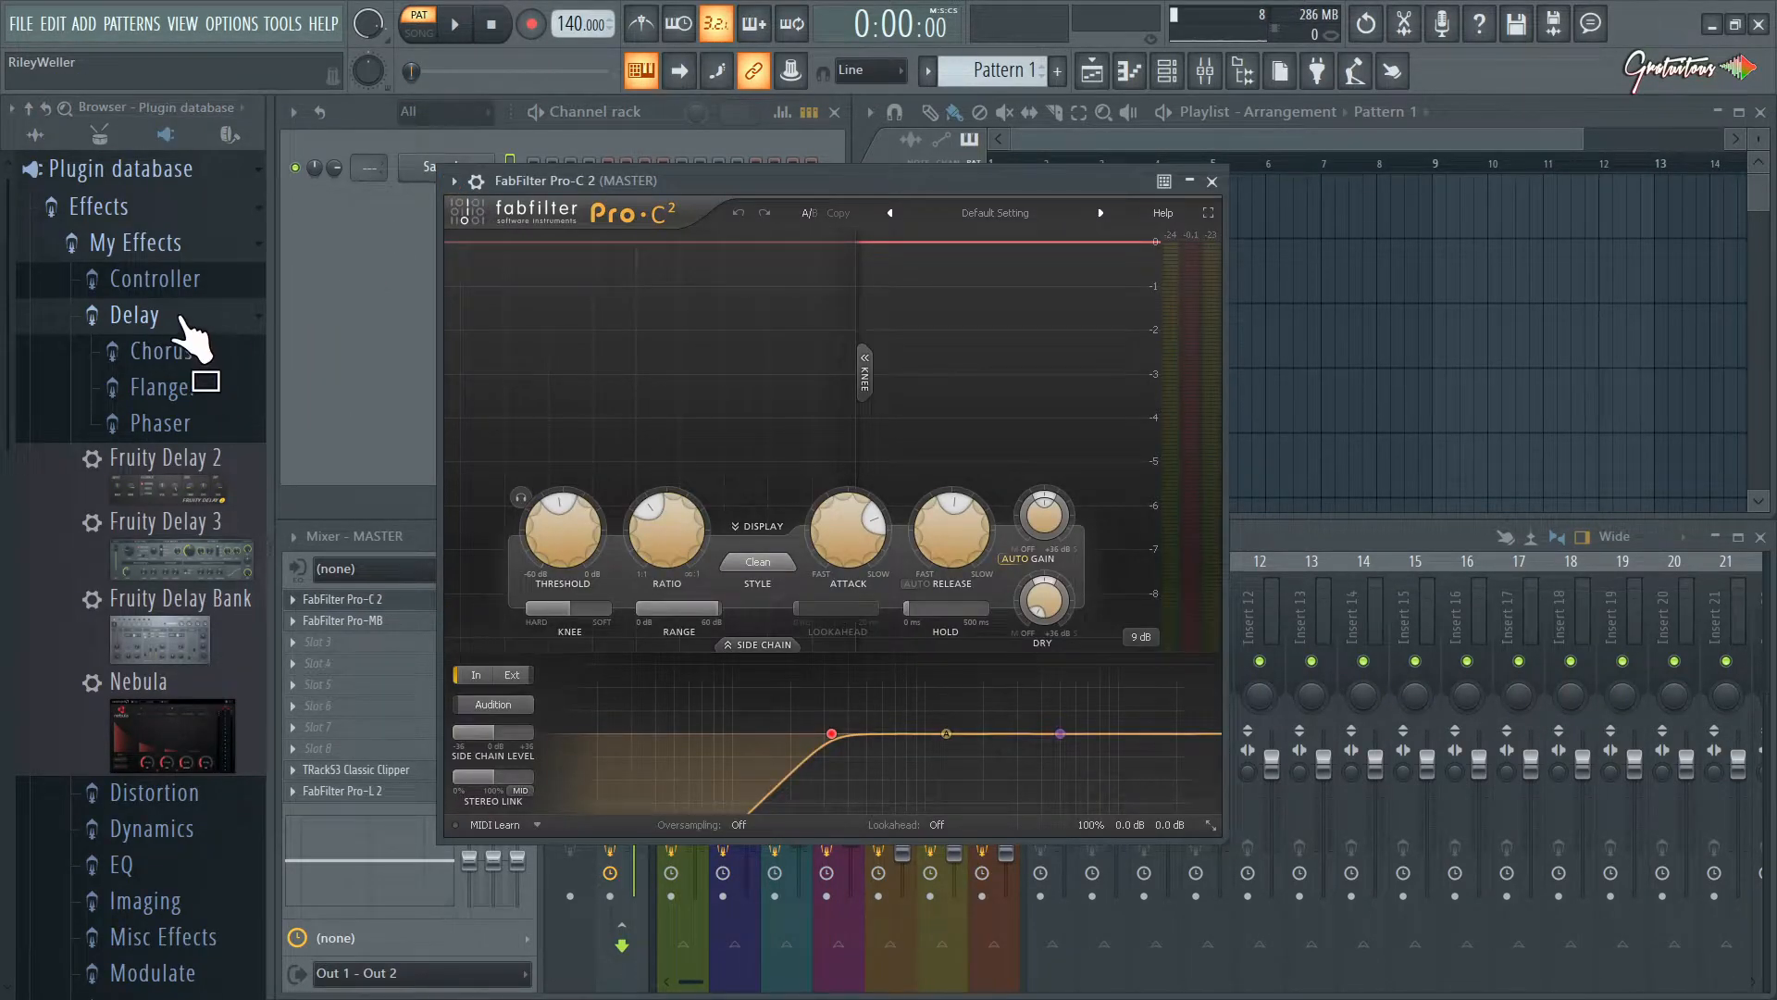
Try adding Pro-C 2 to the plugin database, dismiss the warning, and close it
left_click(453, 181)
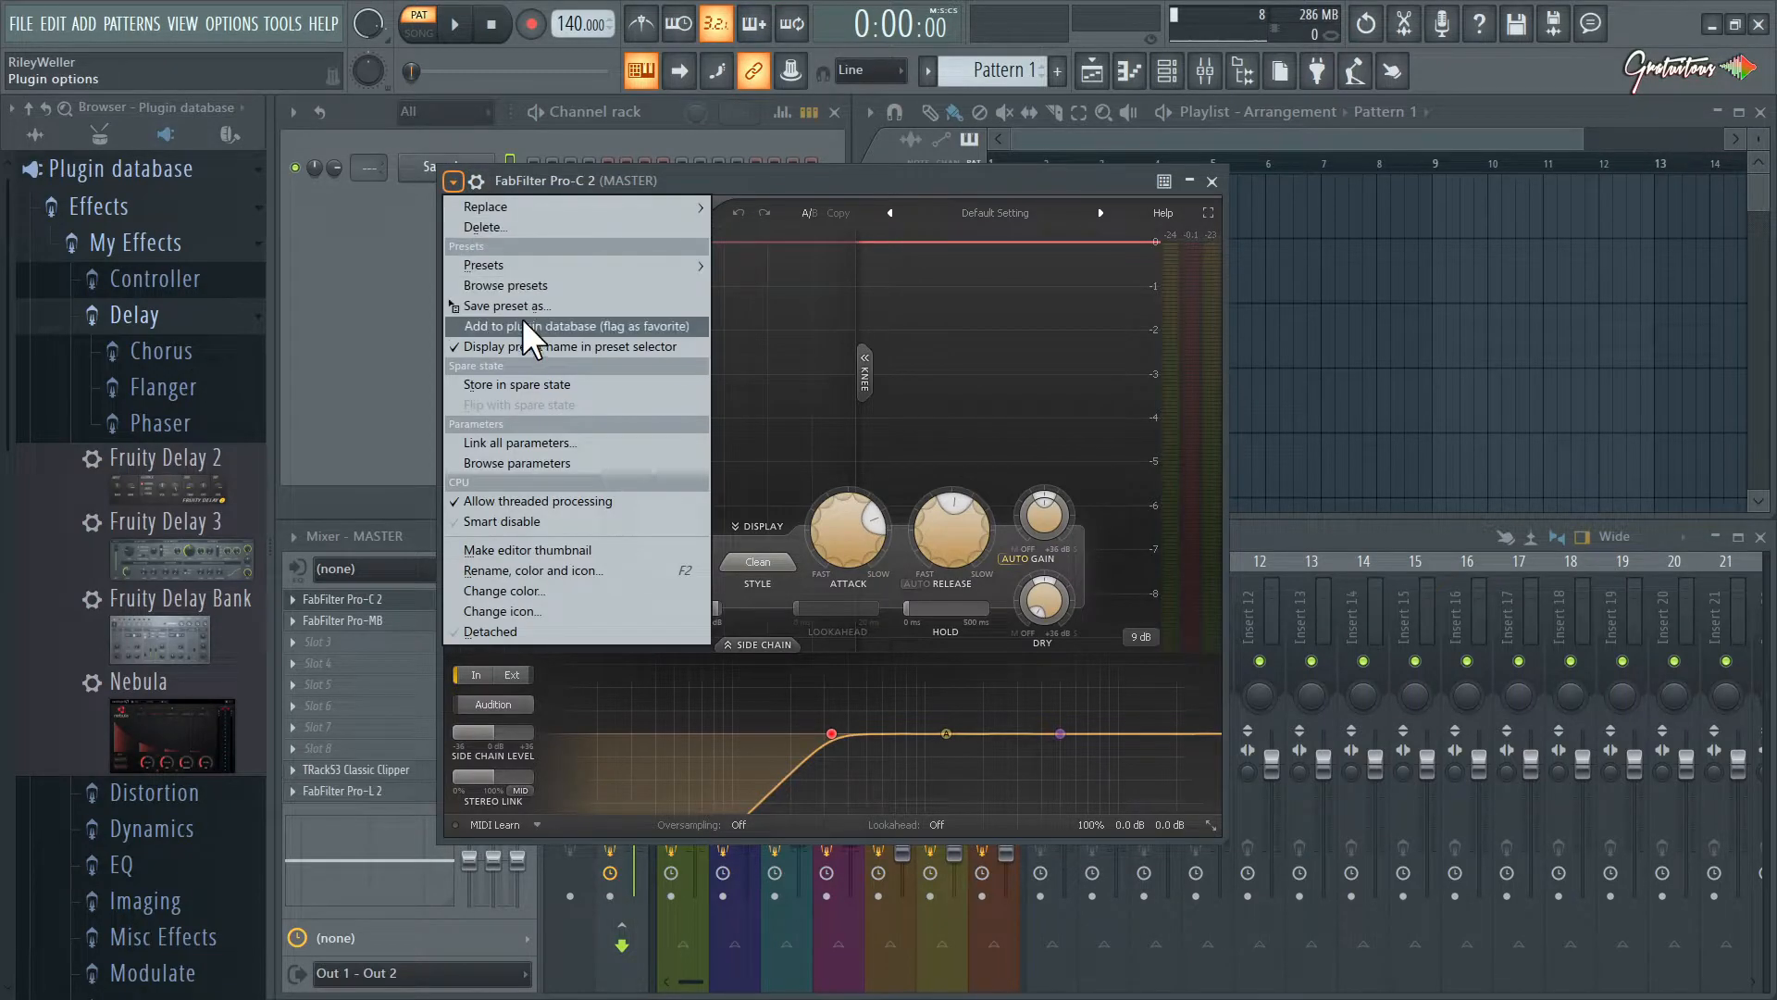
left_click(574, 326)
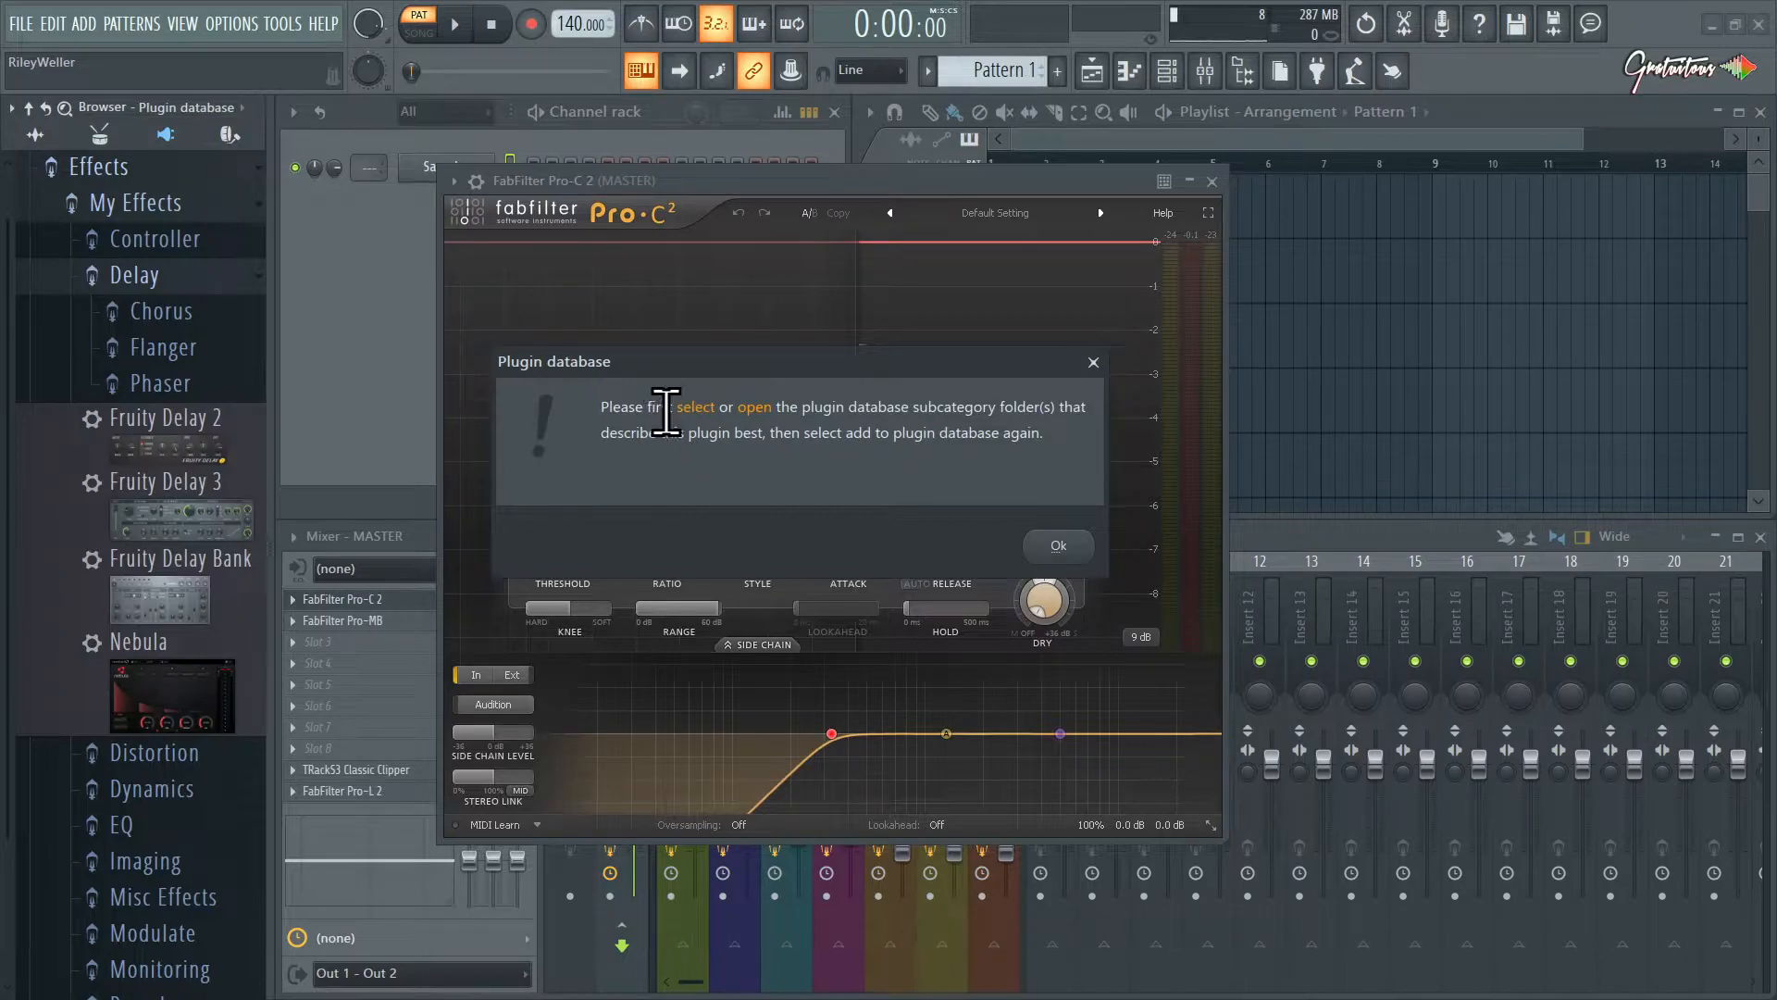
mouse_move(874, 414)
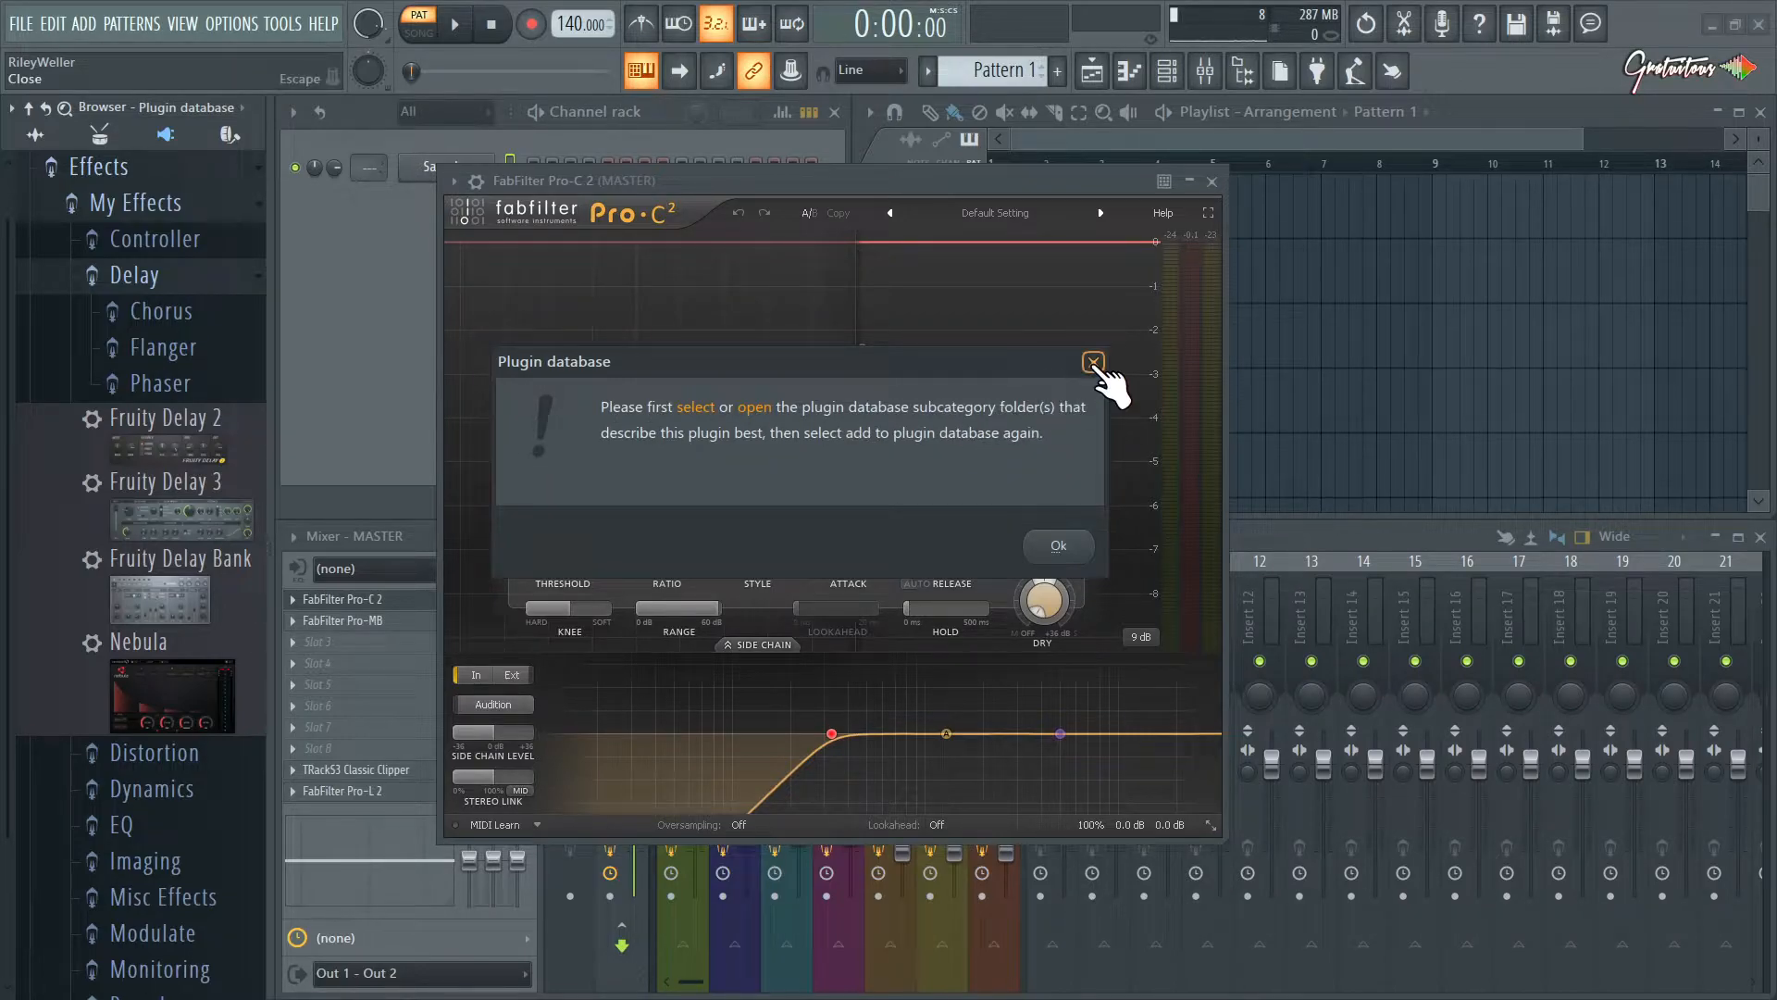
left_click(1093, 362)
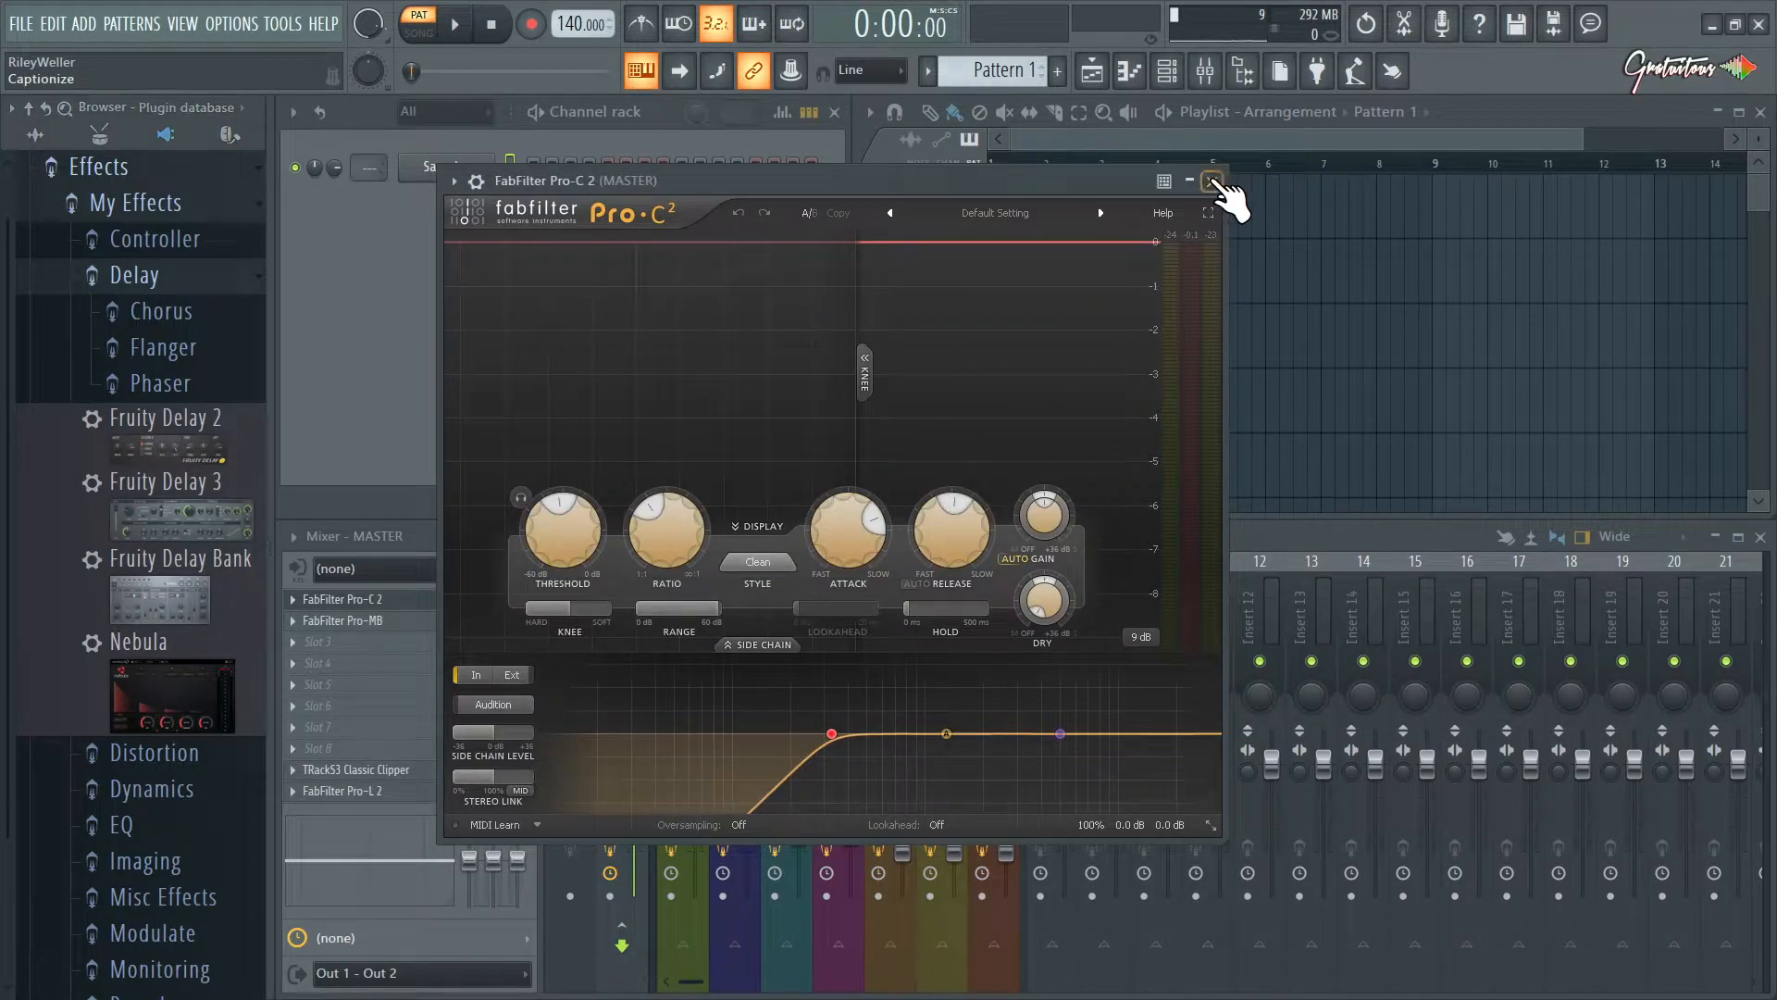
left_click(1214, 180)
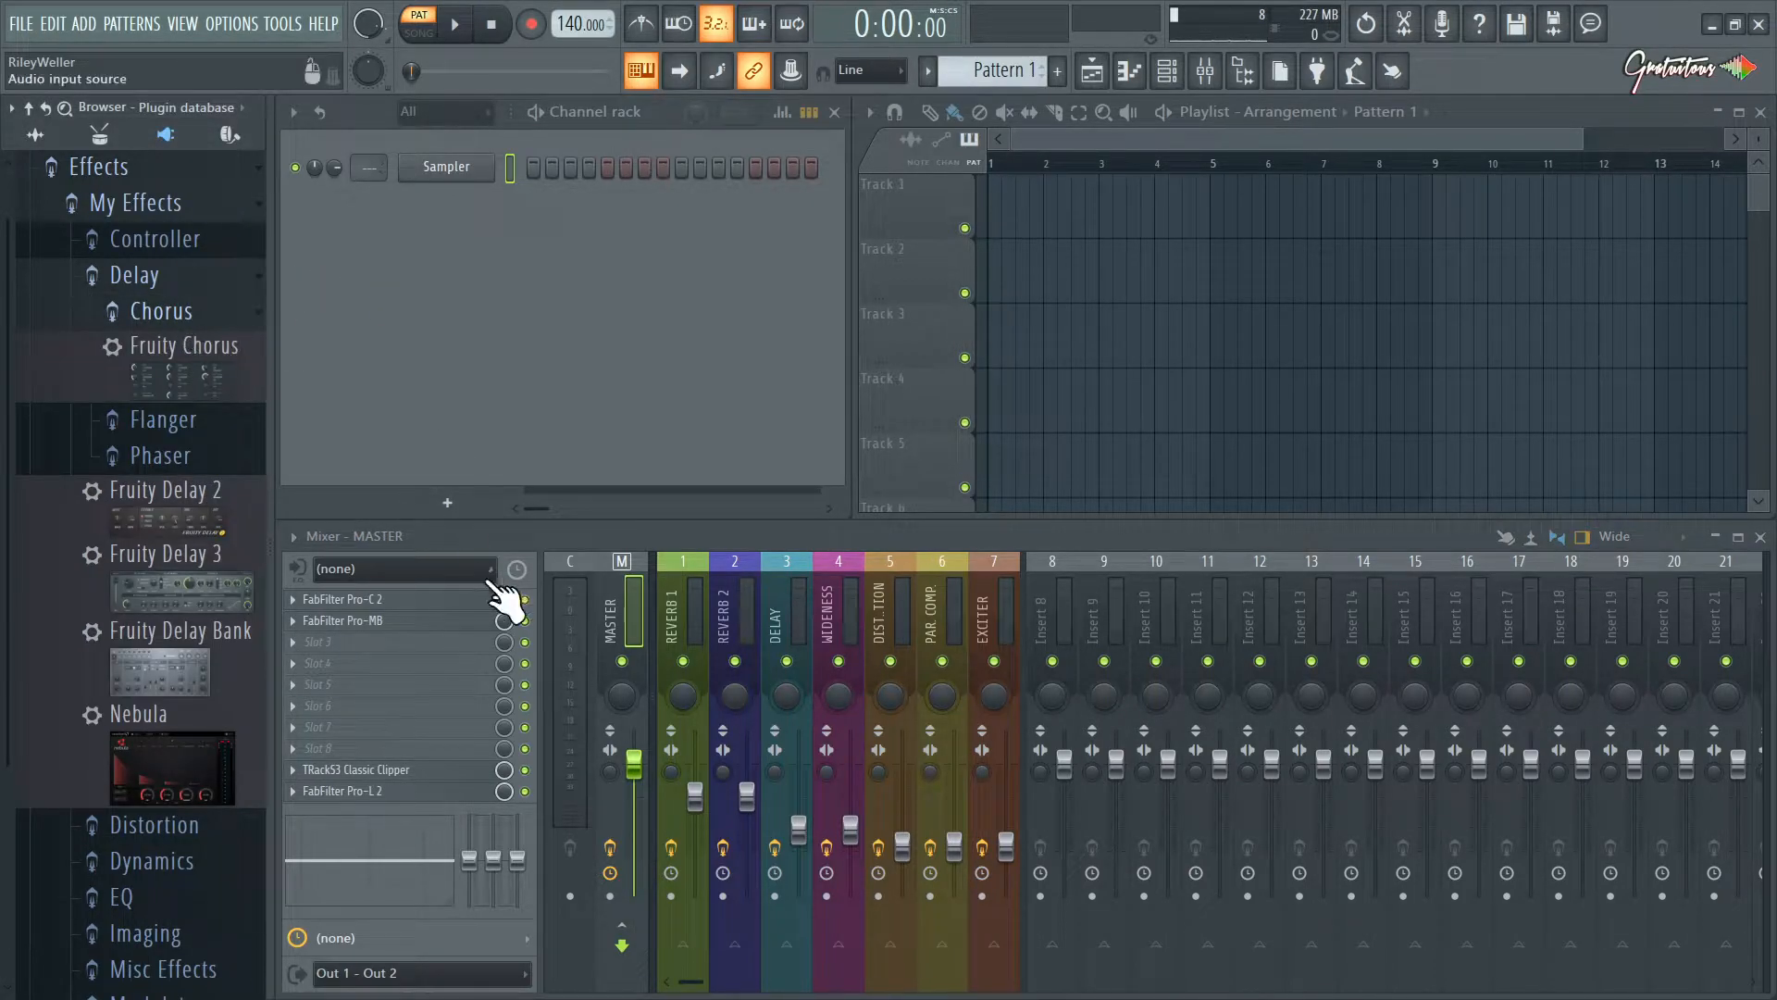
Reopen Pro-C 2 and add it to the Chorus subcategory
left_click(341, 598)
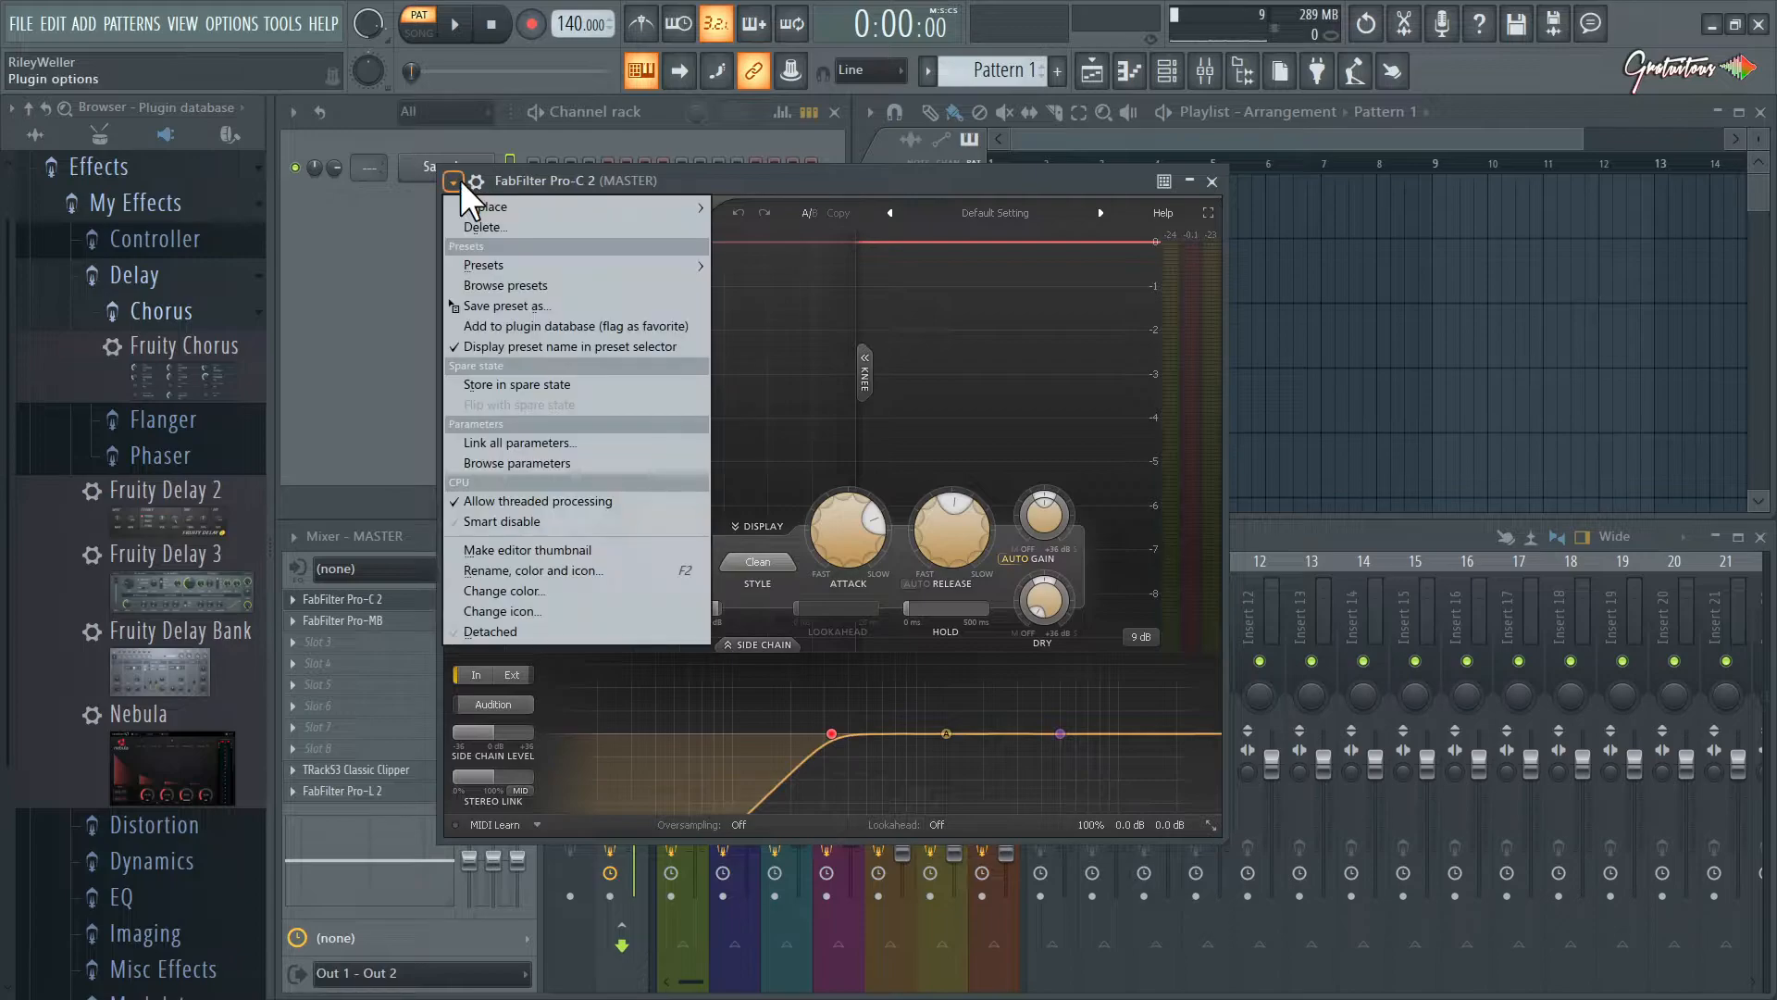
left_click(574, 326)
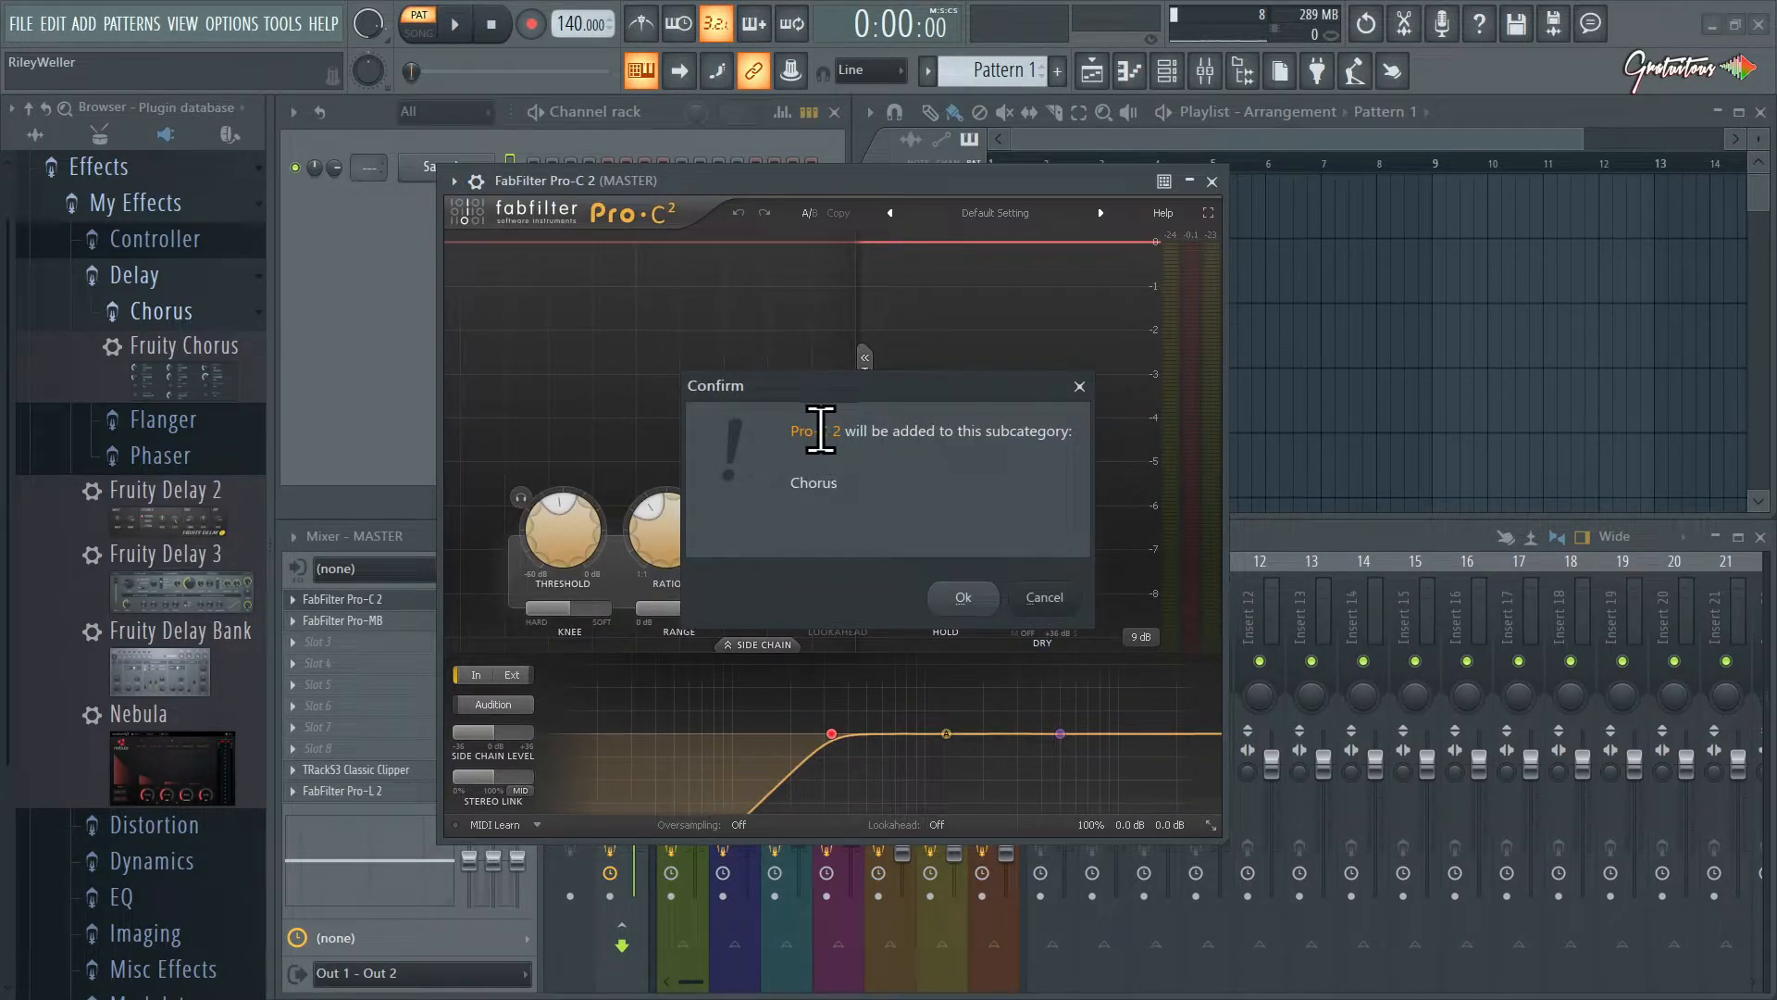
mouse_move(851, 496)
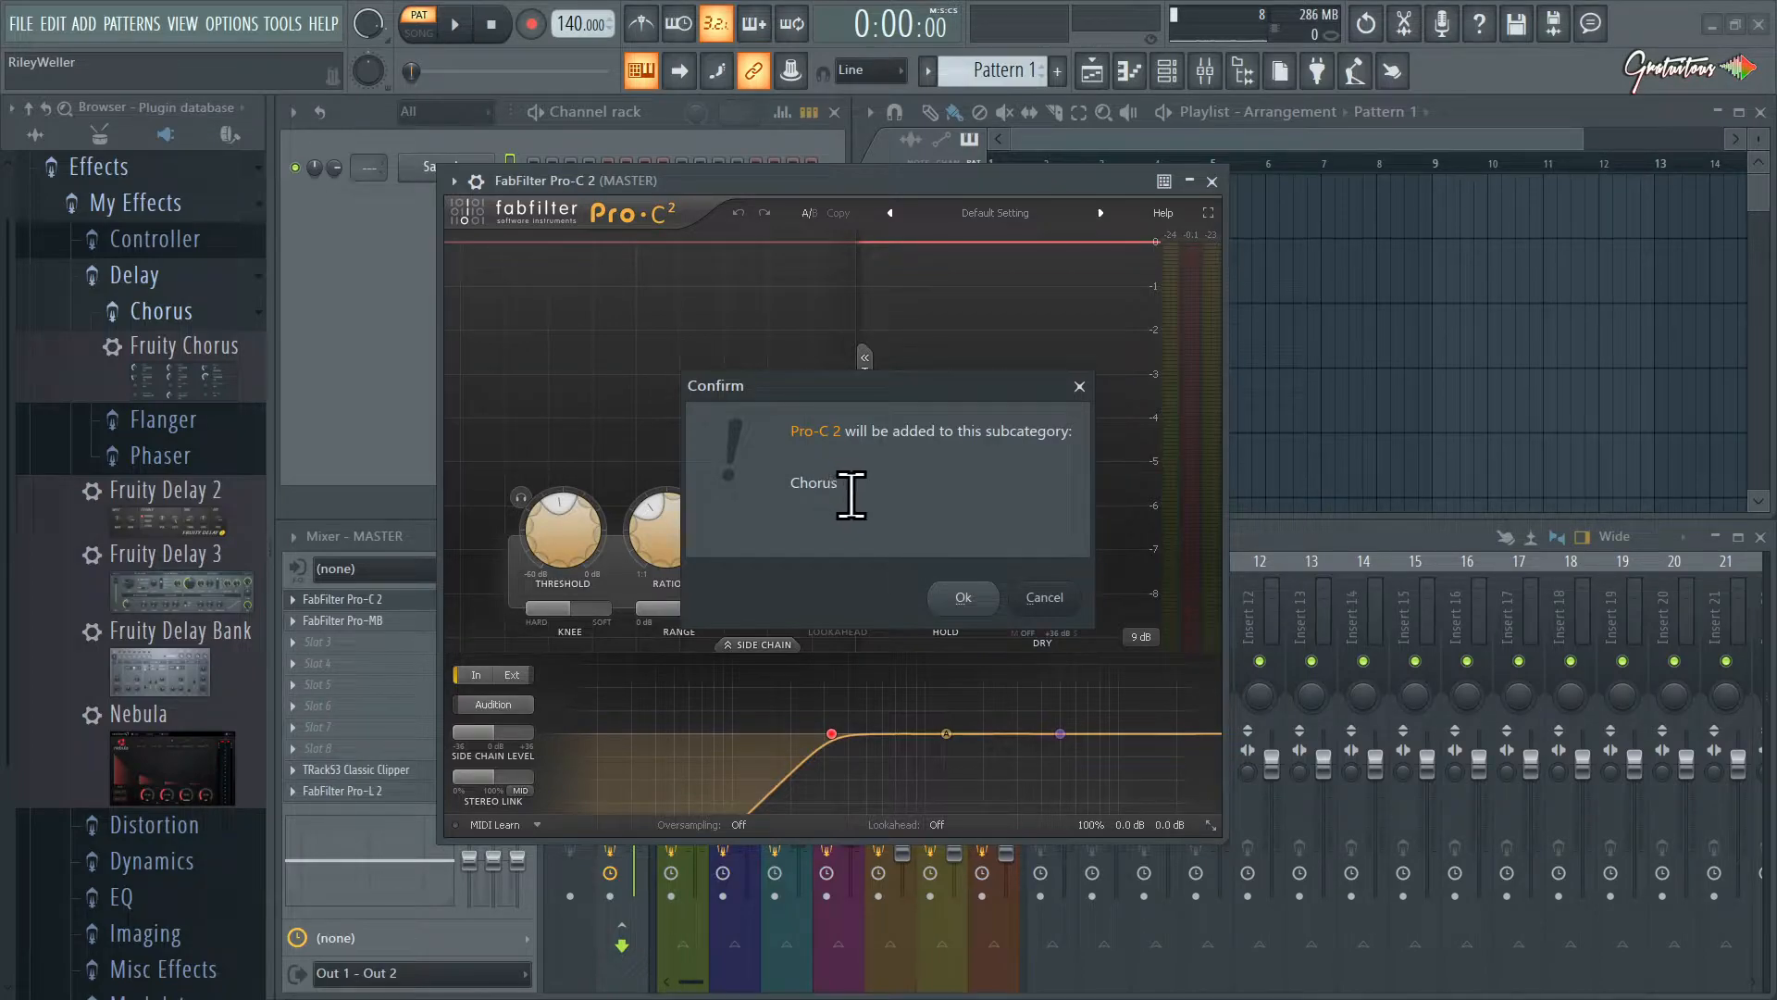
left_click(963, 597)
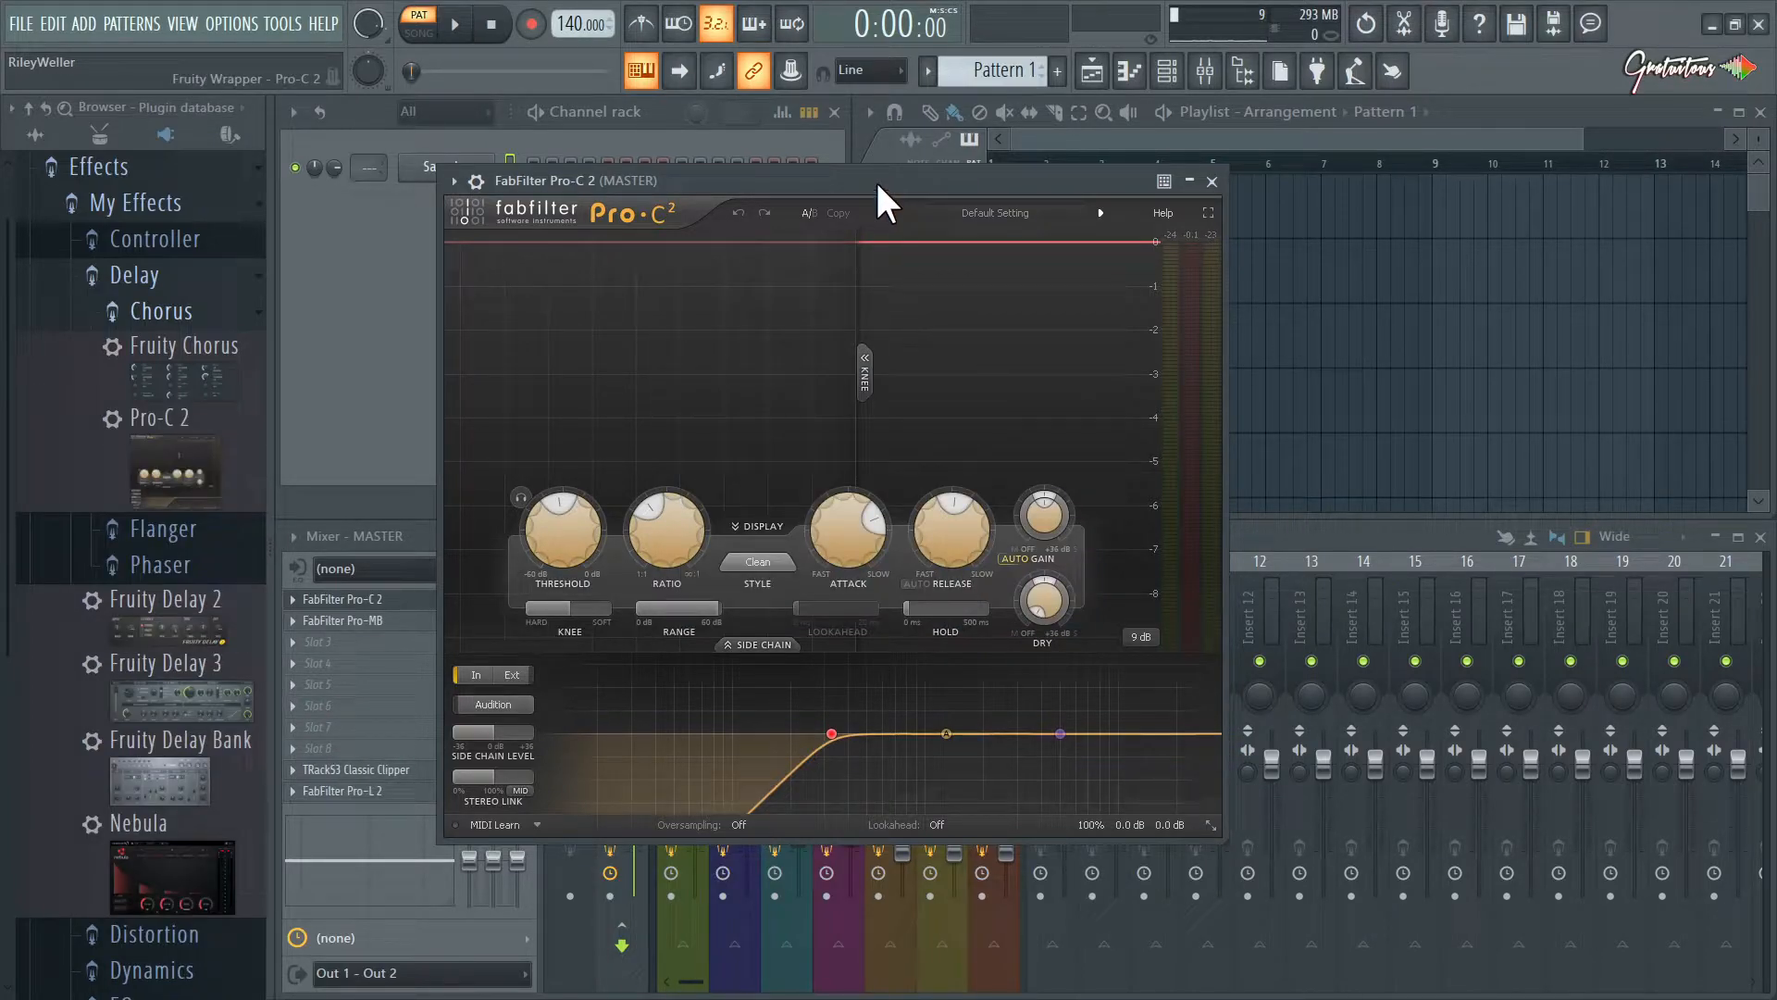
left_click(1212, 181)
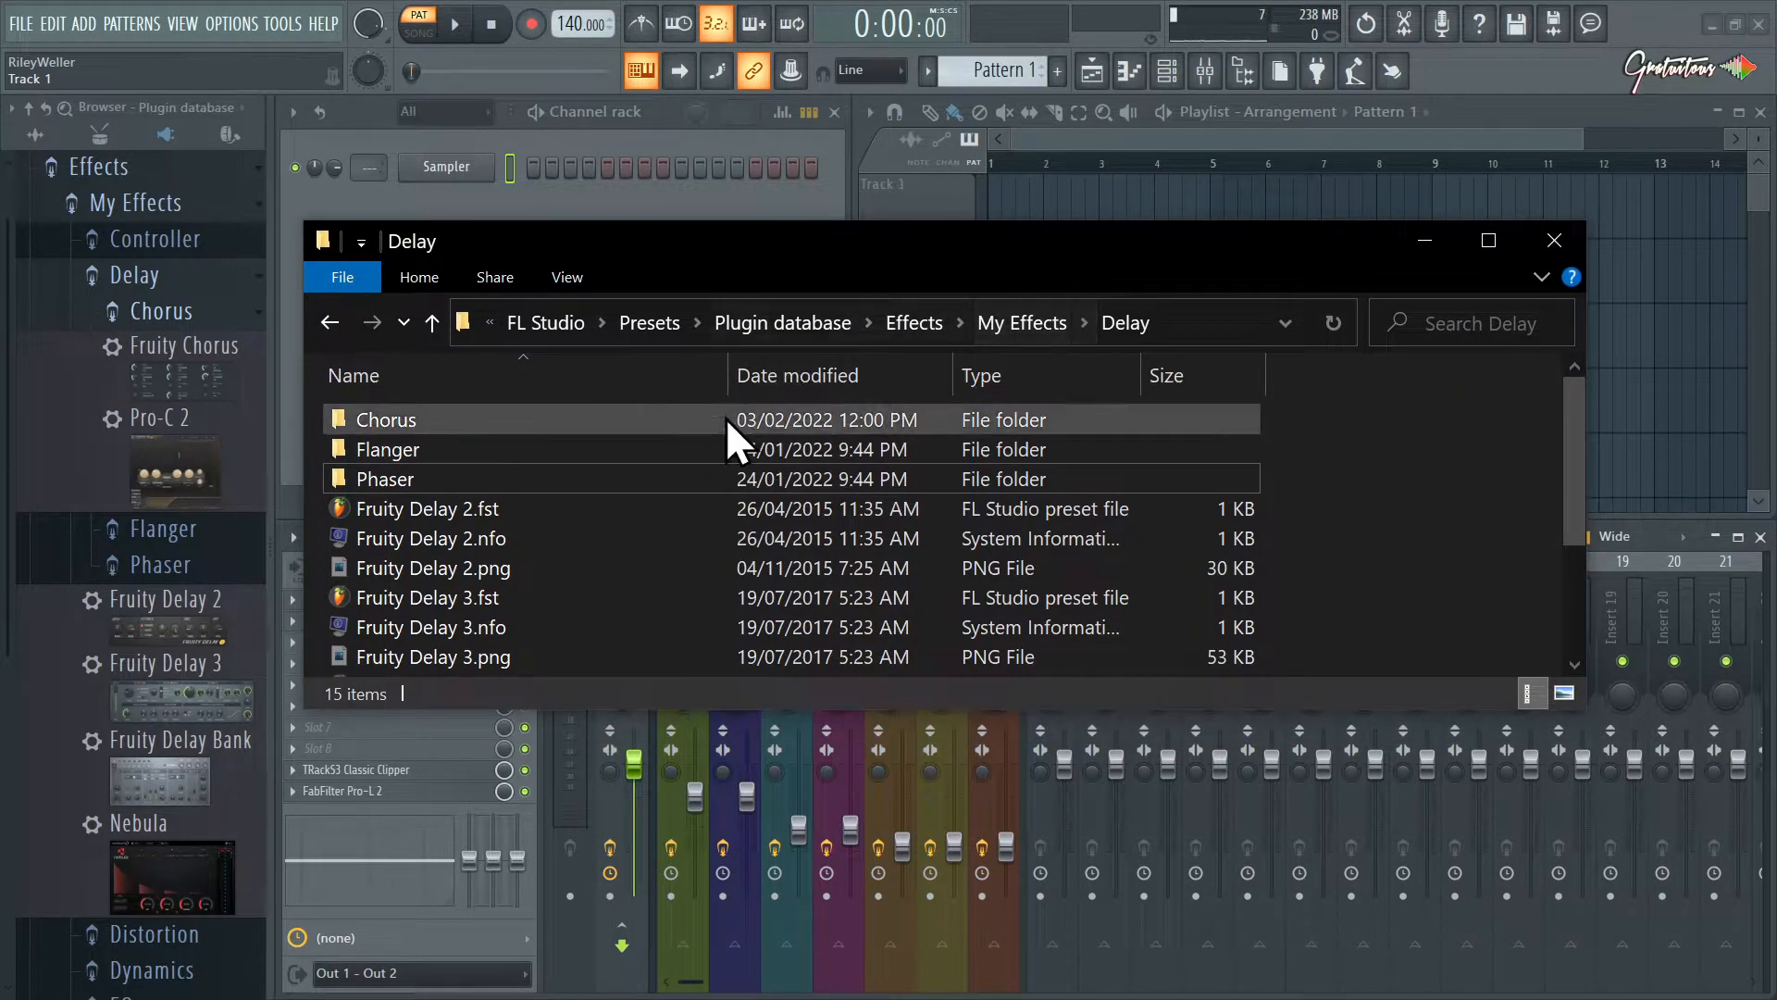
Open the Chorus folder and collapse its plugin list in the browser
double_click(385, 419)
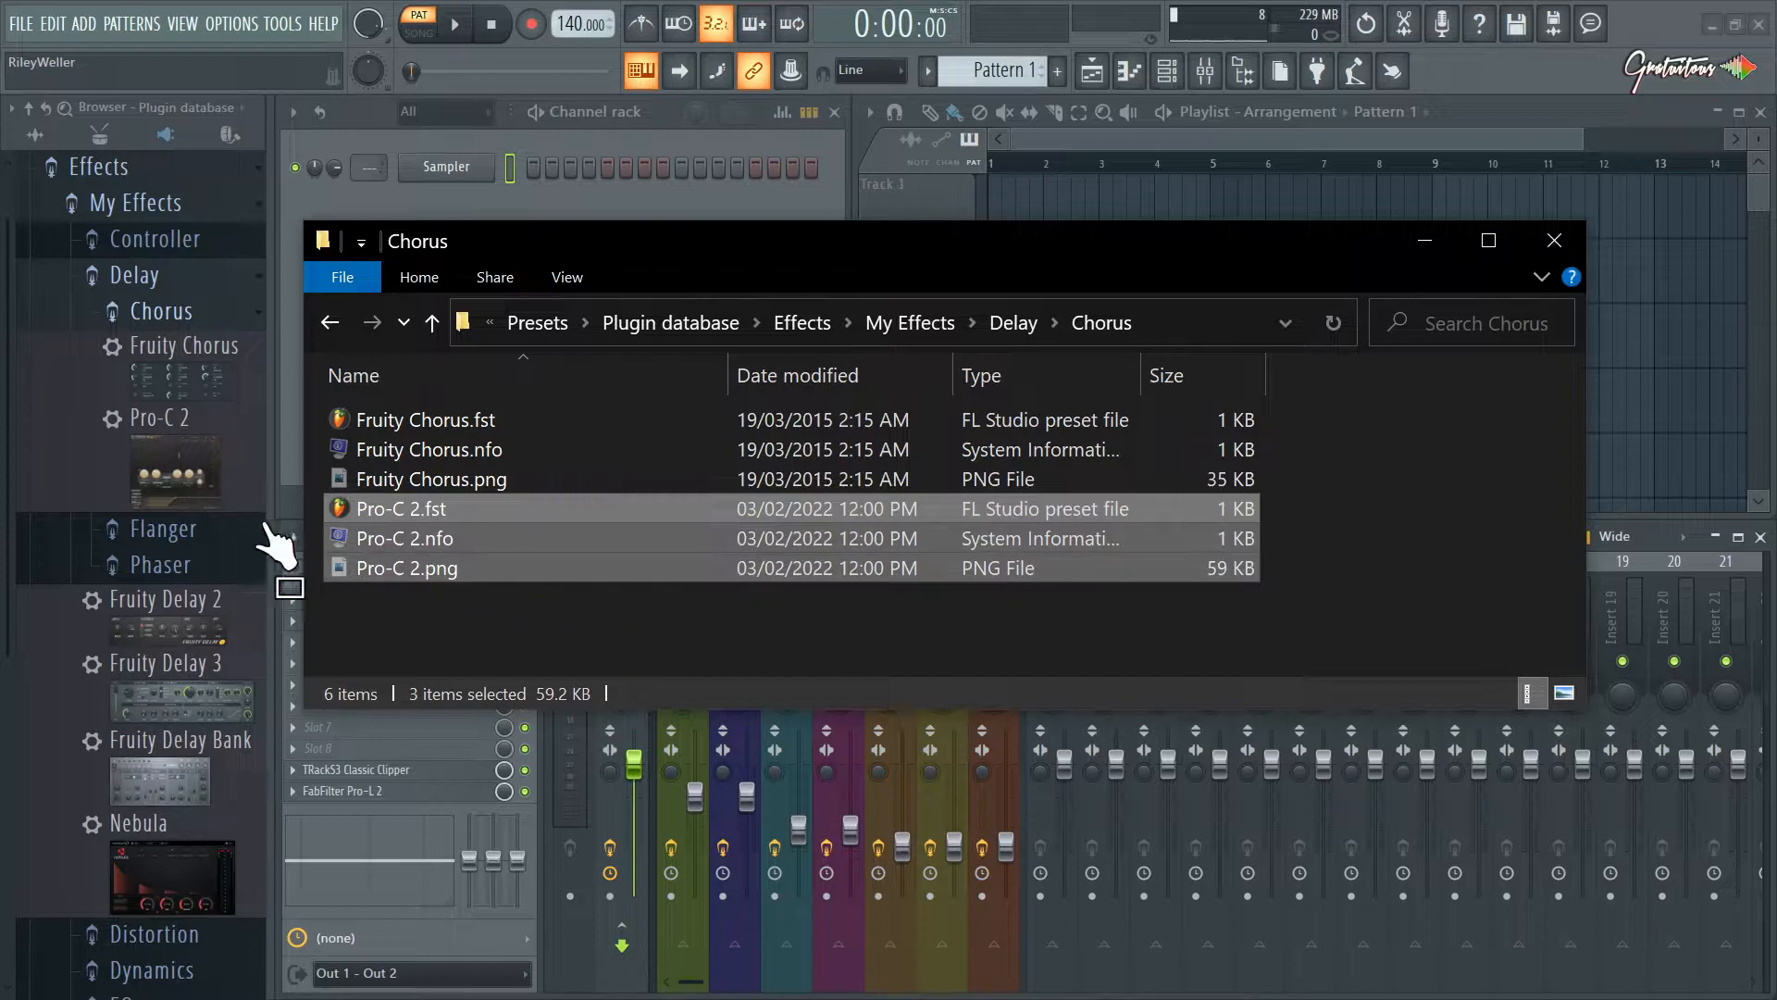
mouse_move(442, 538)
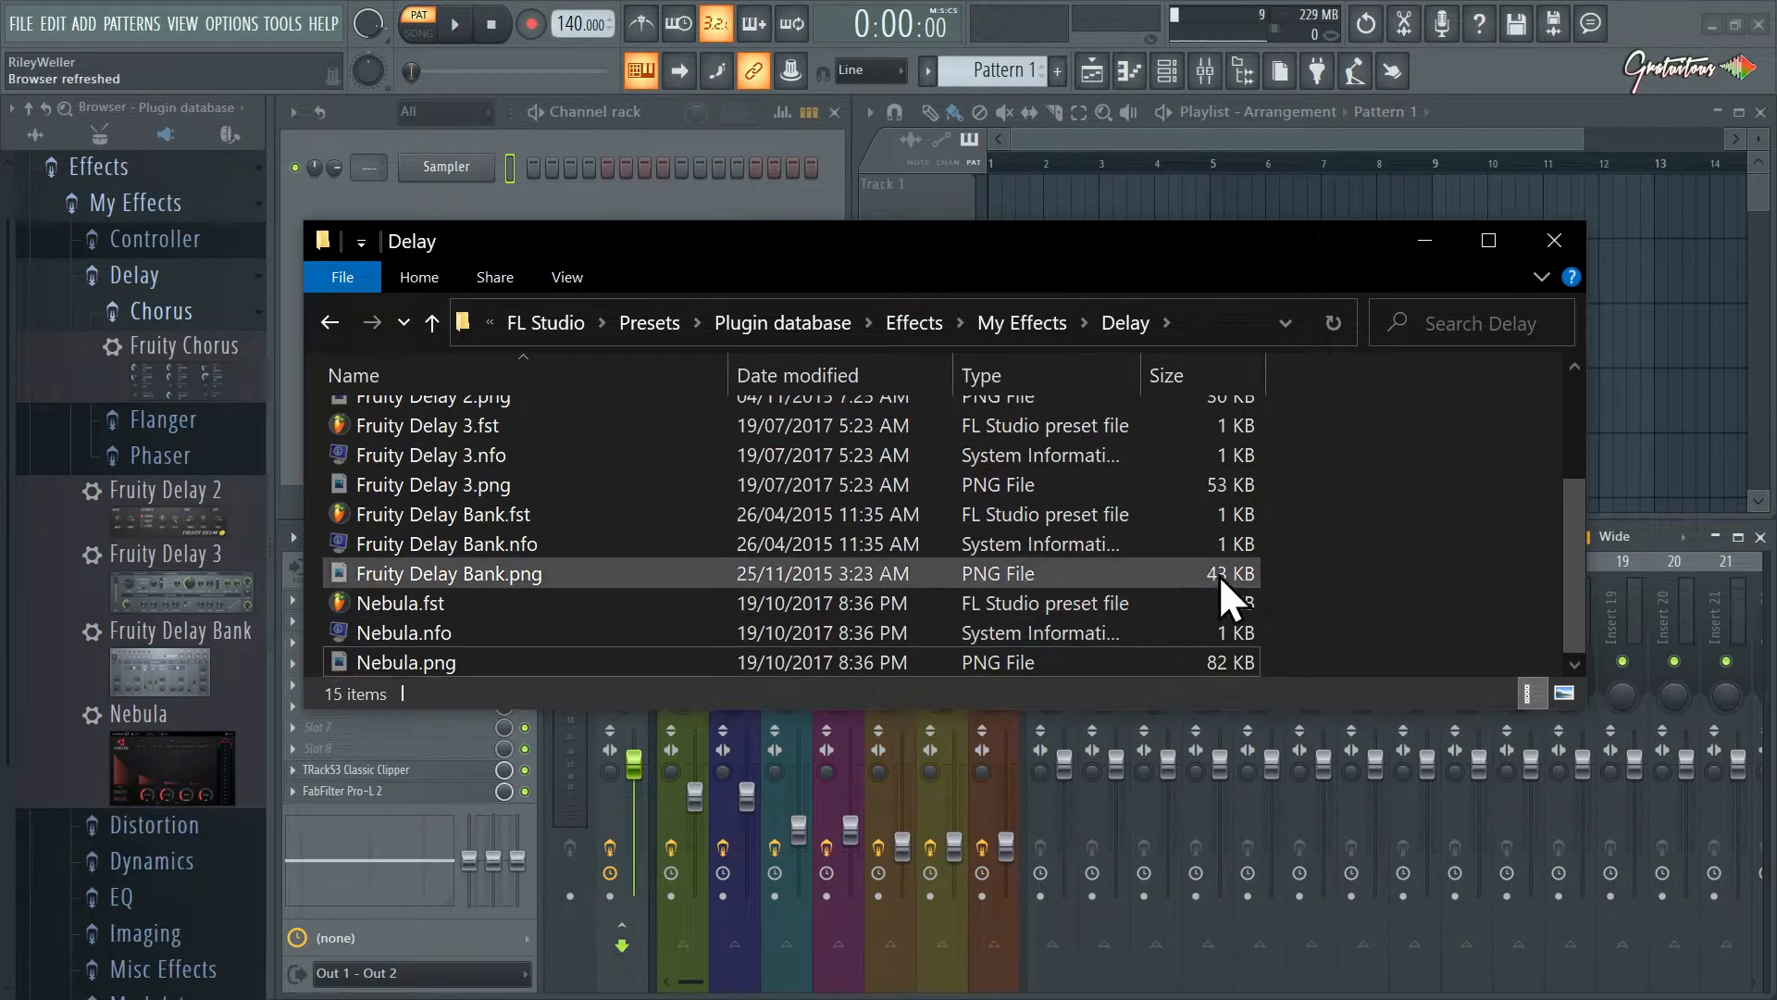
mouse_move(441, 676)
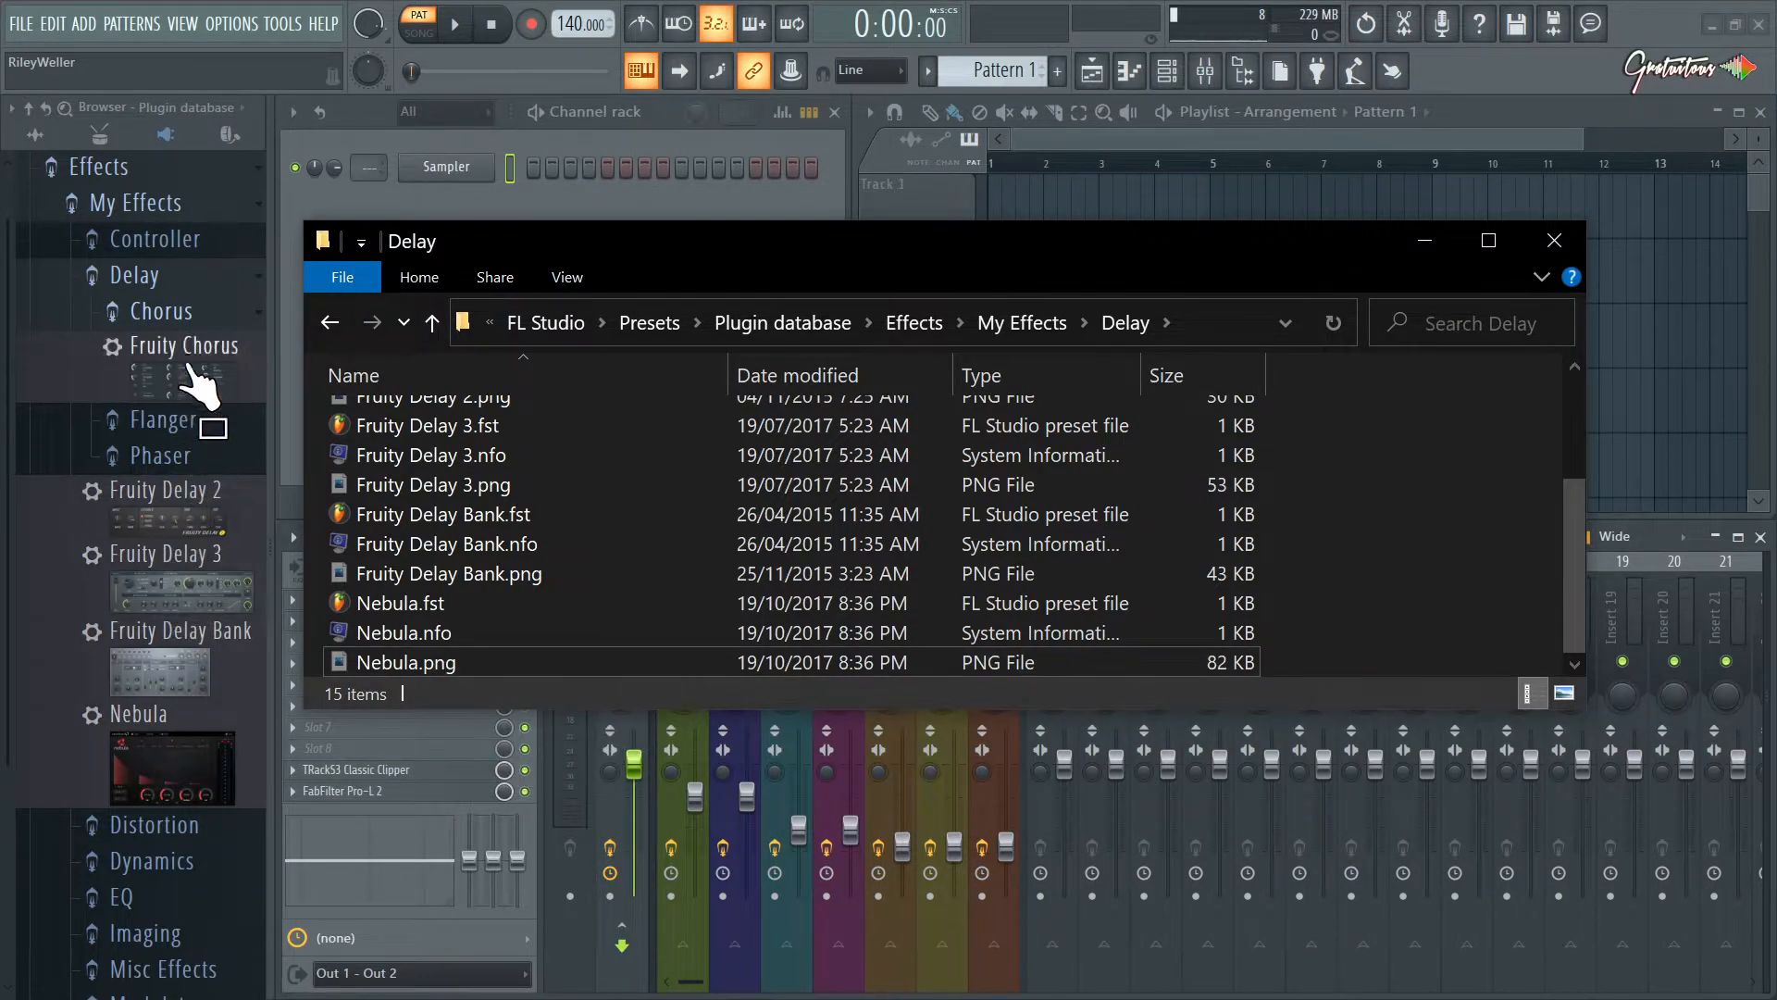
left_click(1554, 240)
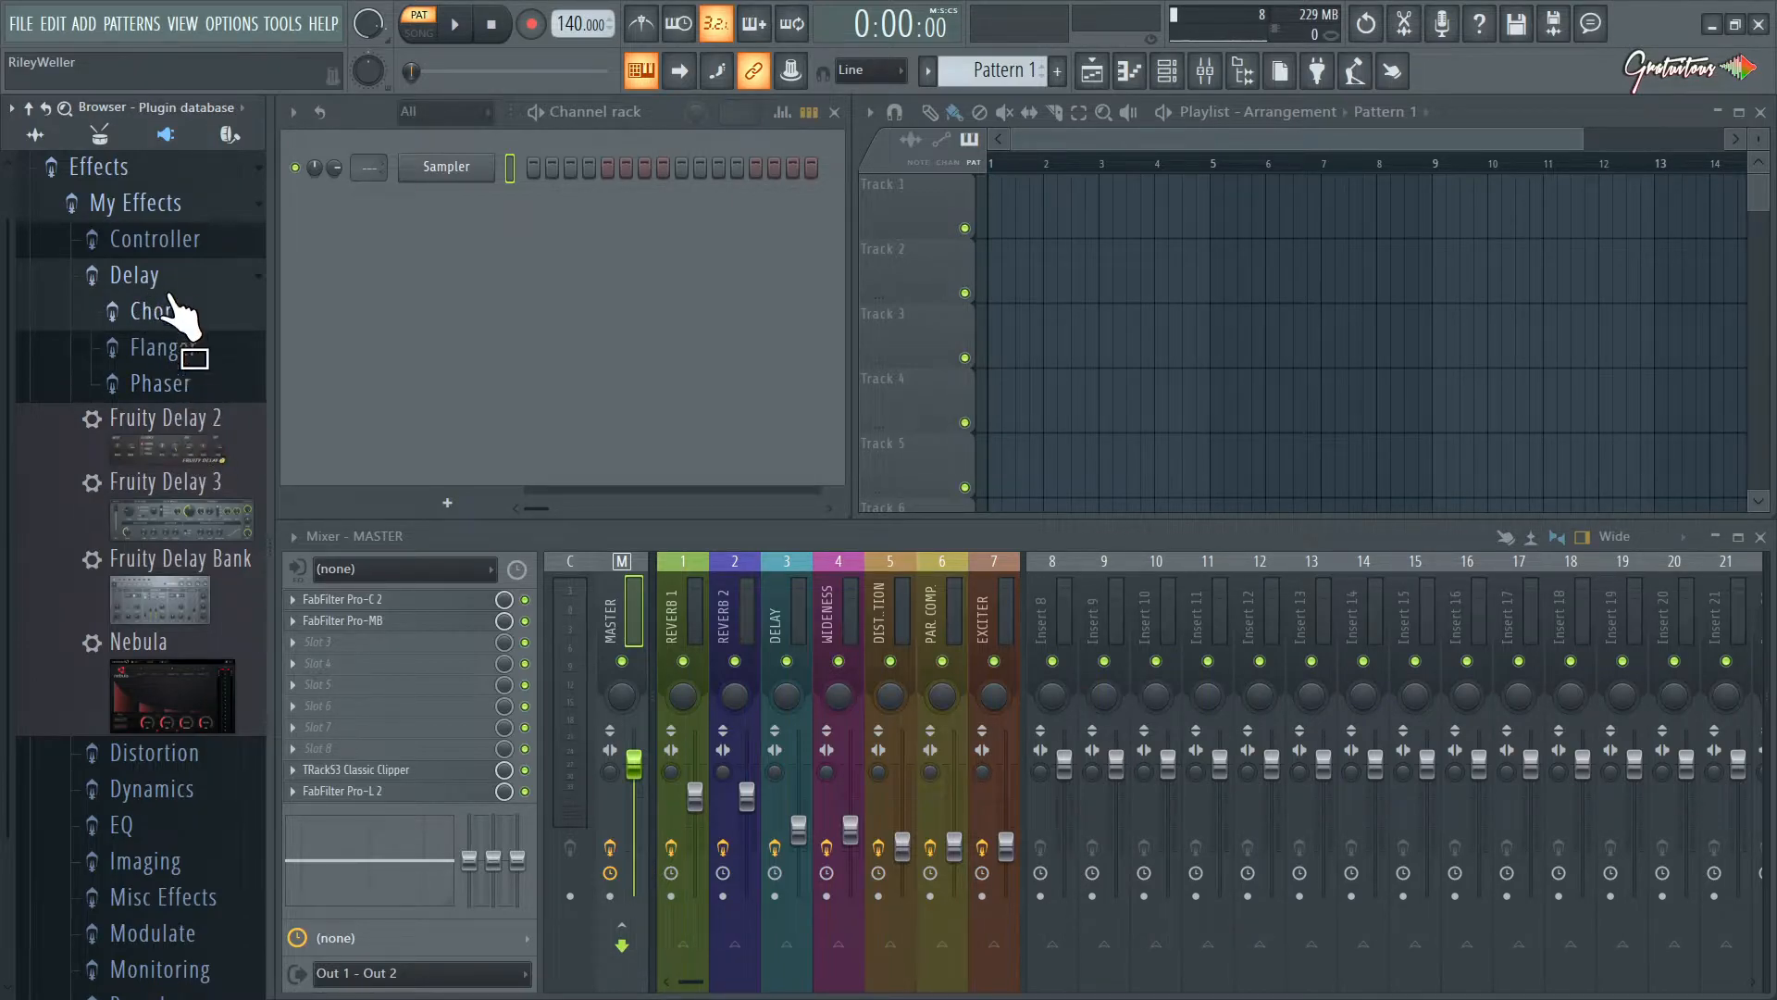
mouse_move(185, 416)
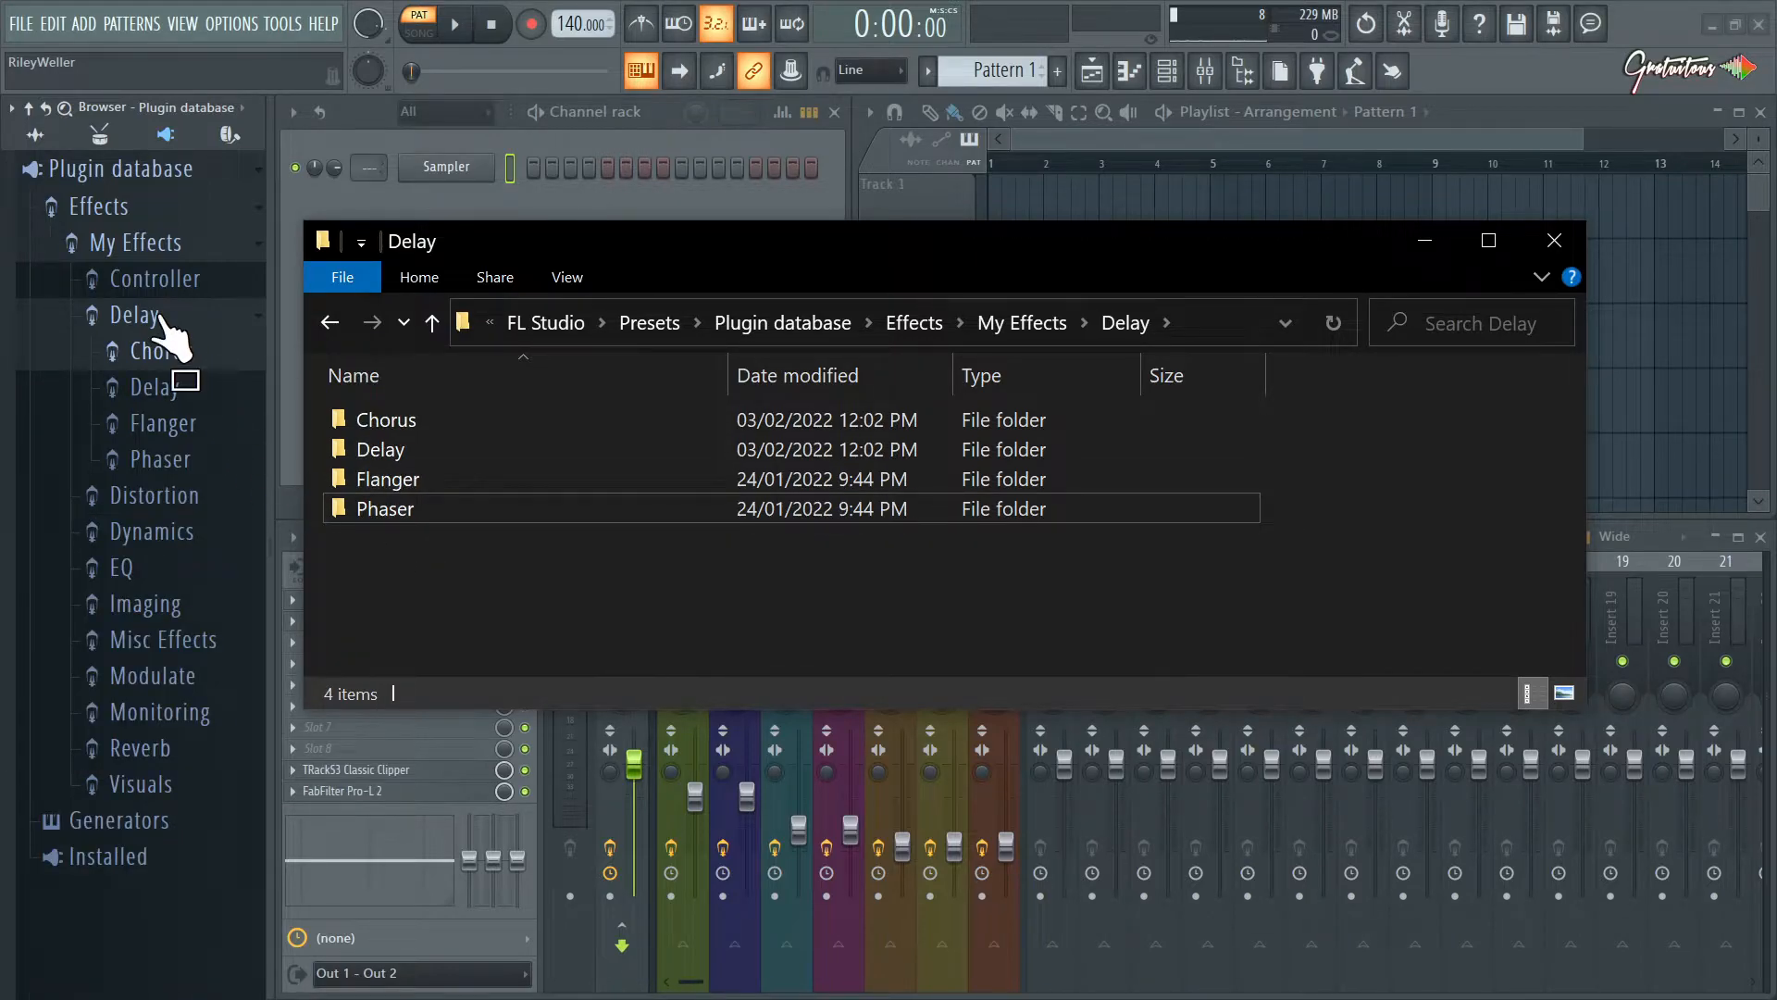
Refresh the browser's Delay folder to show and collapse the new inner Delay subfolder
left_click(1554, 239)
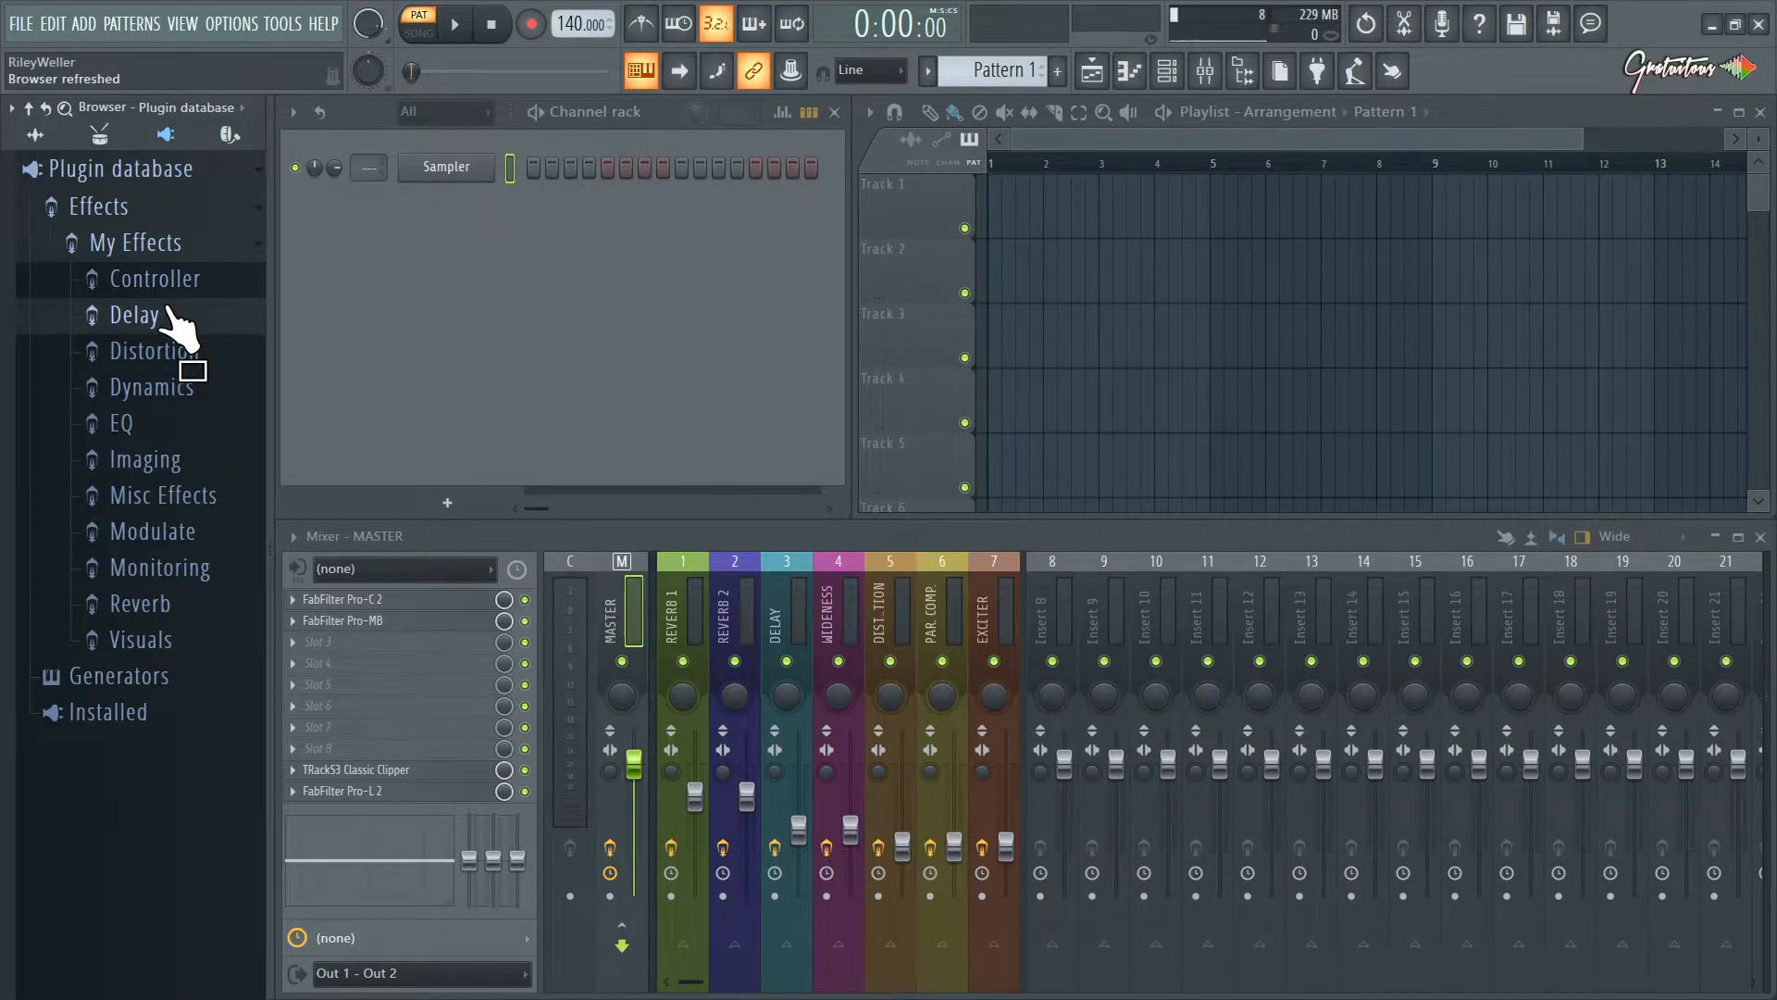
left_click(134, 314)
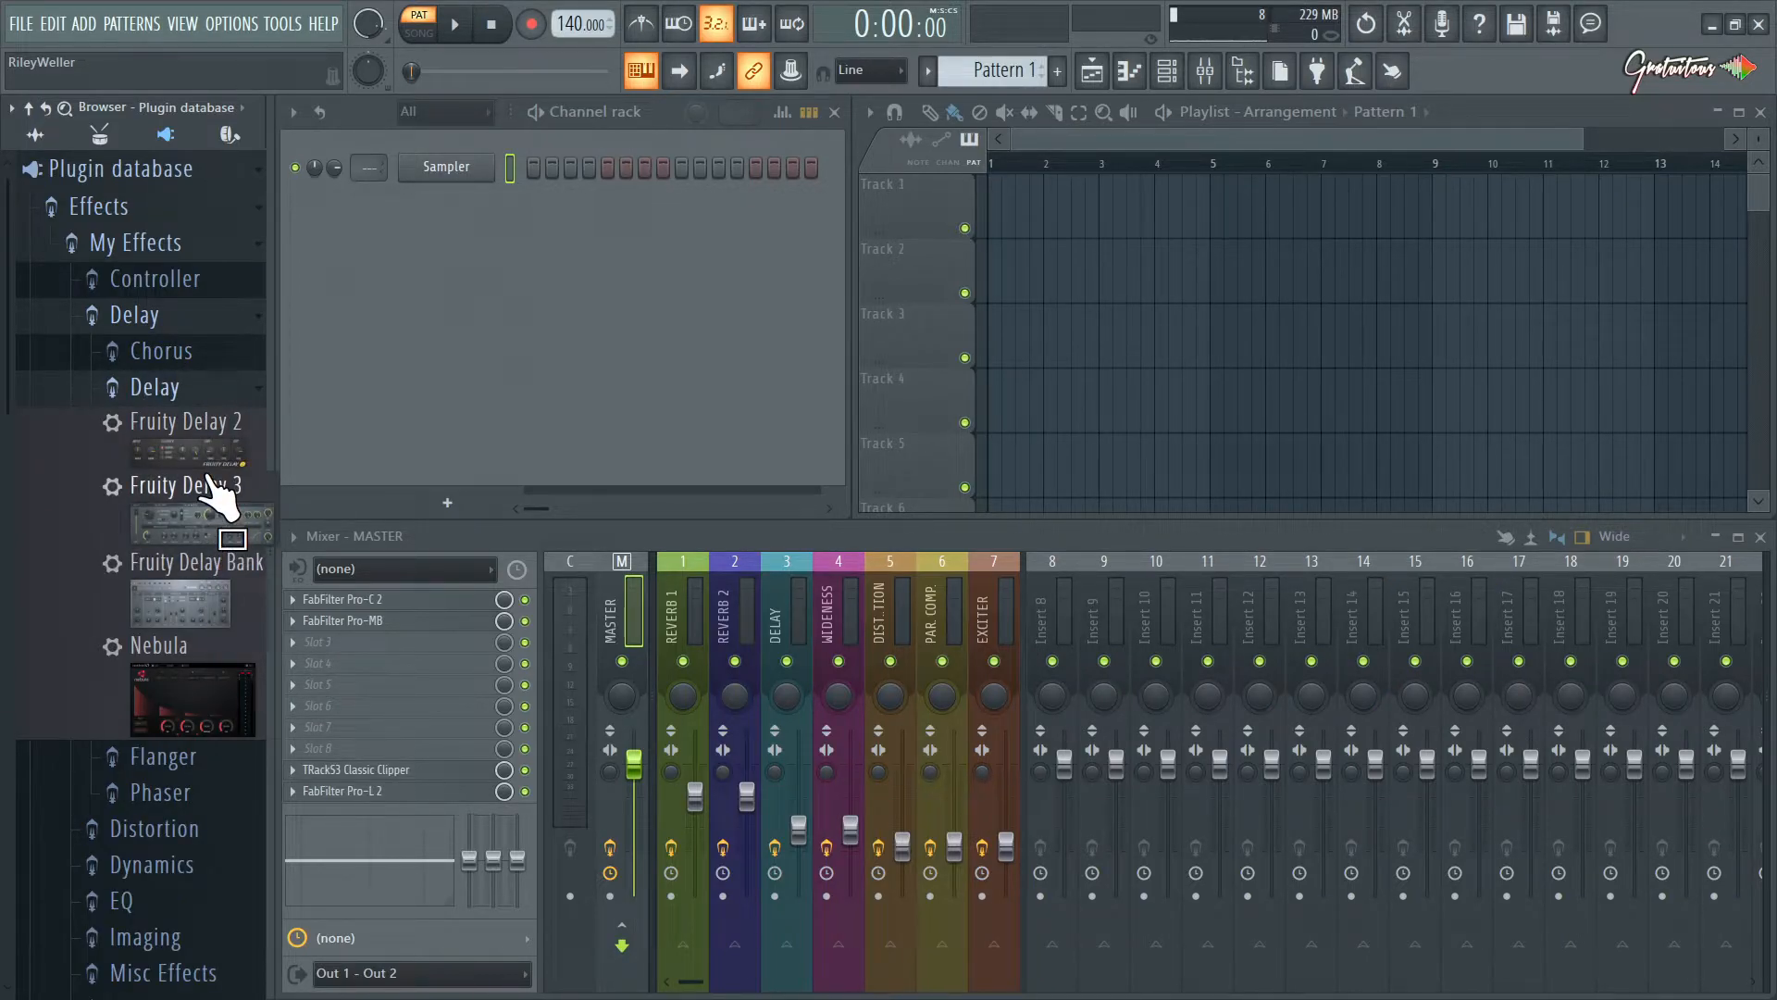
left_click(91, 315)
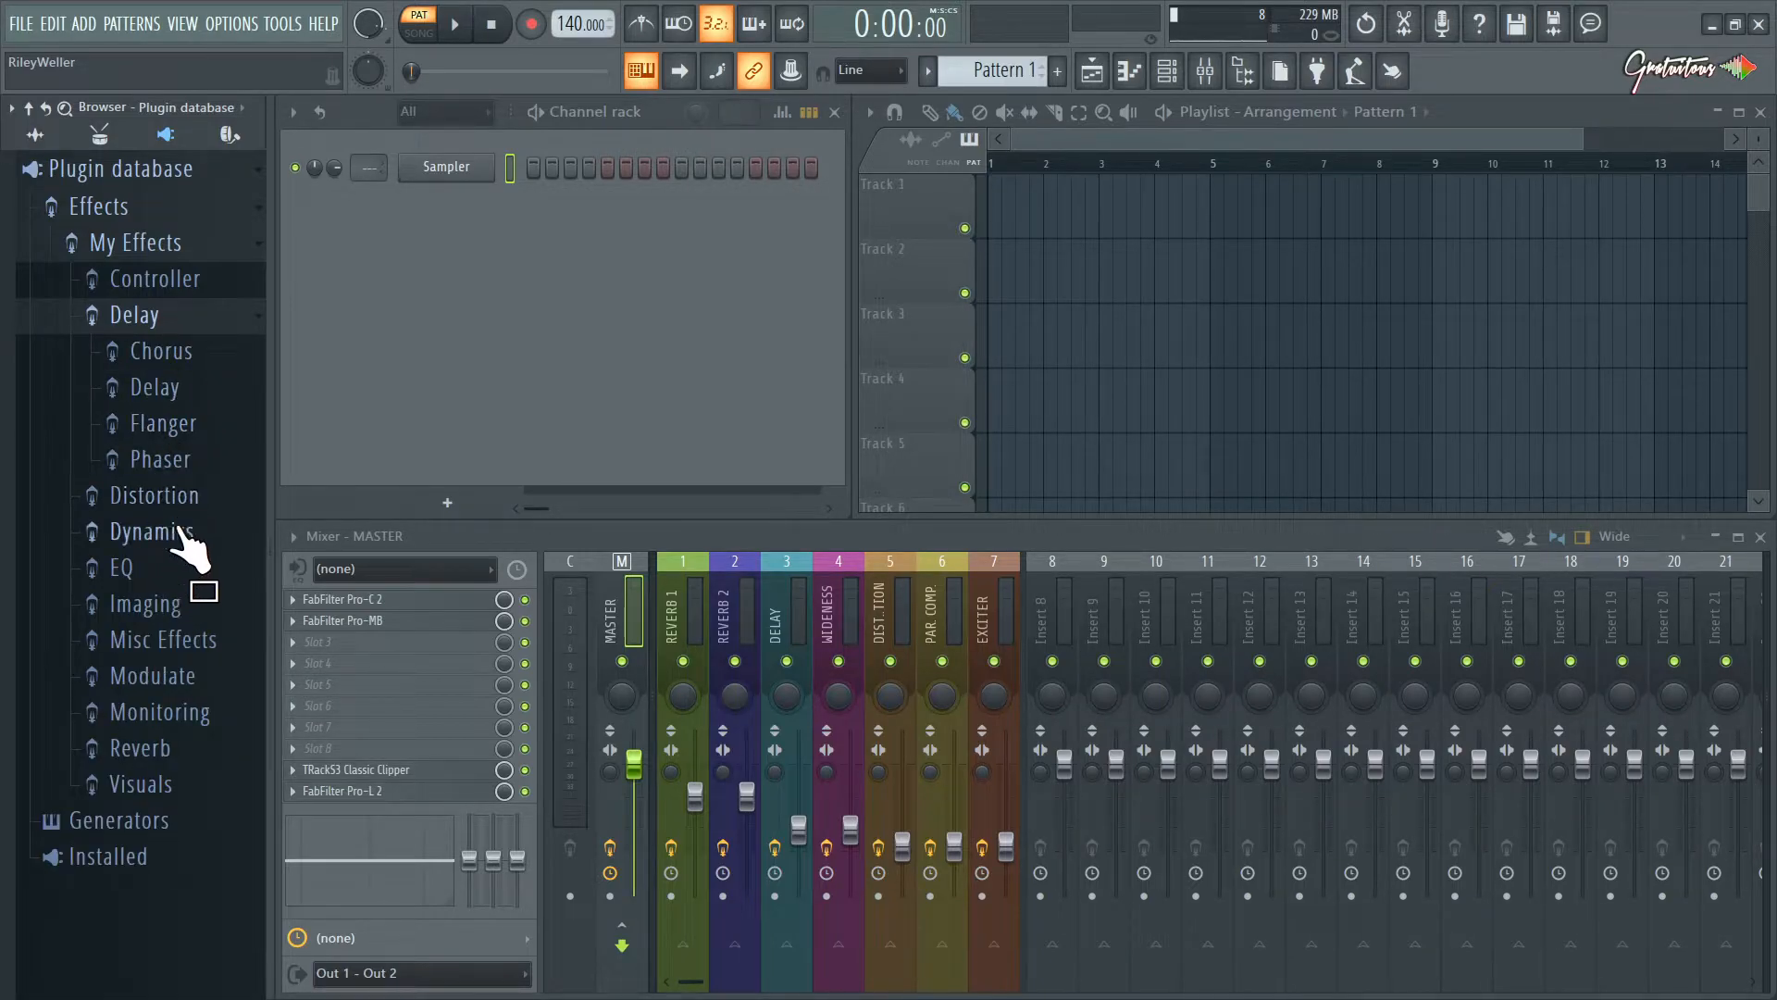
mouse_move(144, 340)
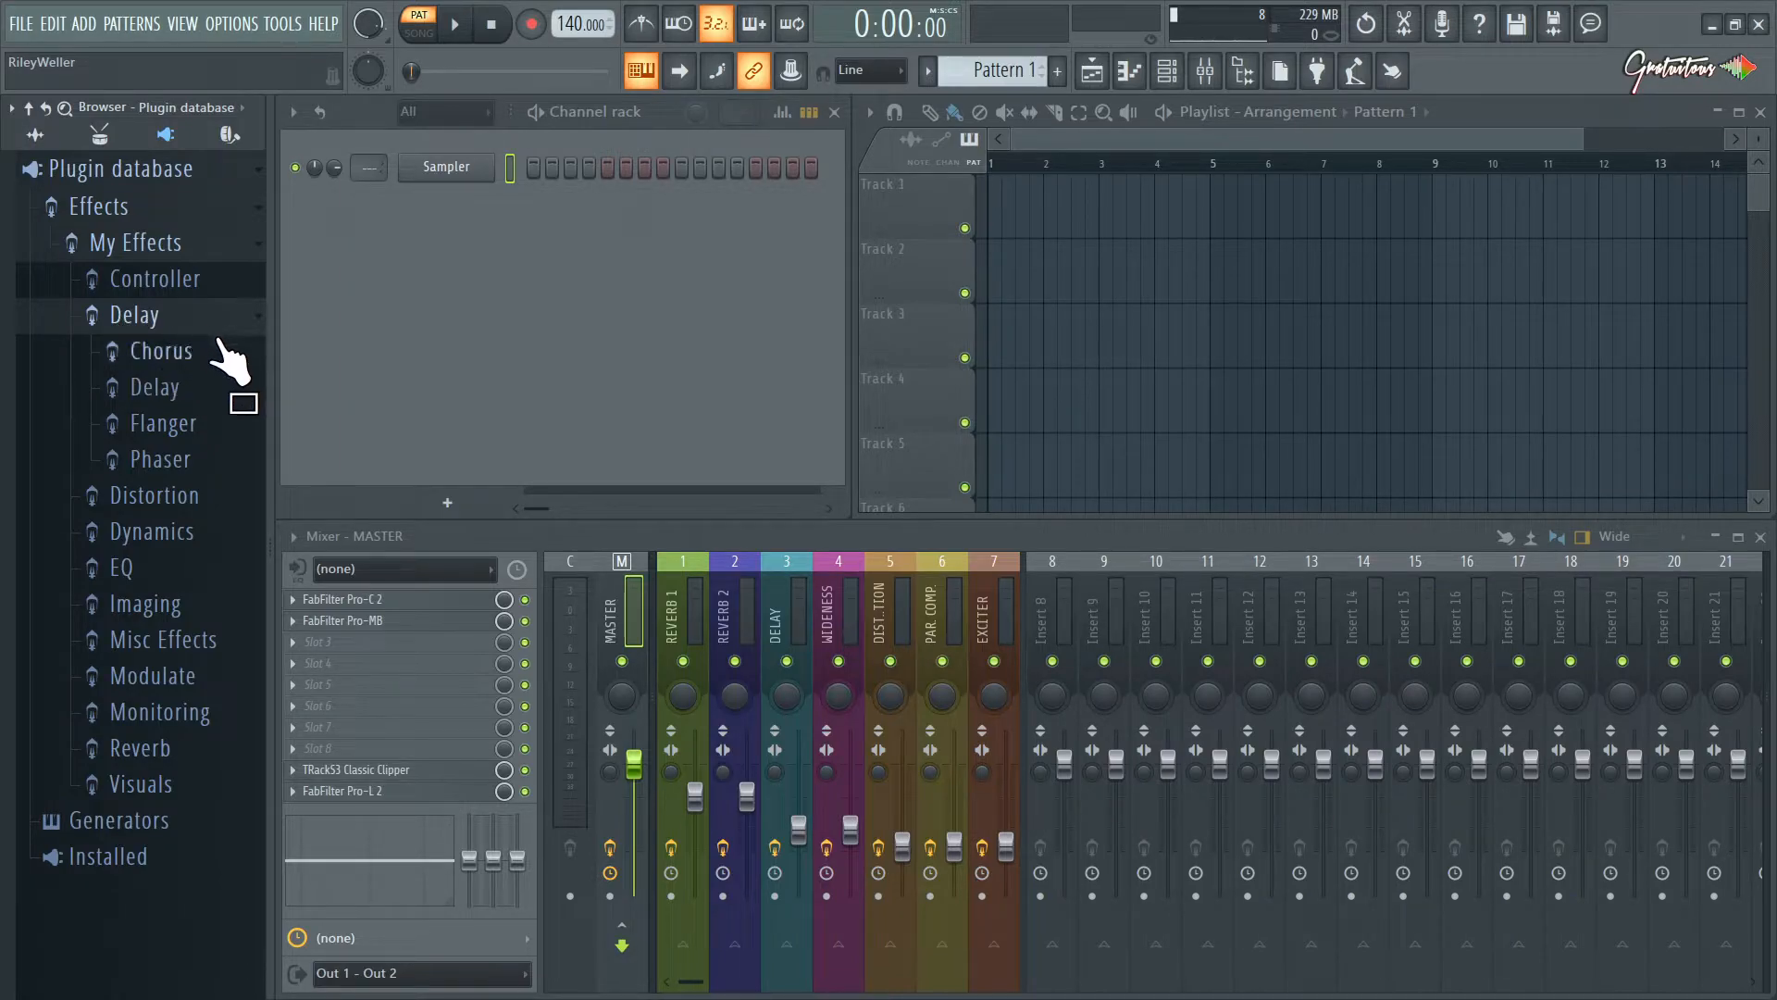
mouse_move(199, 425)
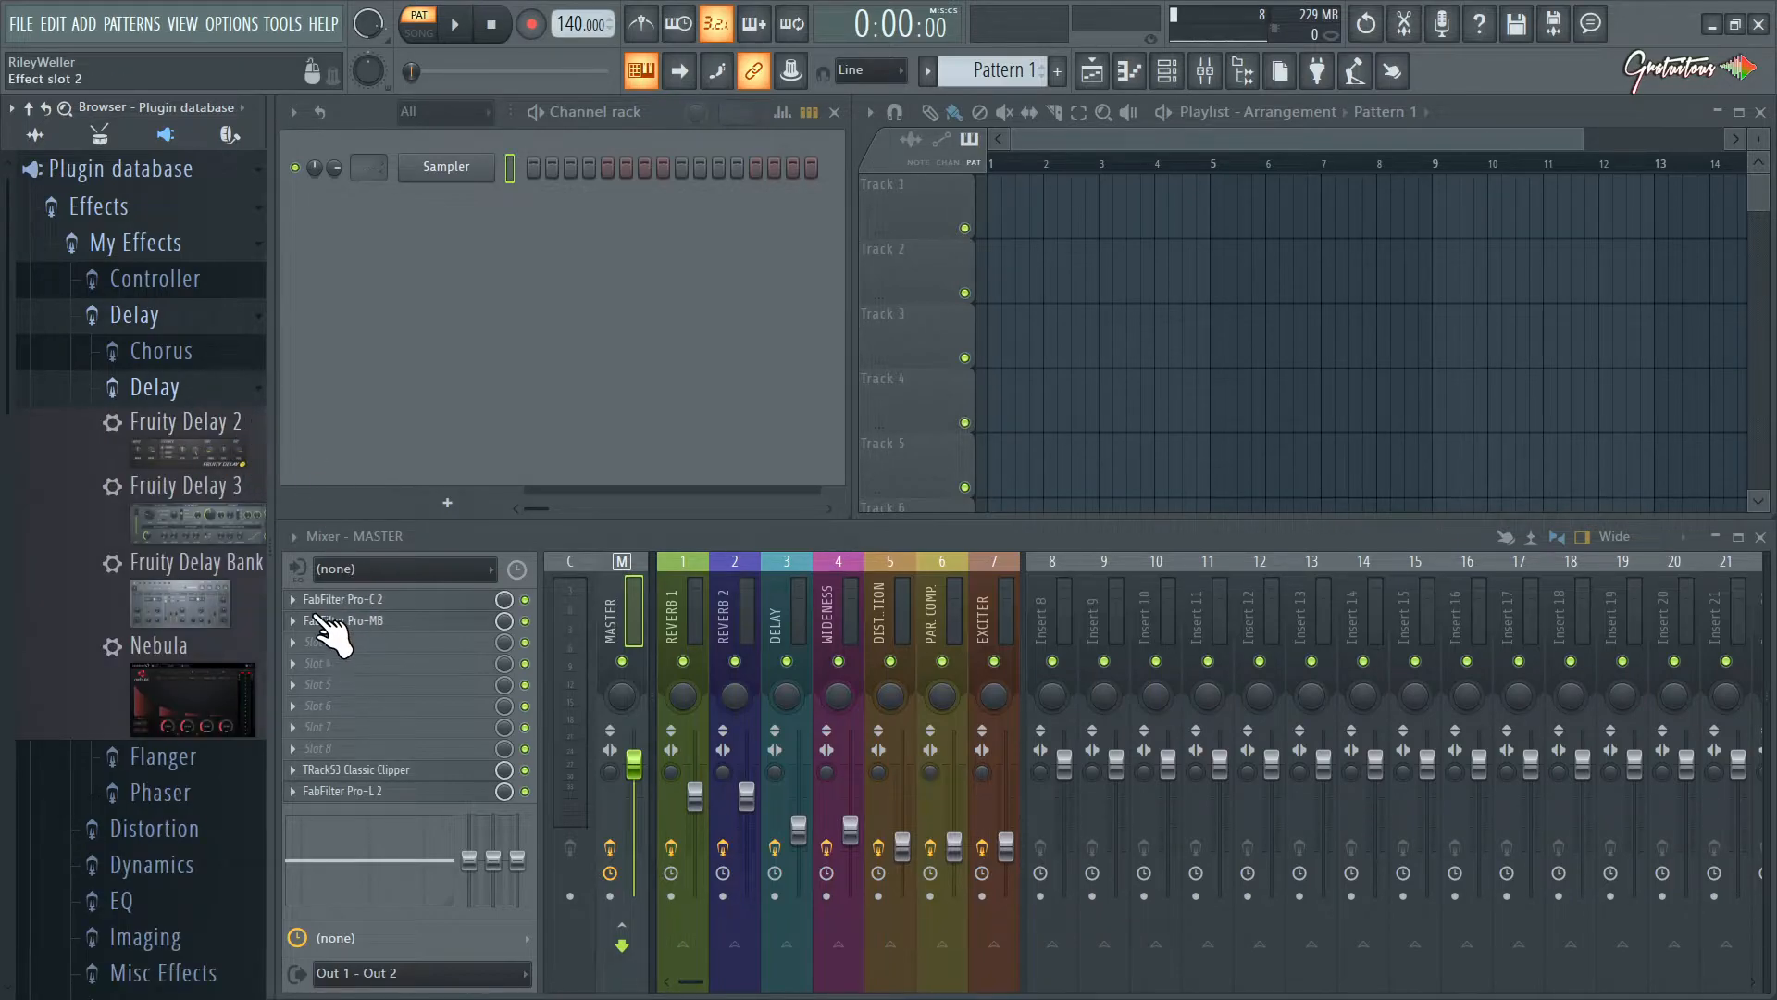
Show Pro-C 2's preset files in Explorer and select all files in that folder
right_click(343, 598)
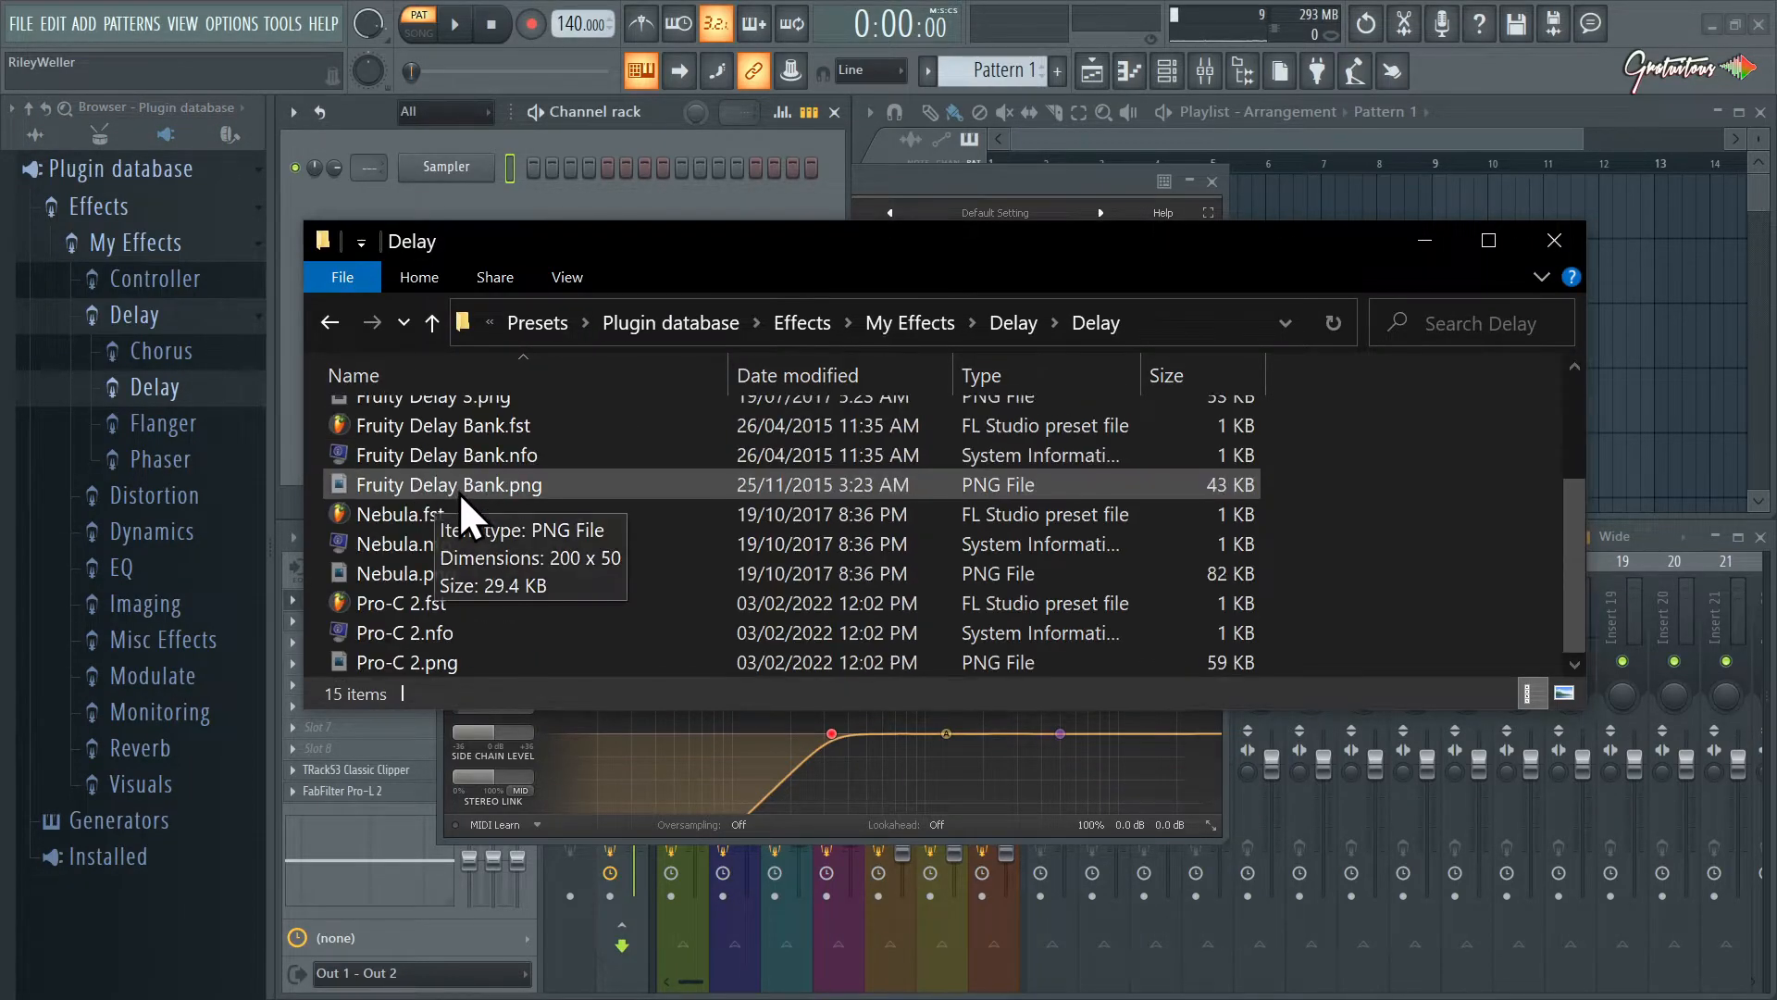
left_click(401, 602)
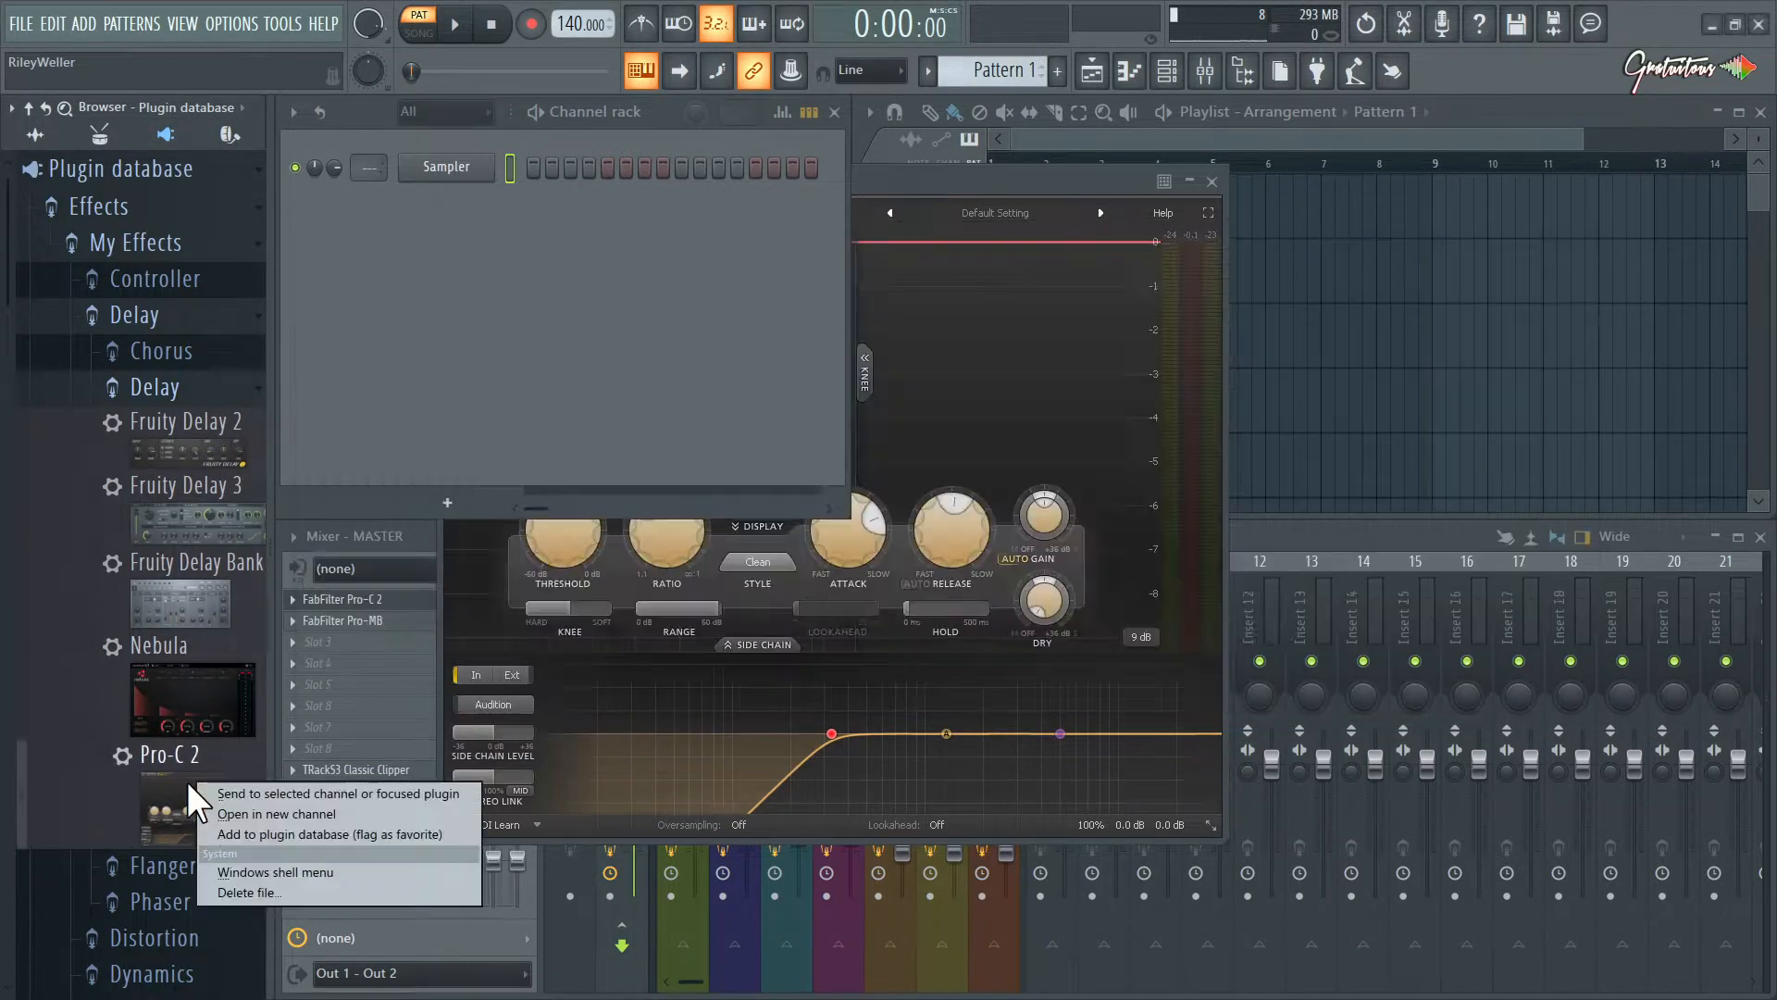
left_click(275, 872)
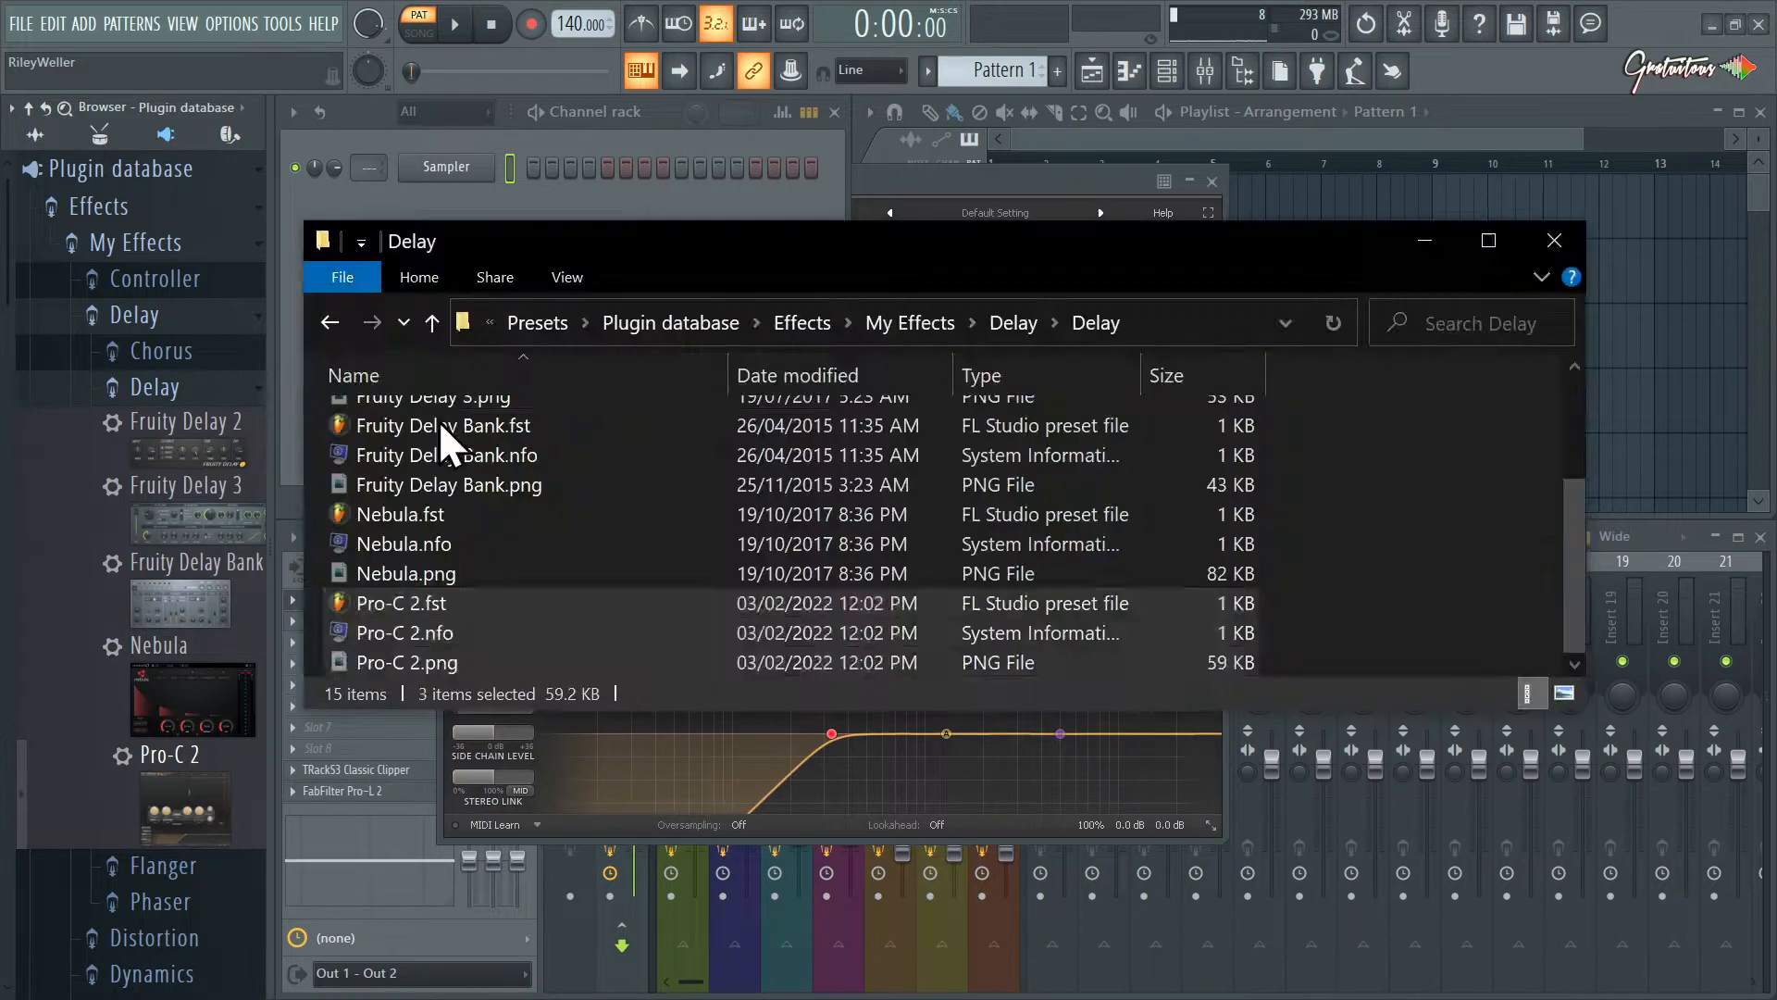
left_click(401, 603)
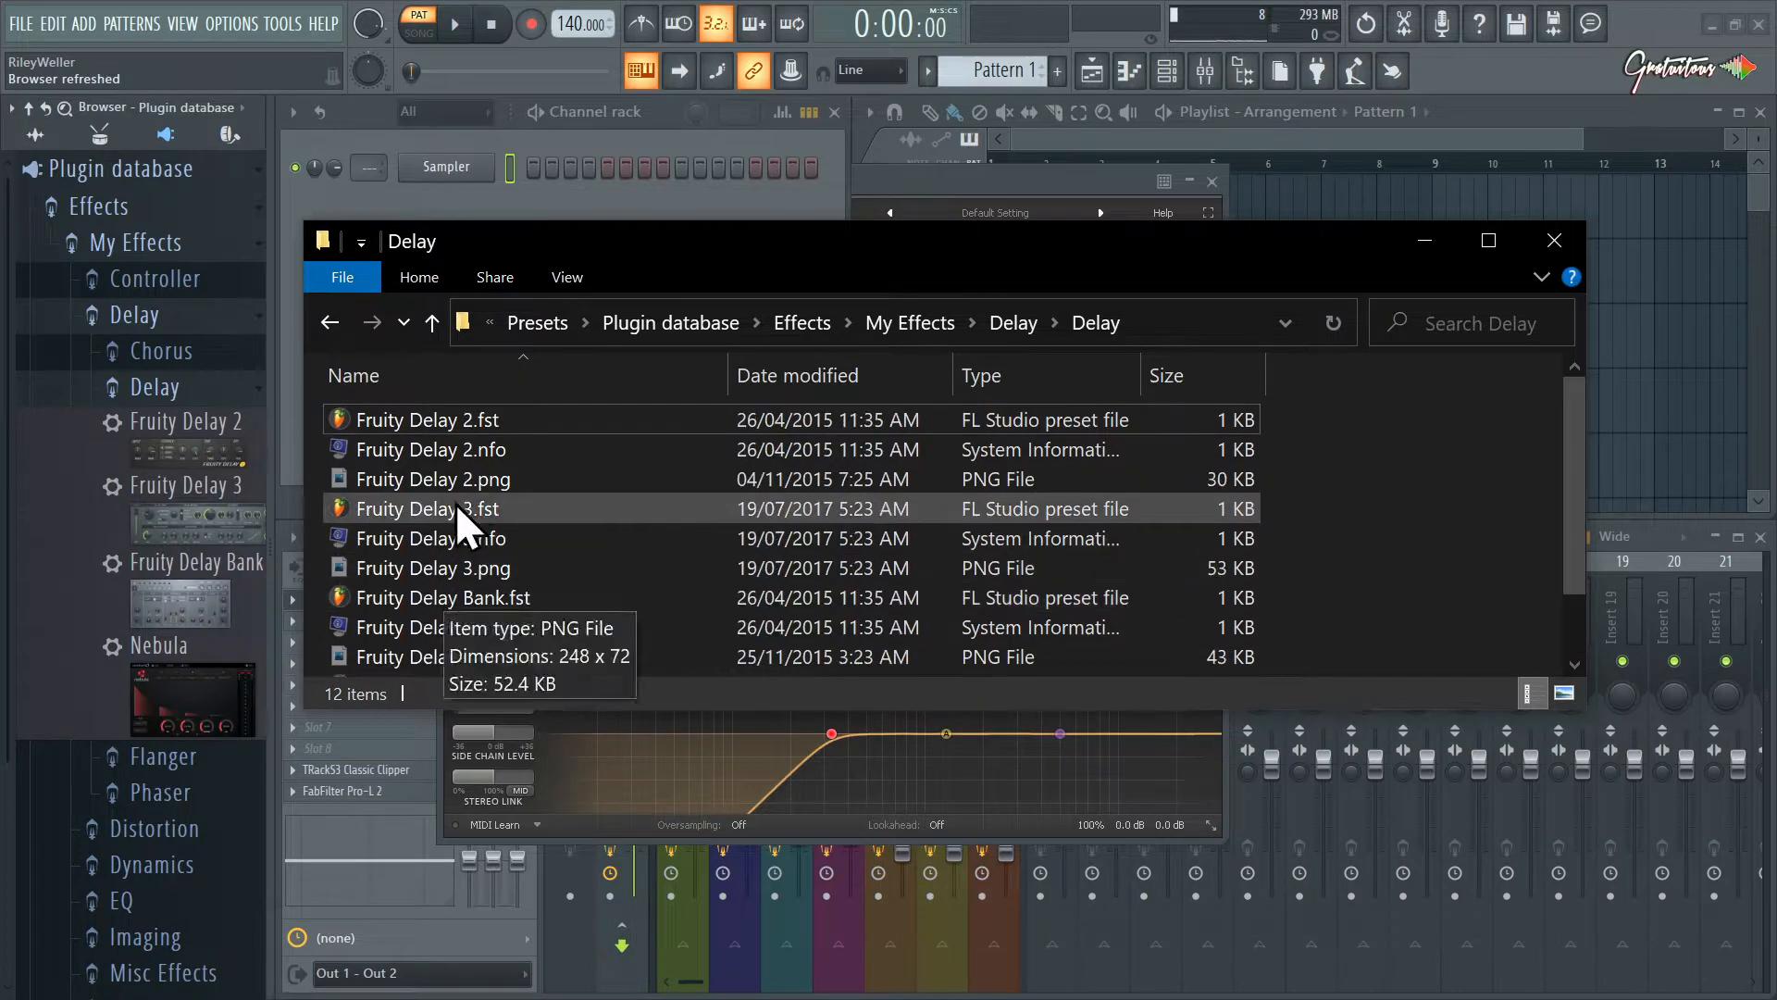
mouse_move(1359, 487)
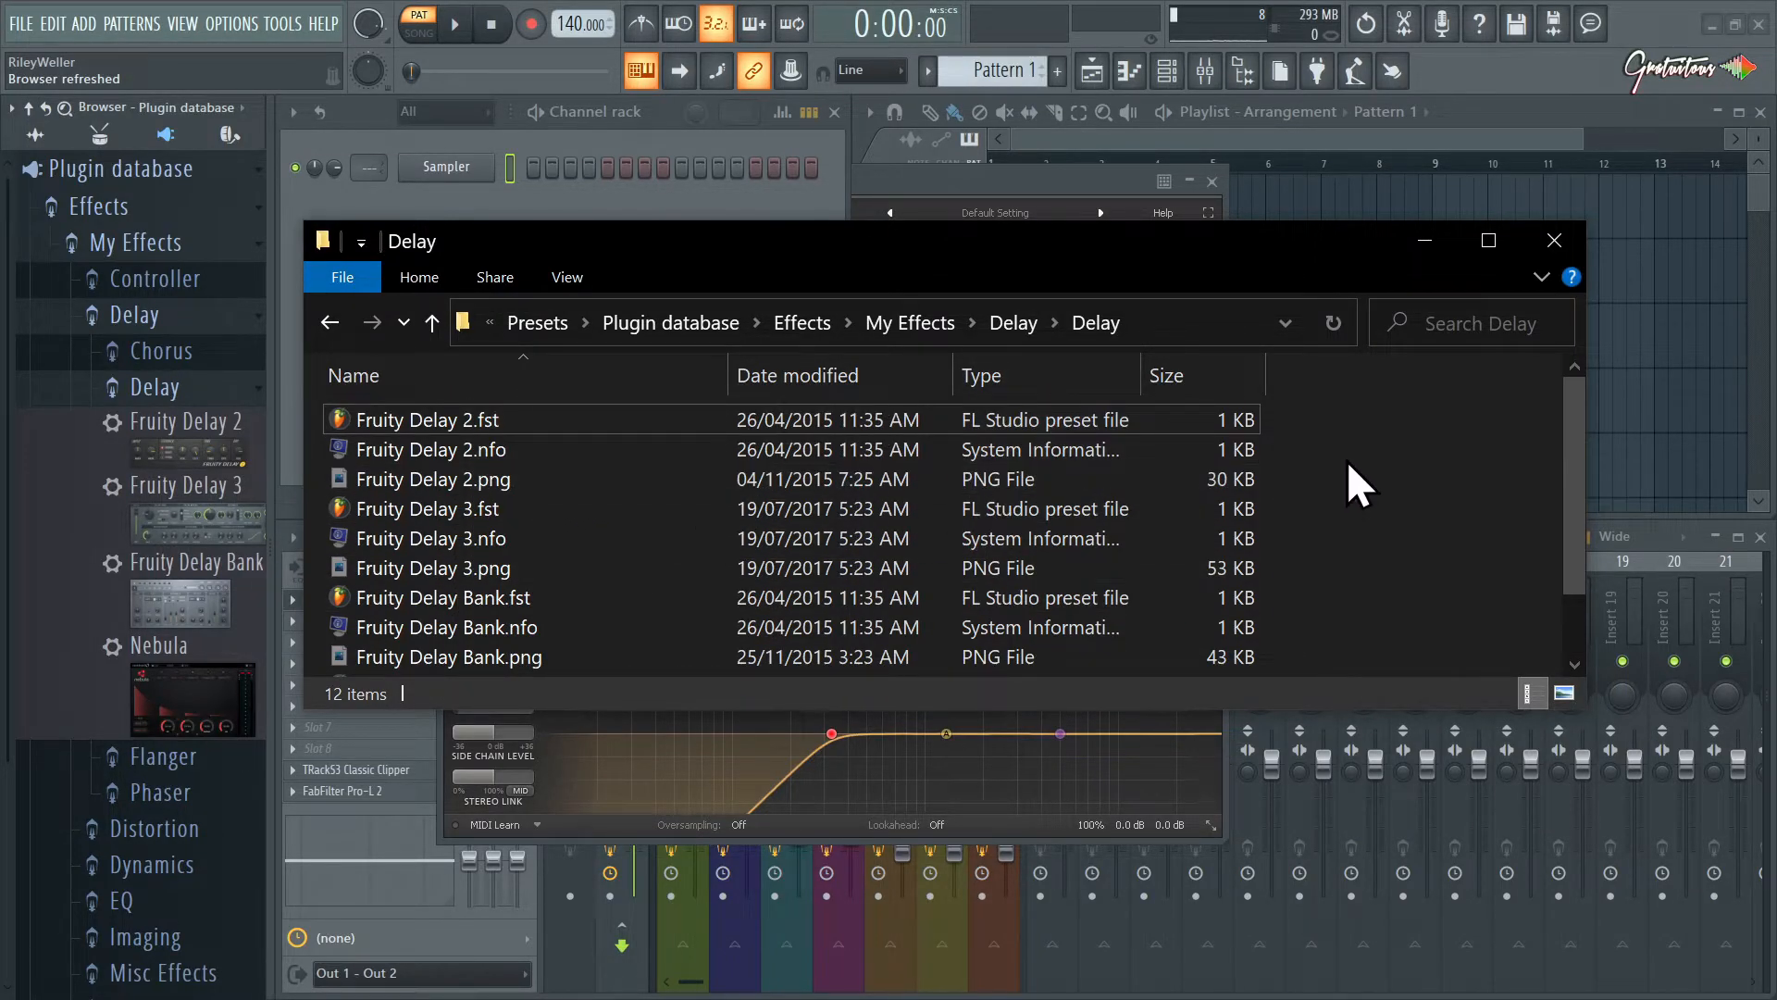
key("ctrl+a")
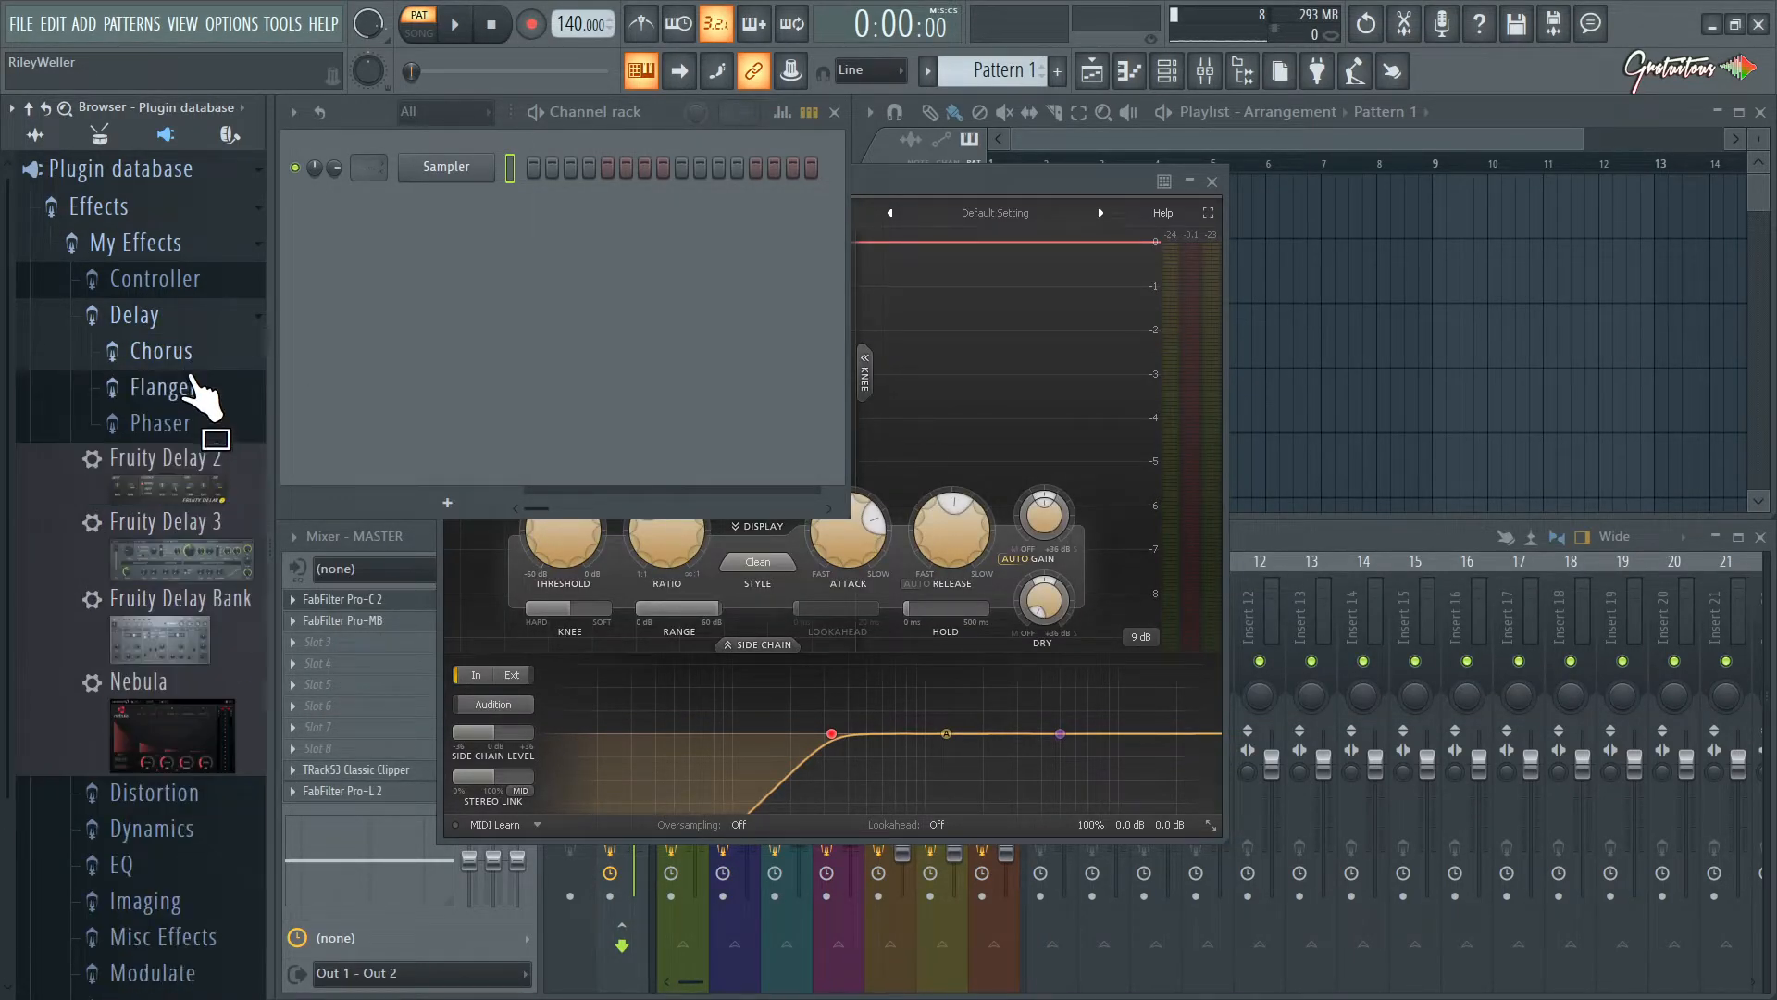
mouse_move(236, 401)
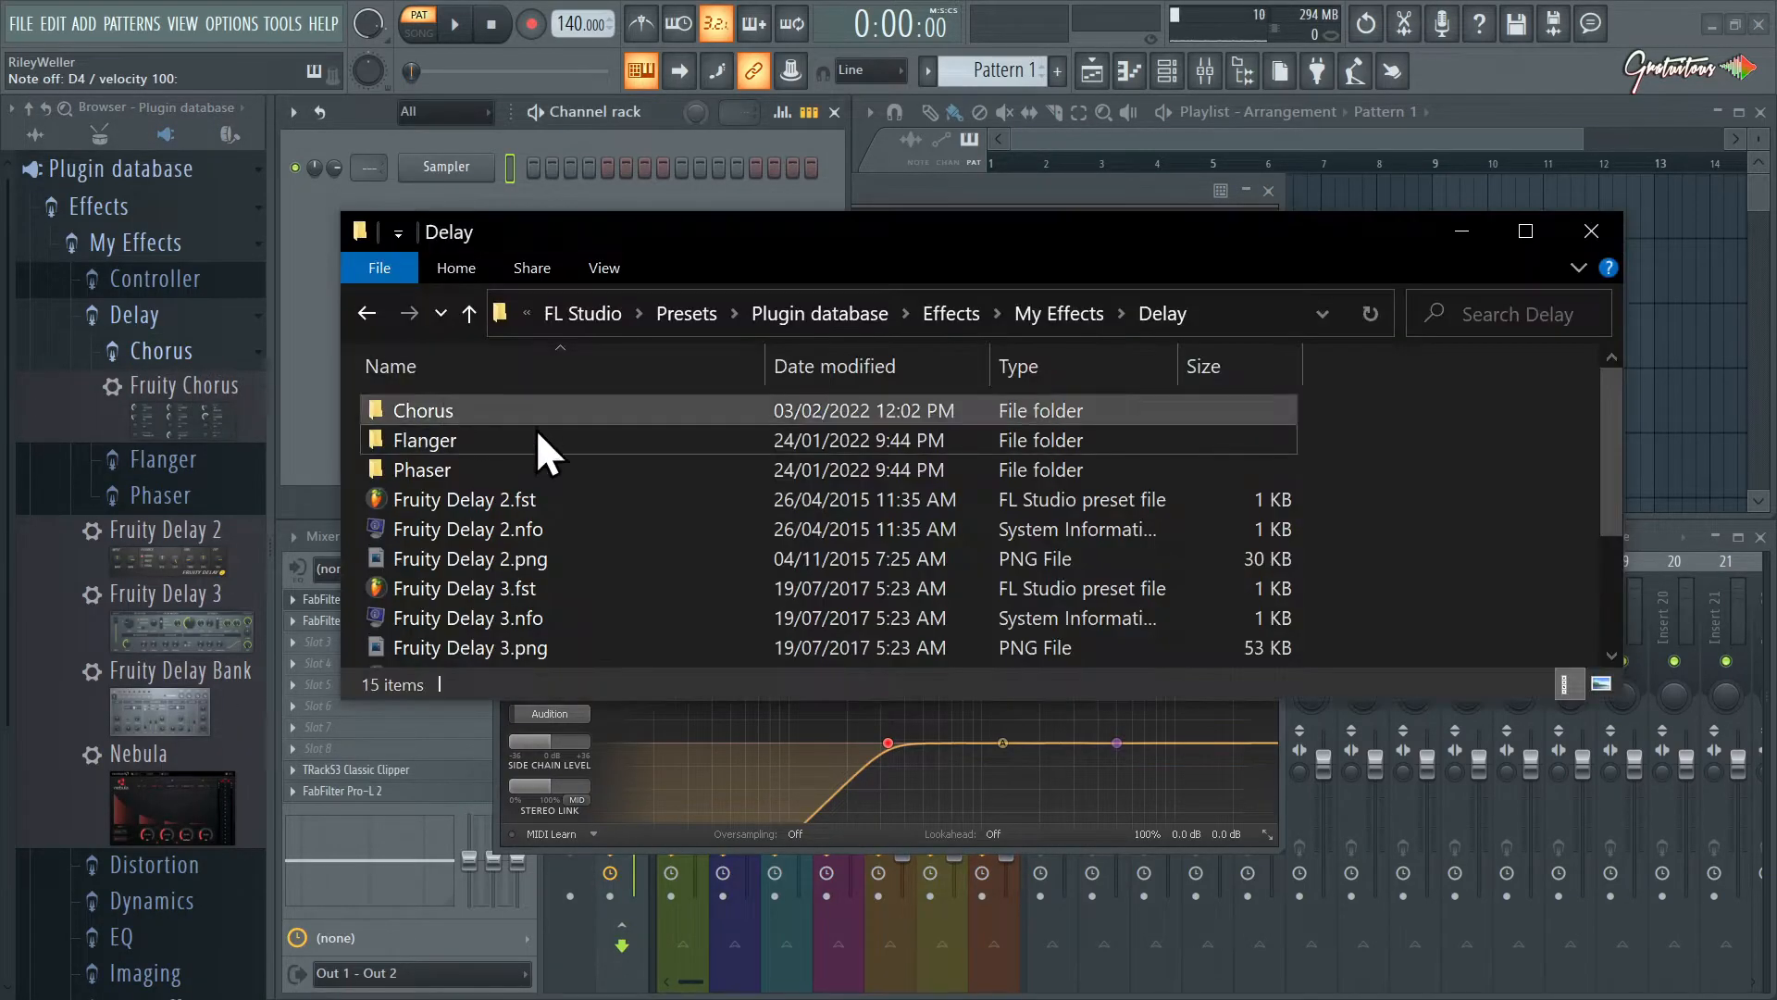
Close Explorer, refresh the plugin database, then collapse and reopen Effects
left_click(1591, 230)
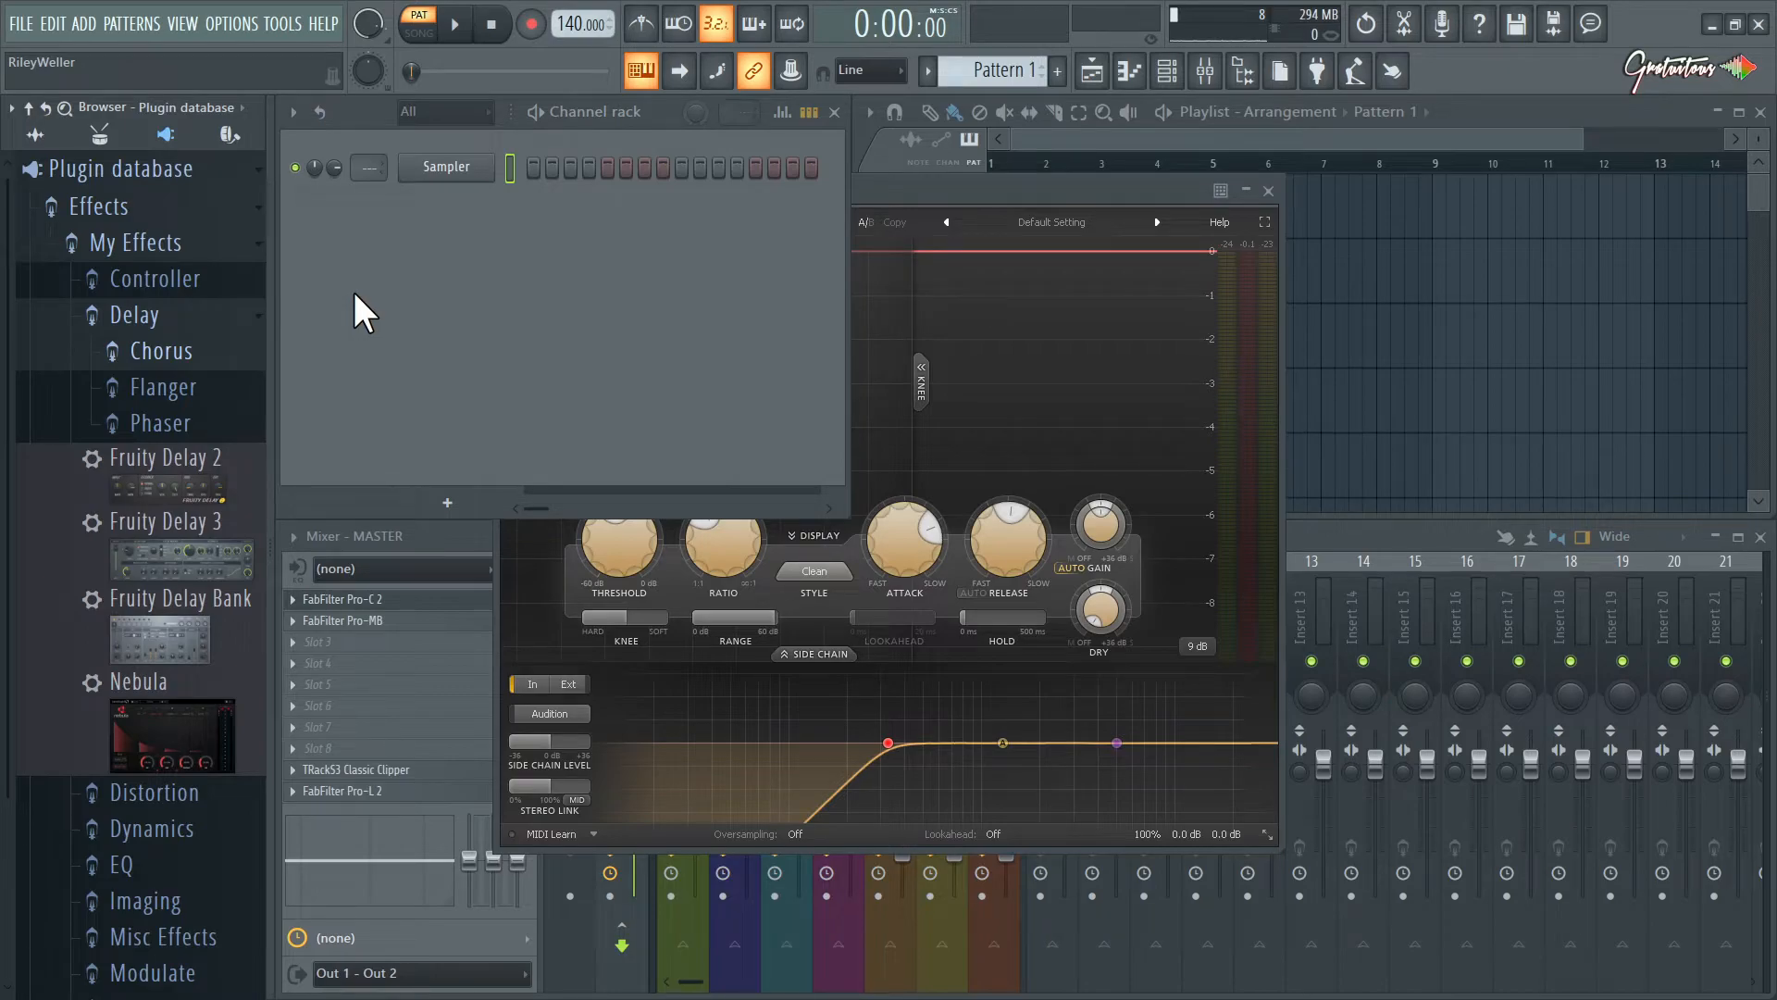
mouse_move(195, 362)
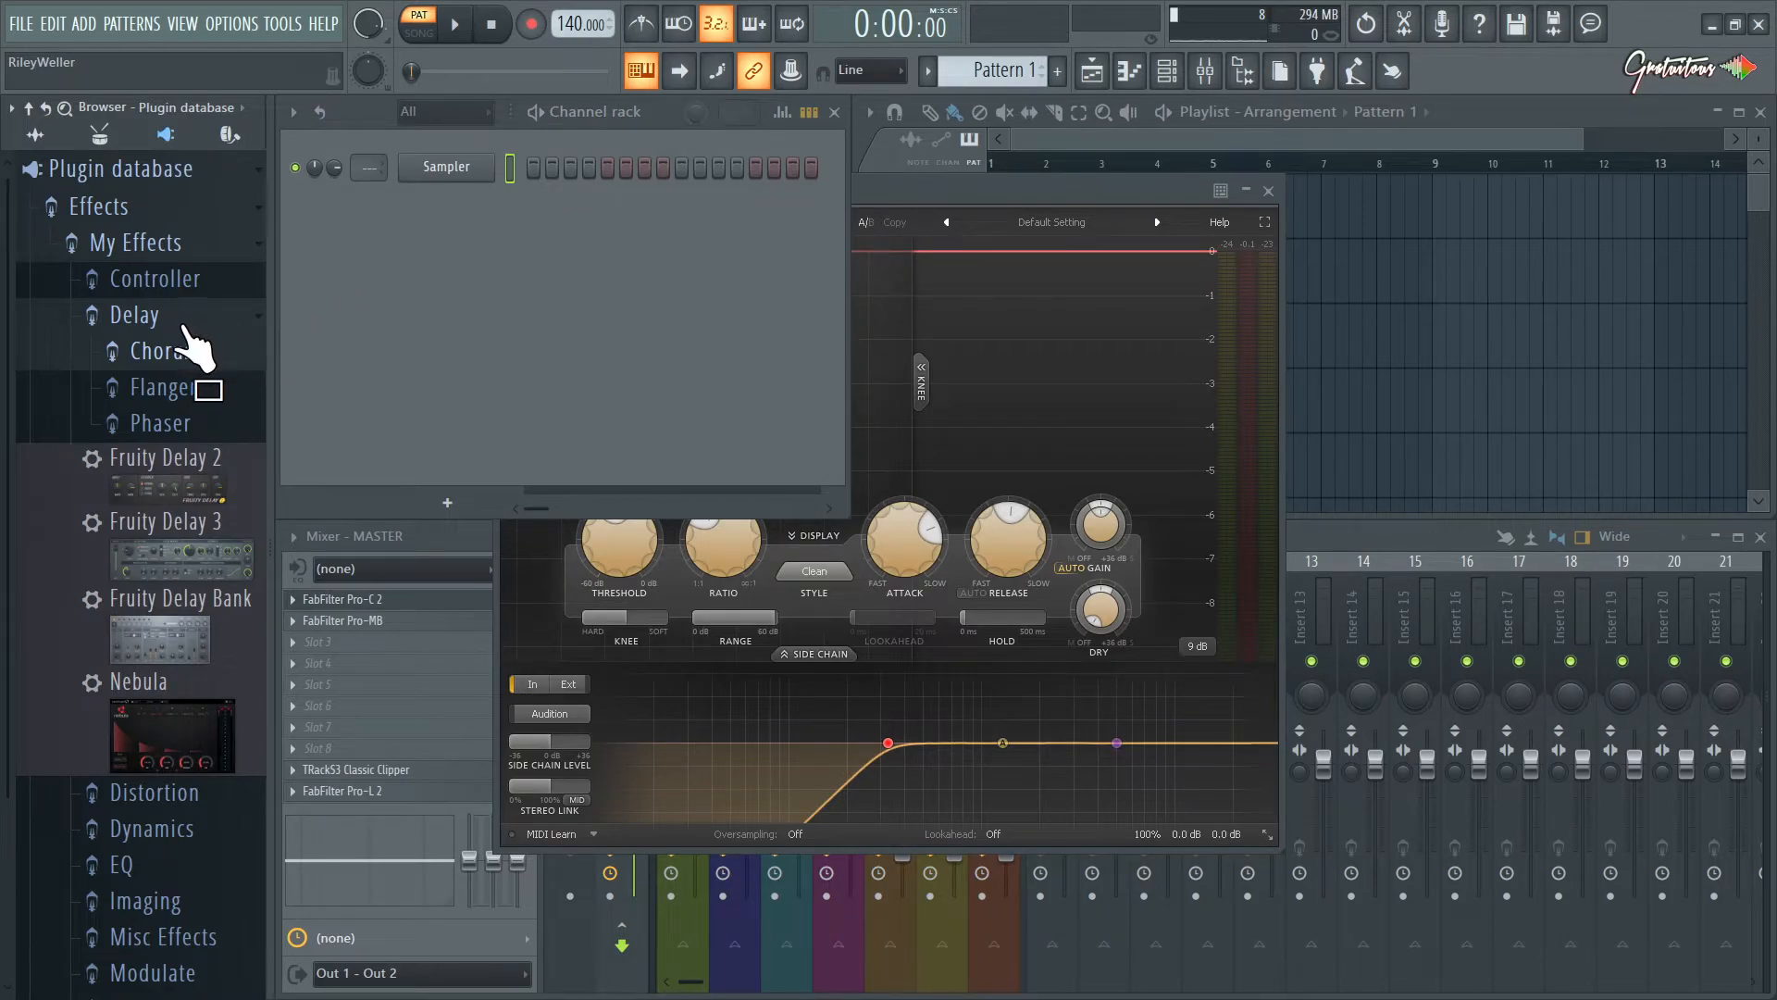
right_click(134, 315)
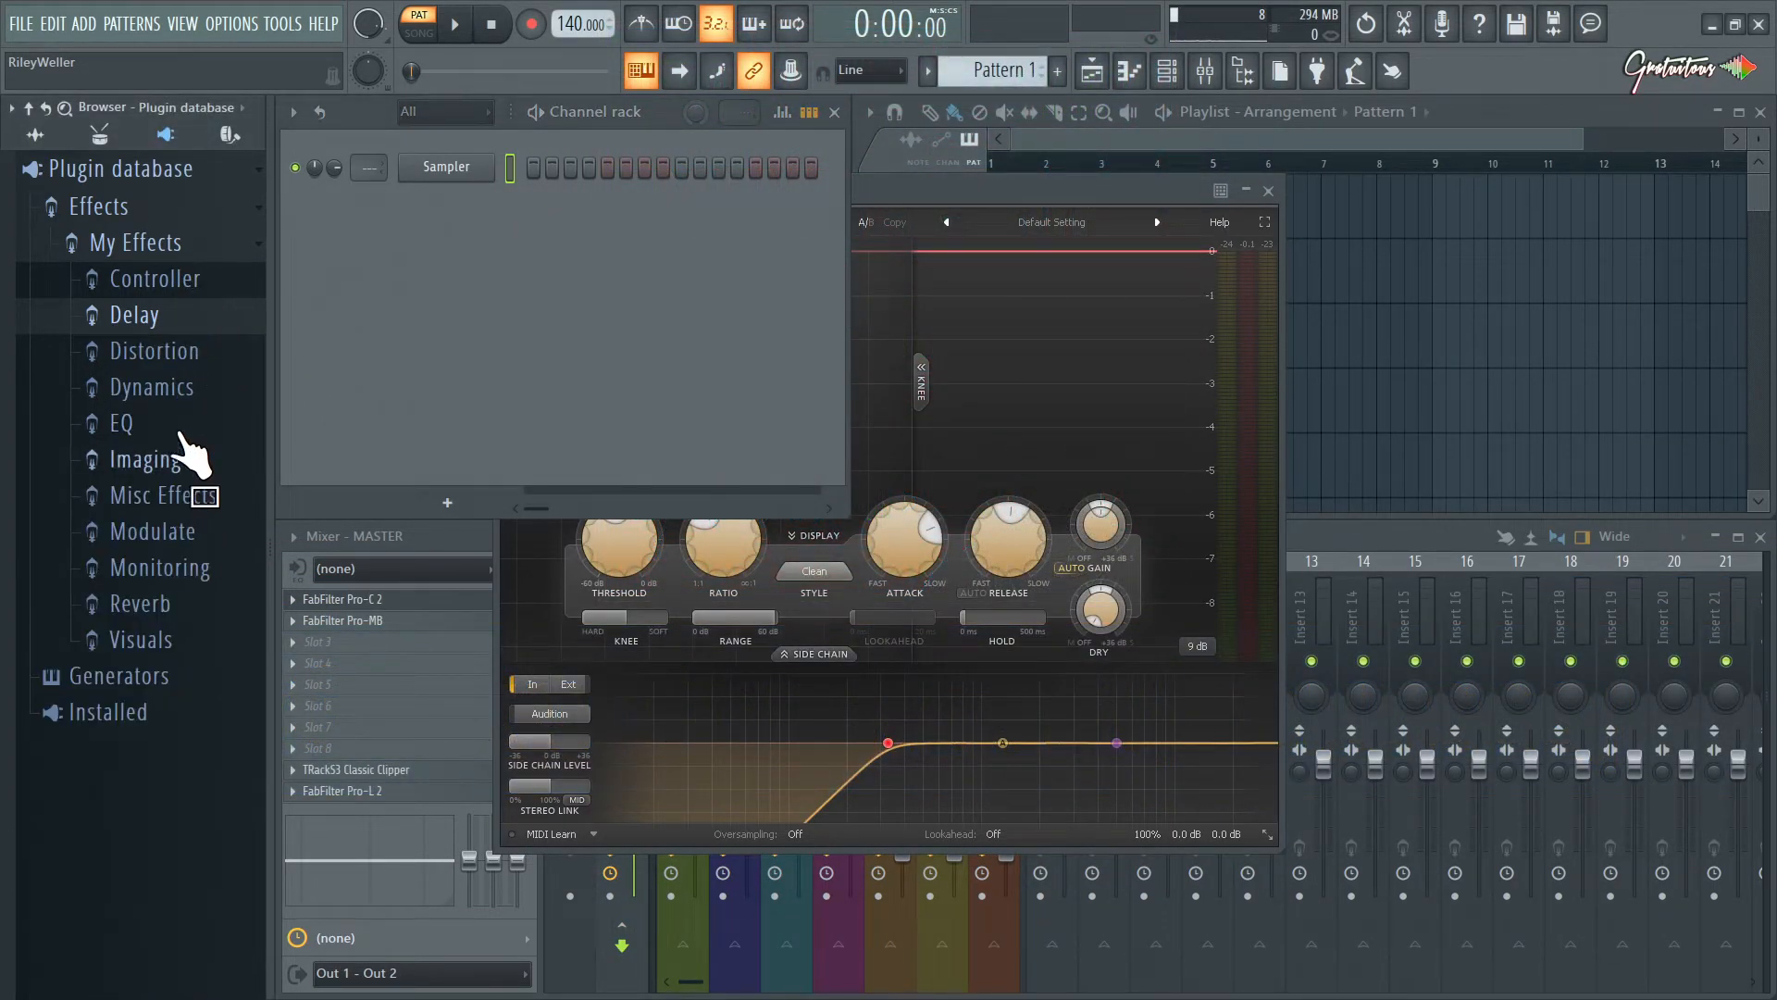
left_click(97, 205)
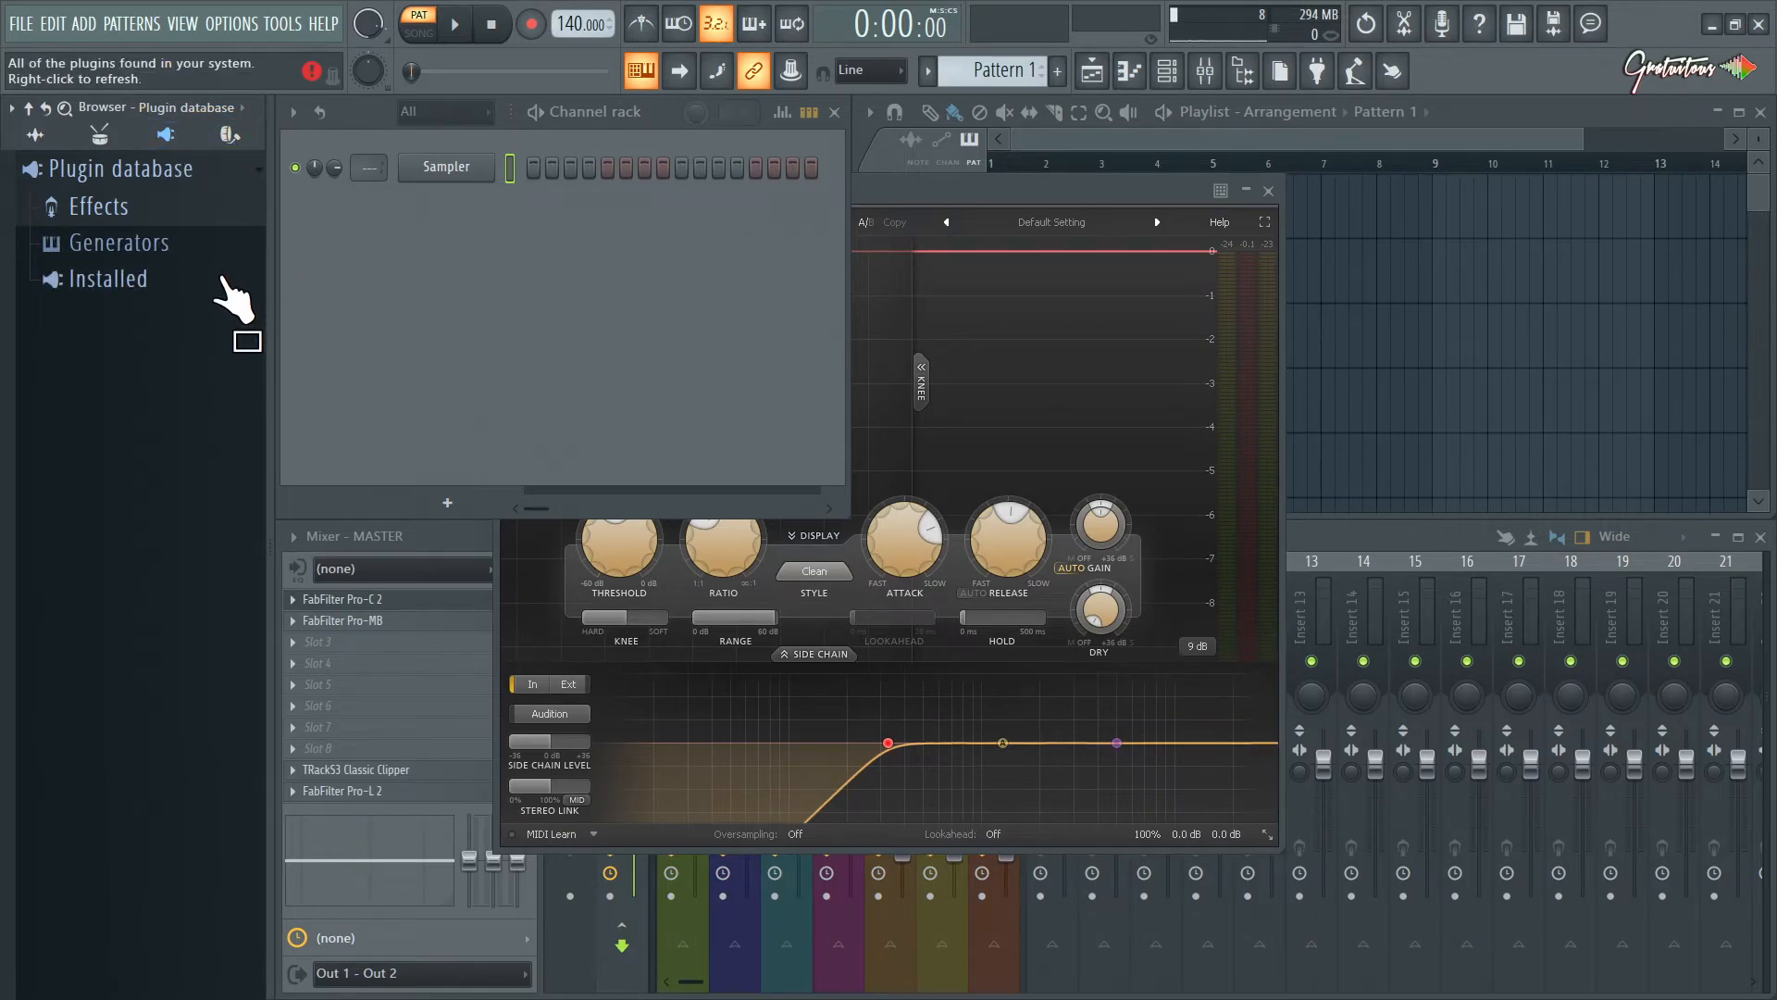
left_click(118, 241)
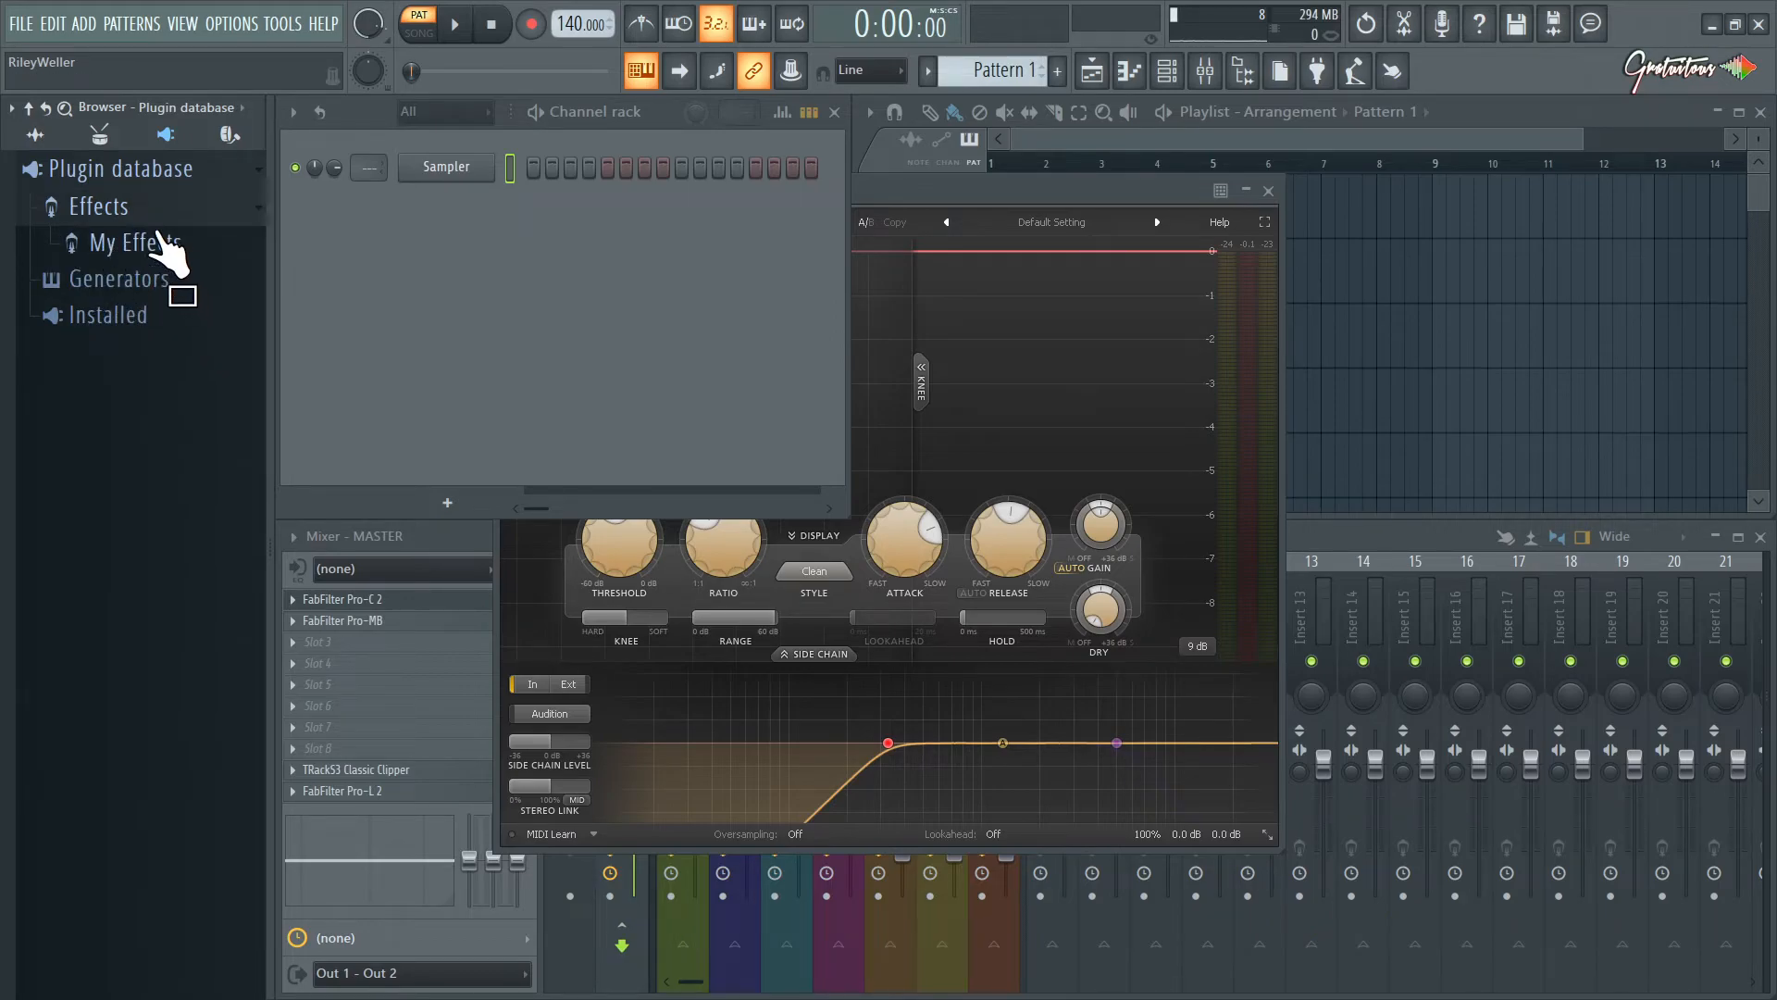
mouse_move(366, 296)
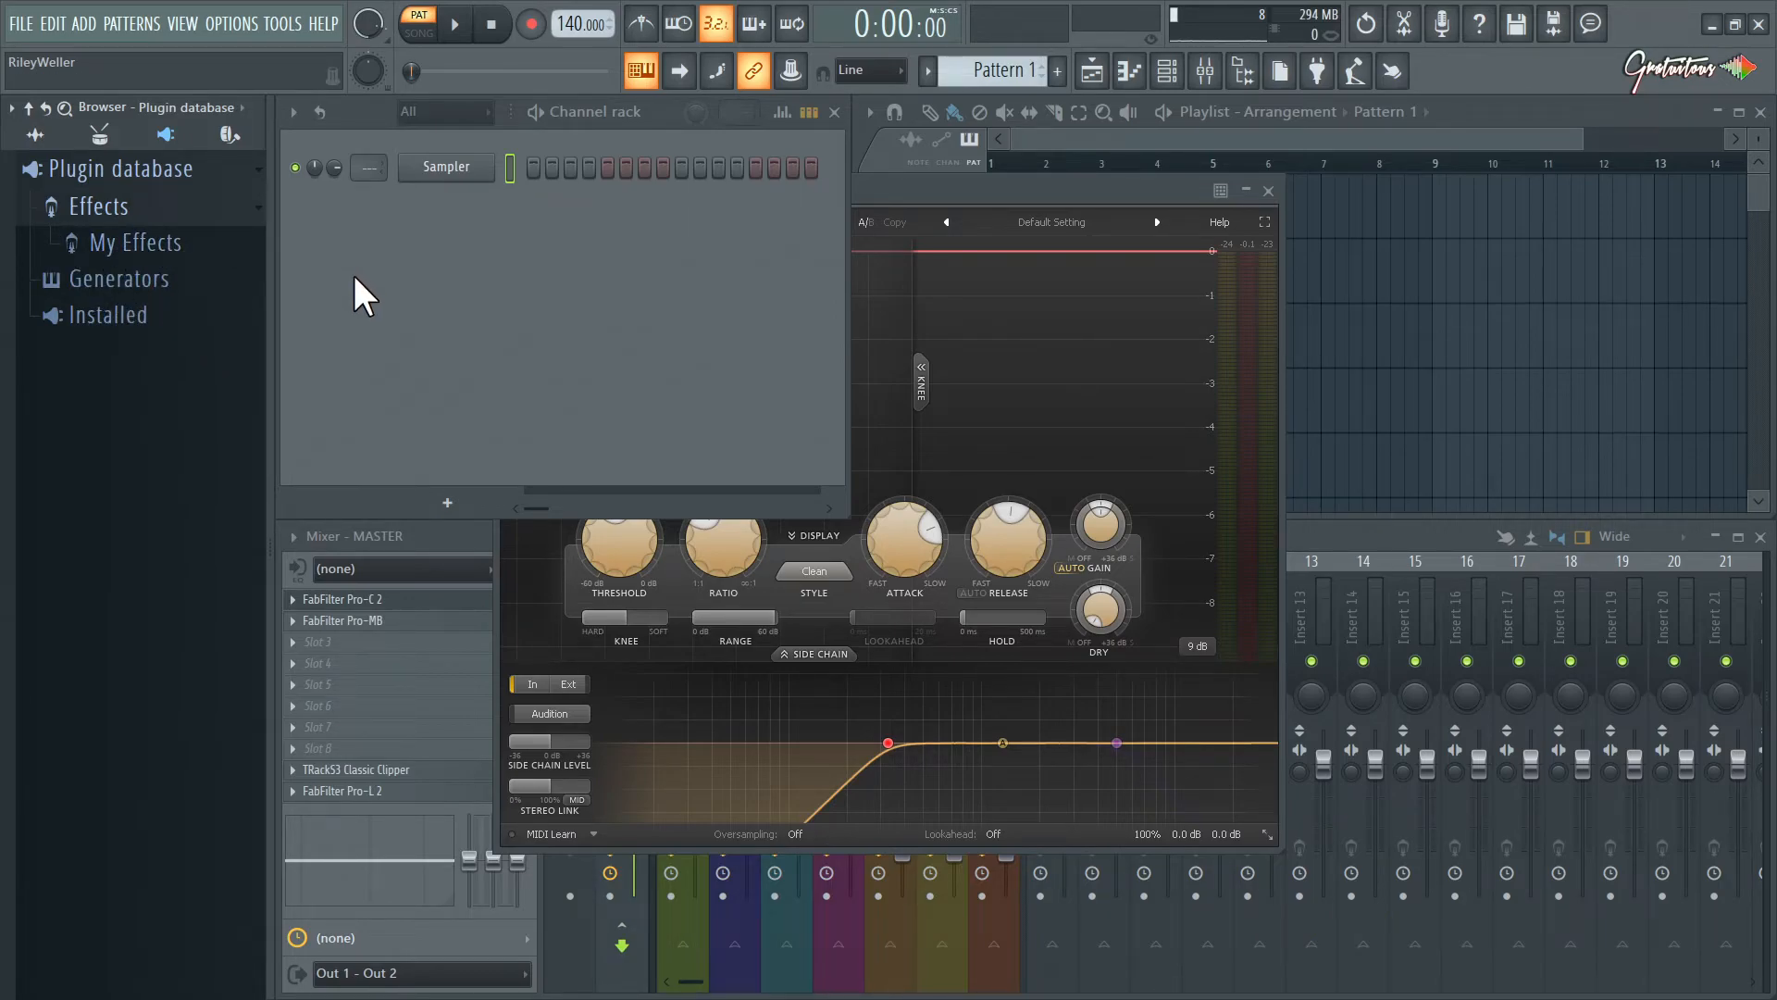